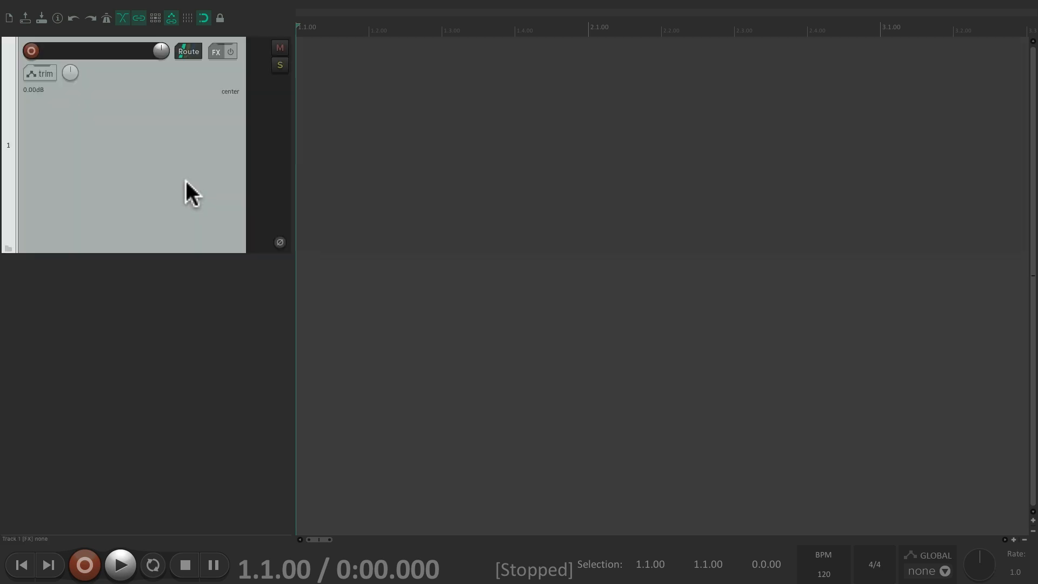
pyautogui.moveTo(411, 187)
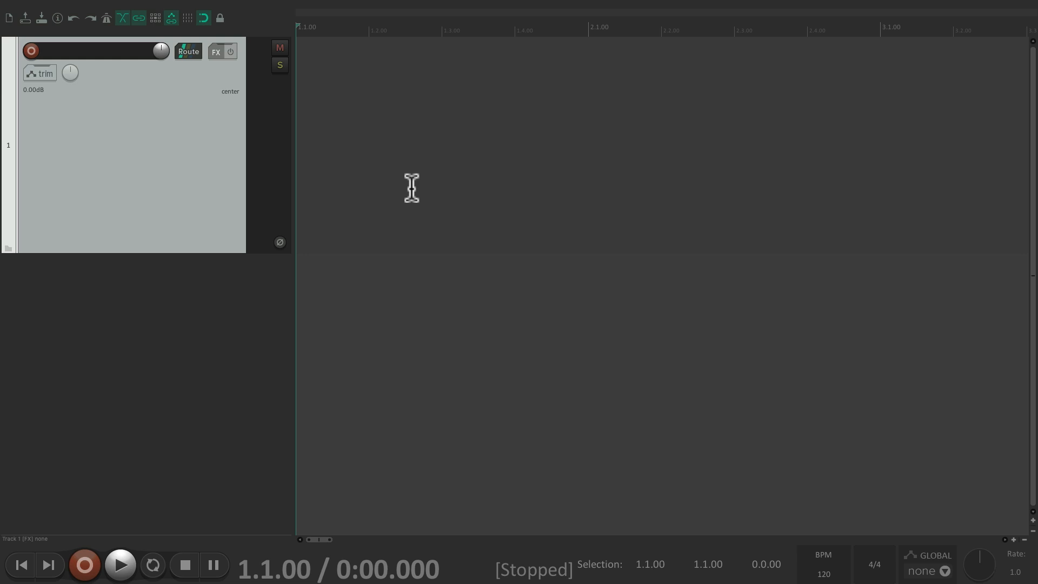
# Step: Insert Man_On_Street.mp4 from Downloads onto the first track and briefly preview it
pyautogui.click(228, 9)
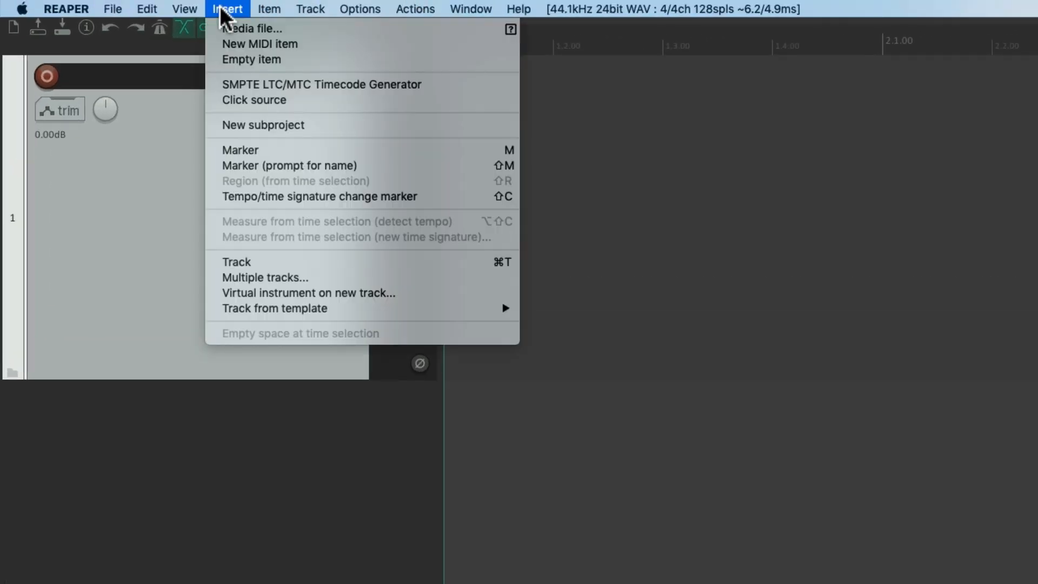
pyautogui.moveTo(253, 29)
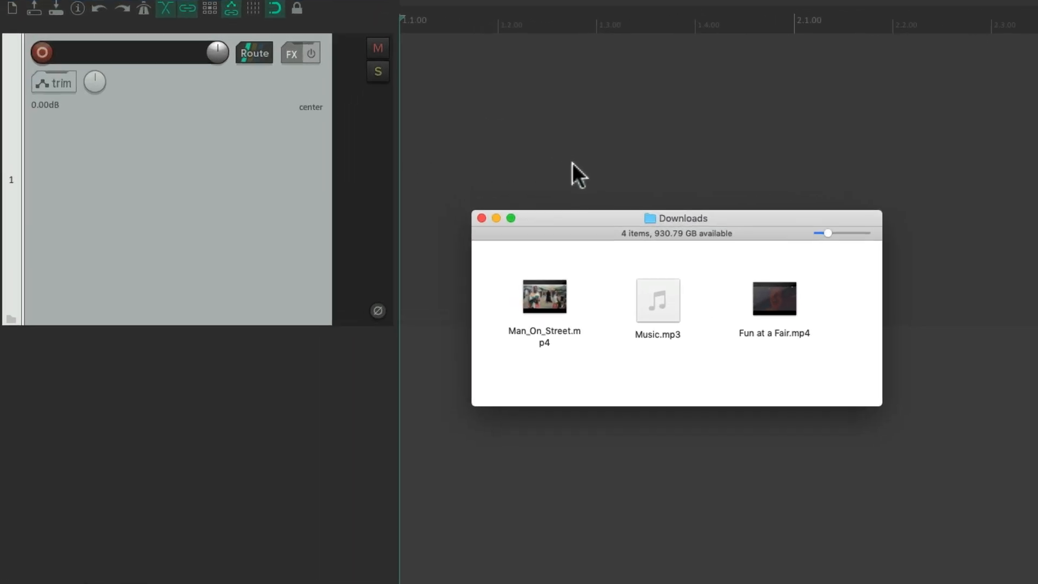
pyautogui.moveTo(561, 296)
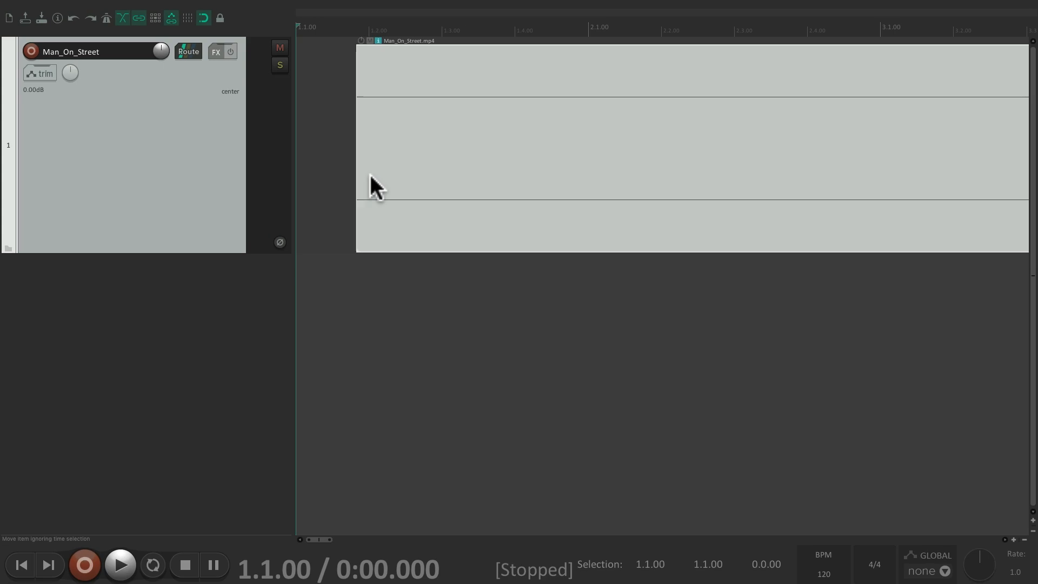
pyautogui.moveTo(516, 161)
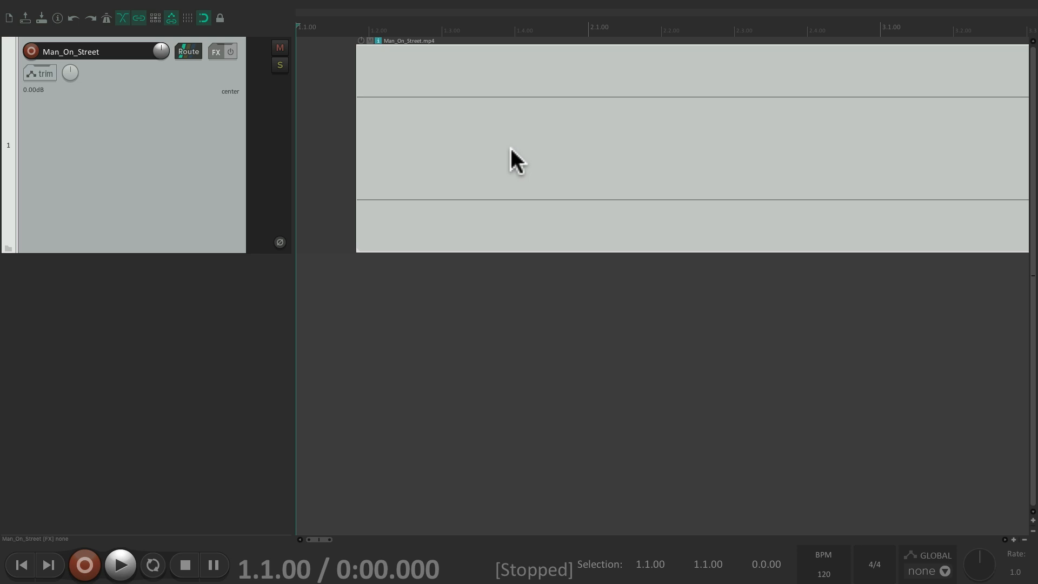
pyautogui.moveTo(551, 162)
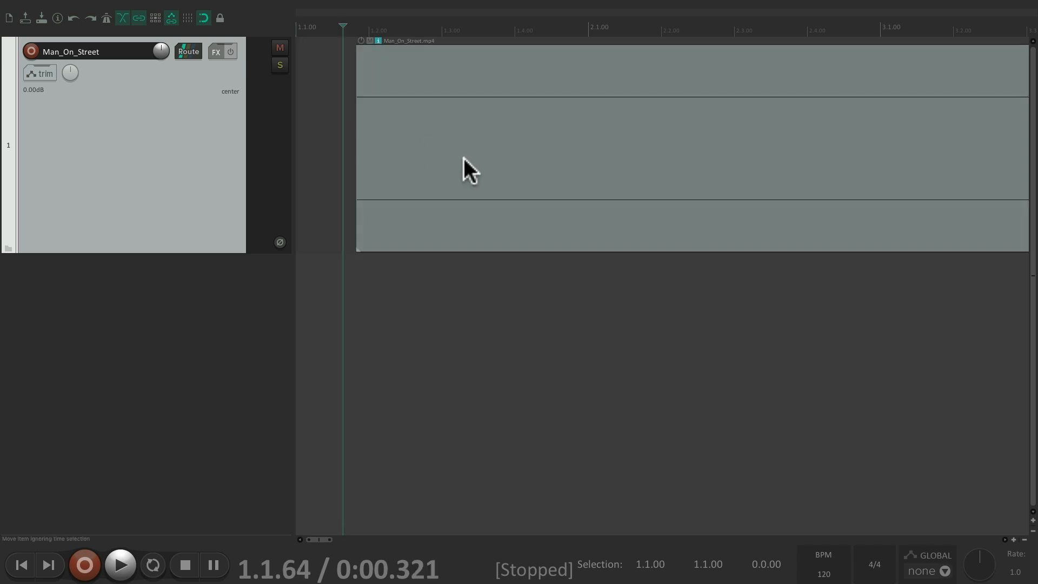
pyautogui.click(120, 564)
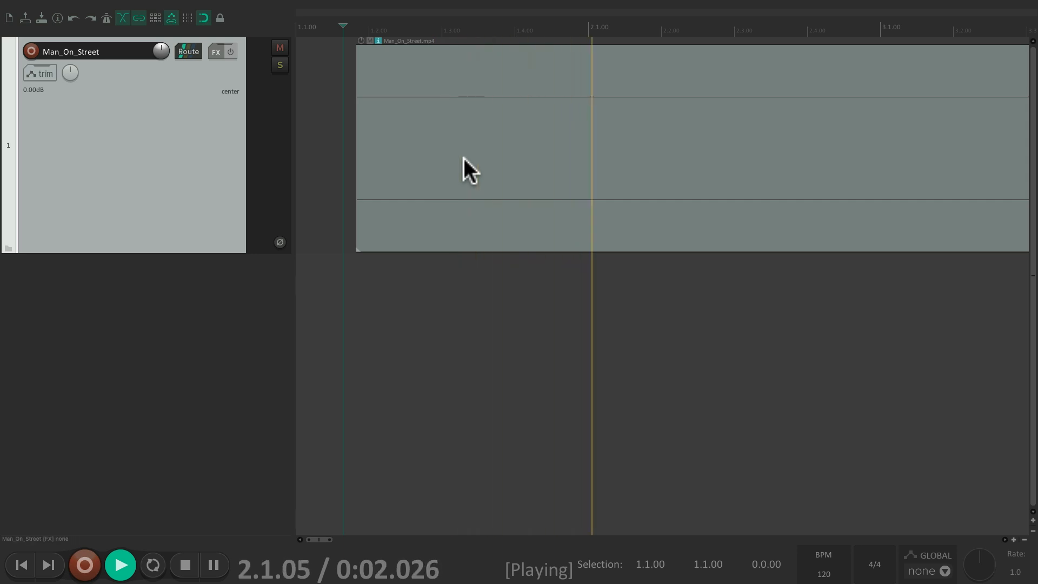
pyautogui.click(184, 564)
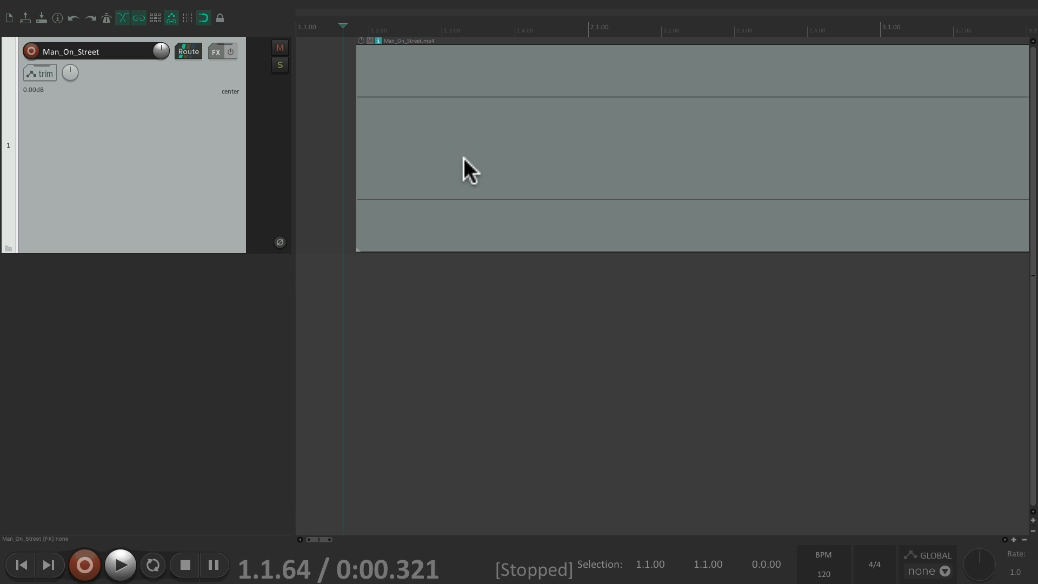
# Step: Show the Video window docked above the tracks and place the cursor inside the street clip
pyautogui.click(184, 9)
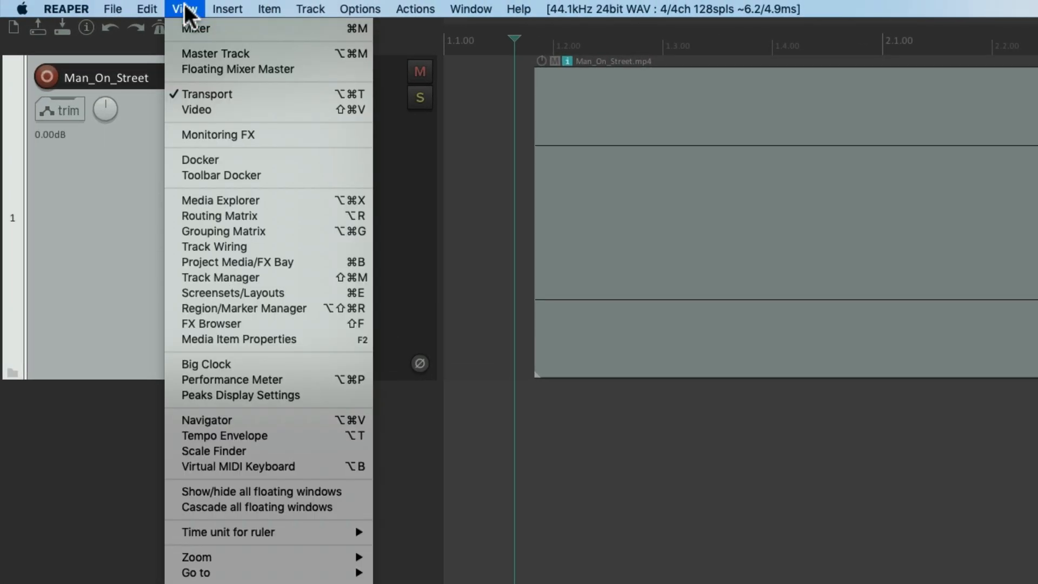
pyautogui.moveTo(196, 109)
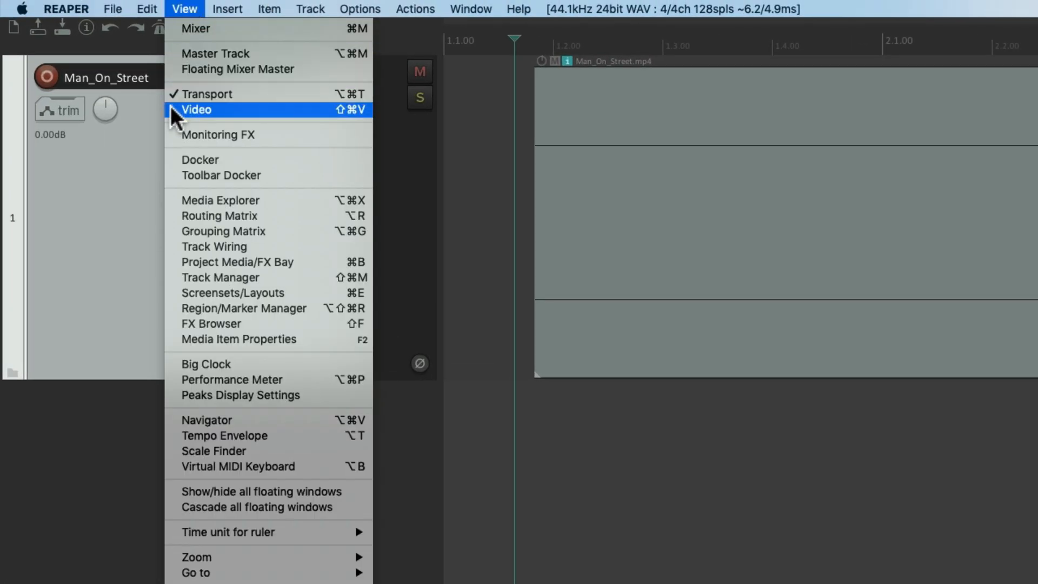
pyautogui.moveTo(298, 118)
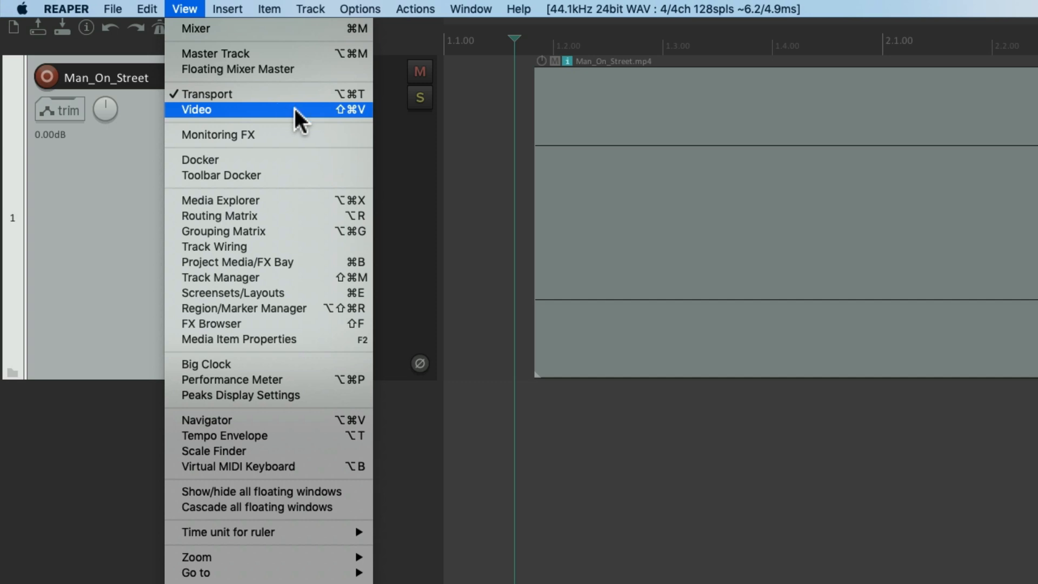
pyautogui.click(197, 111)
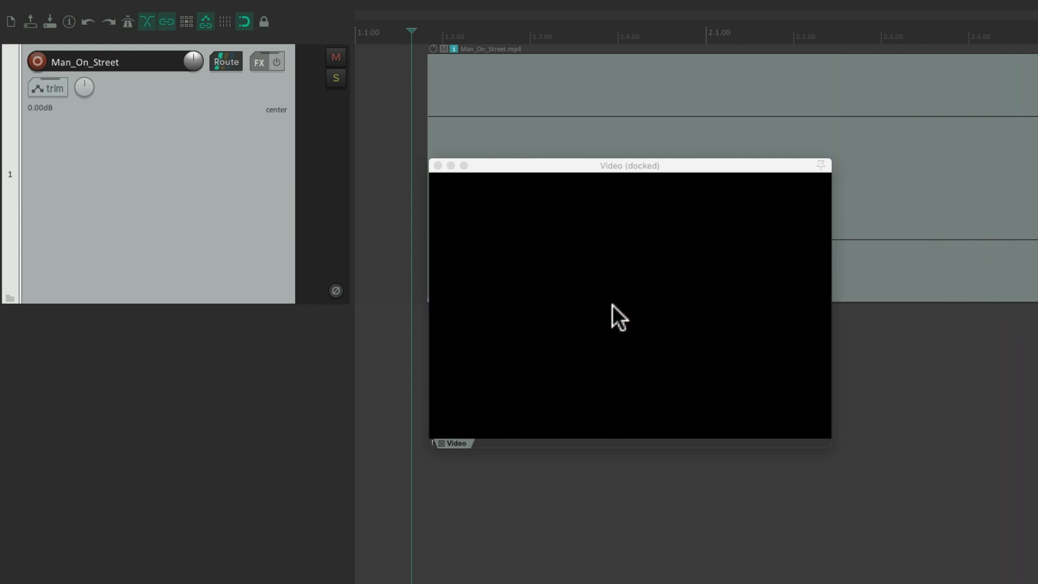
pyautogui.moveTo(628, 75)
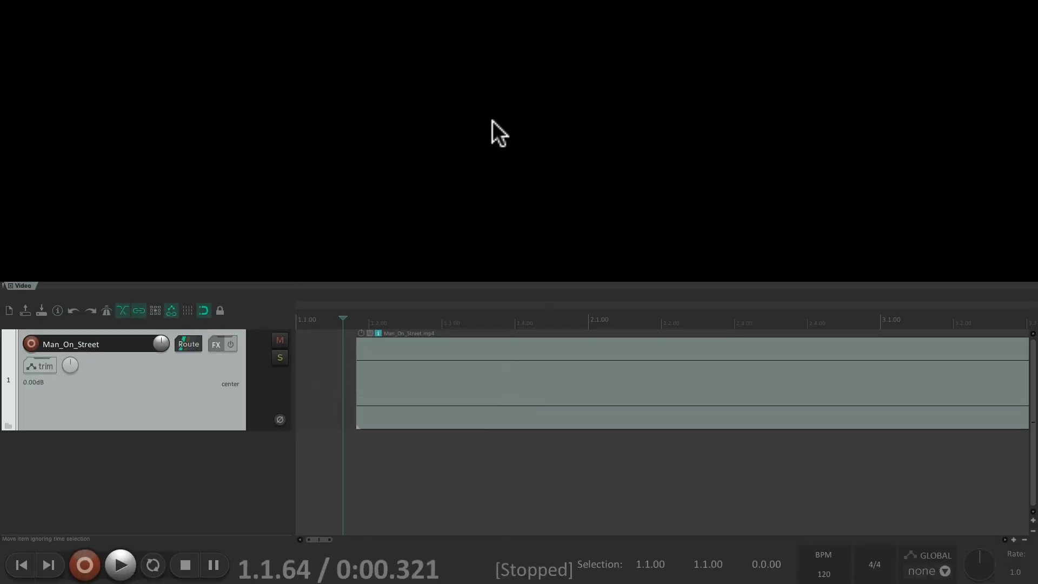
pyautogui.moveTo(423, 317)
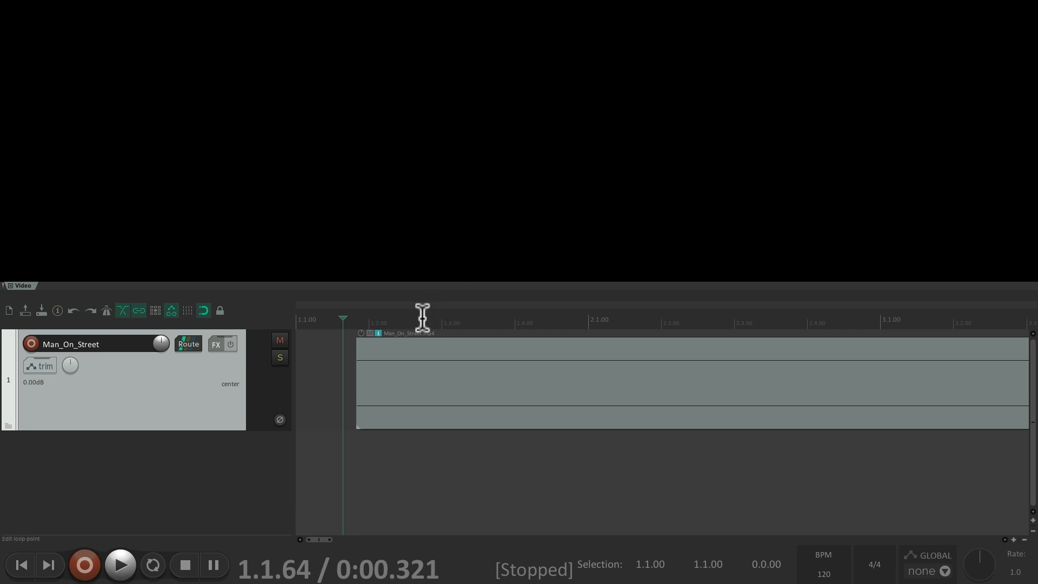
pyautogui.click(421, 320)
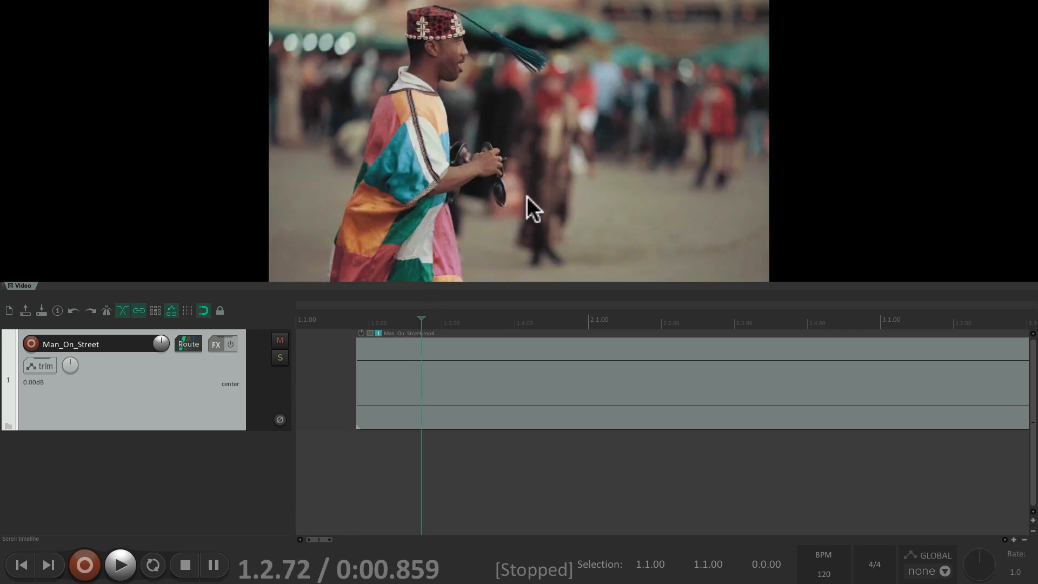
pyautogui.moveTo(802, 143)
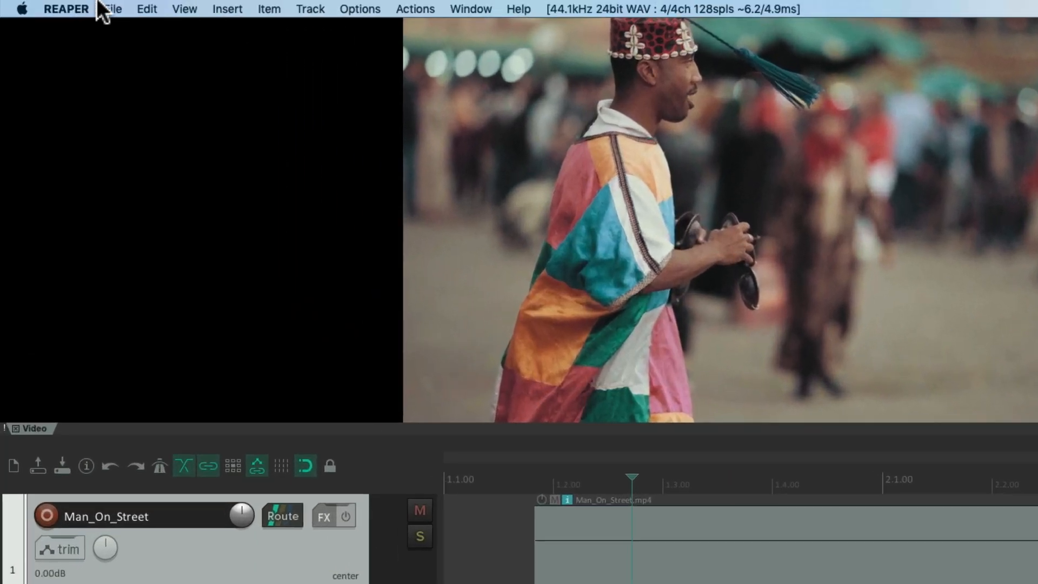
# Step: Show the Big Clock and set both clock and ruler to Hours:Minutes:Seconds:Frames
pyautogui.click(184, 8)
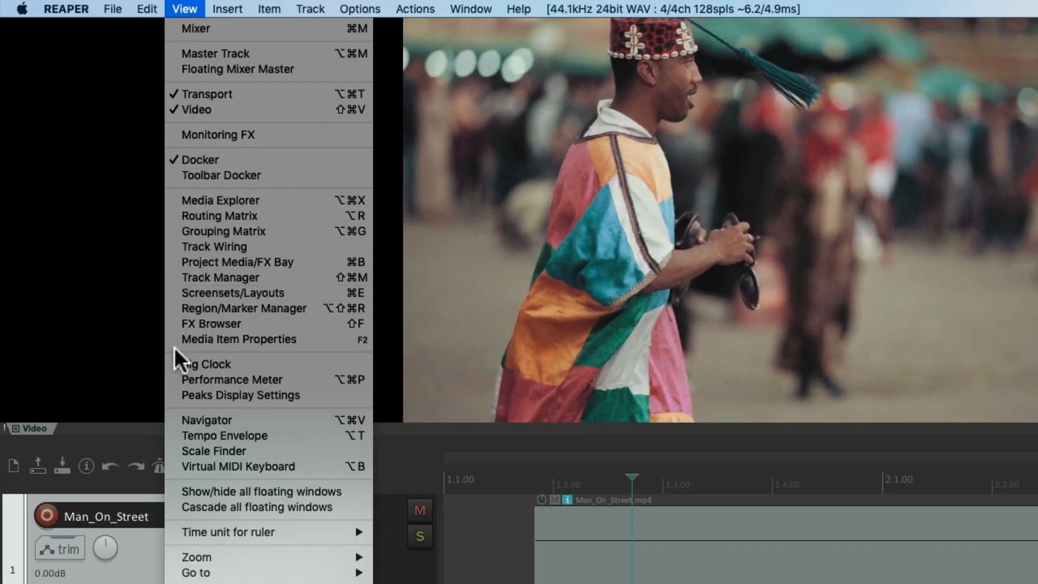
pyautogui.click(204, 363)
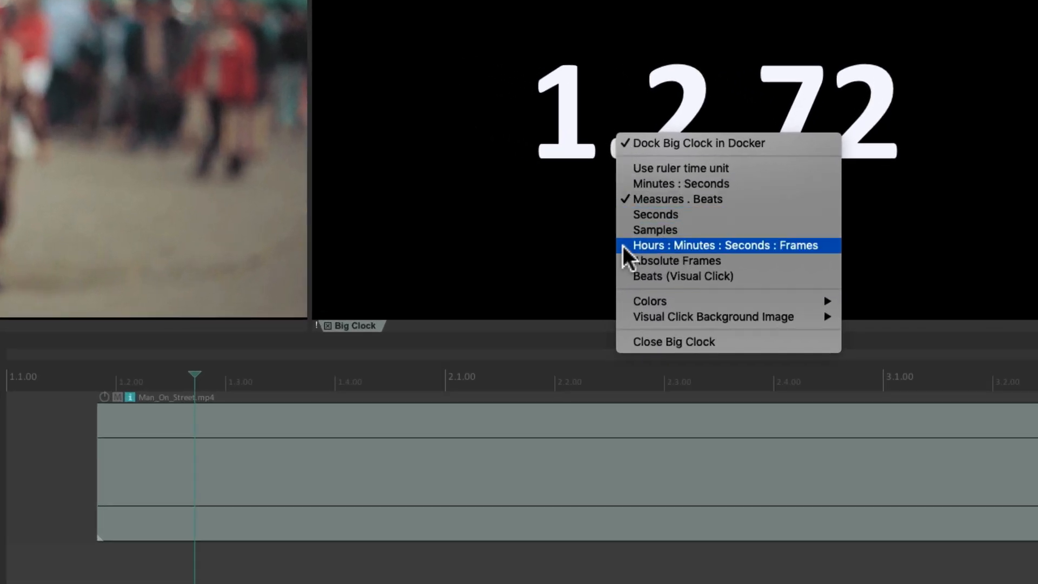
pyautogui.click(724, 245)
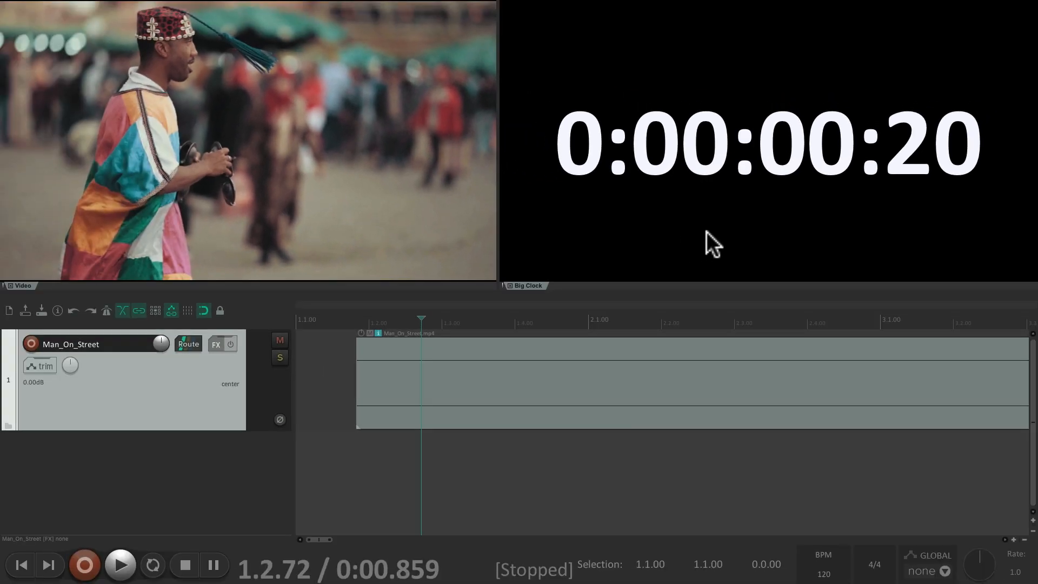
pyautogui.moveTo(538, 325)
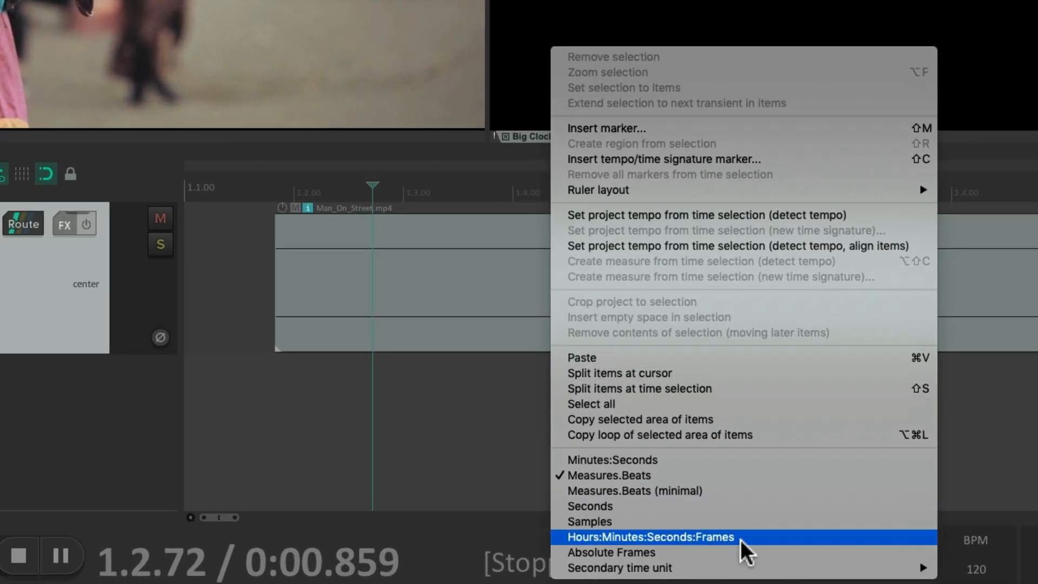
pyautogui.click(650, 538)
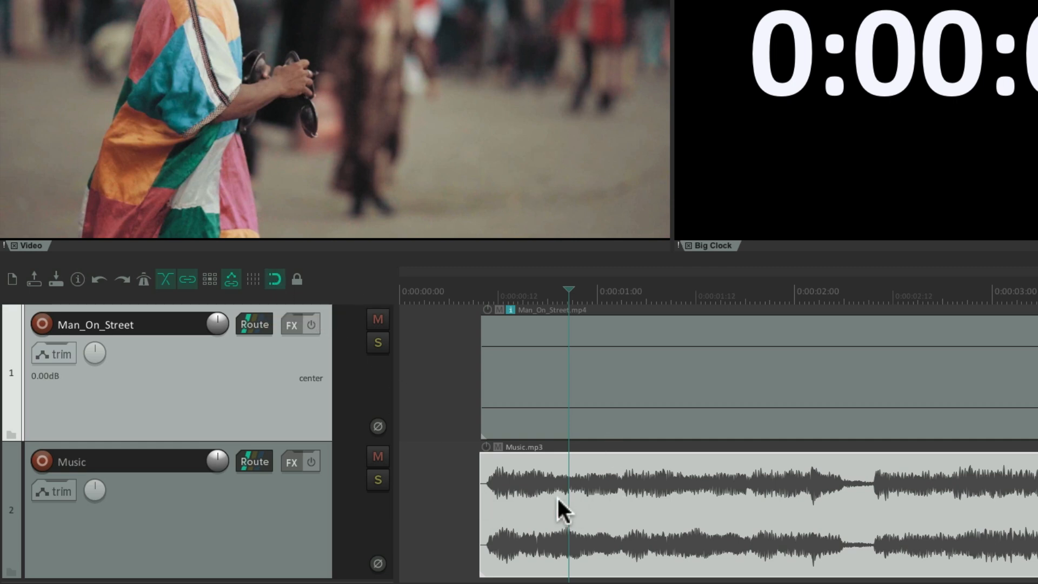
pyautogui.moveTo(543, 489)
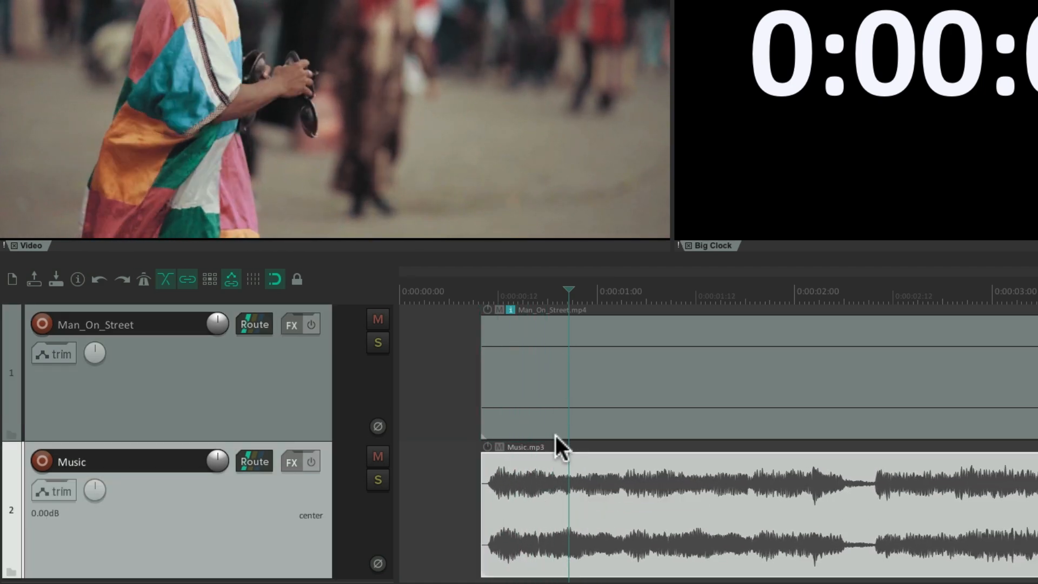
# Step: Play the street clip together with Music.mp3 from the start, then stop
pyautogui.click(120, 564)
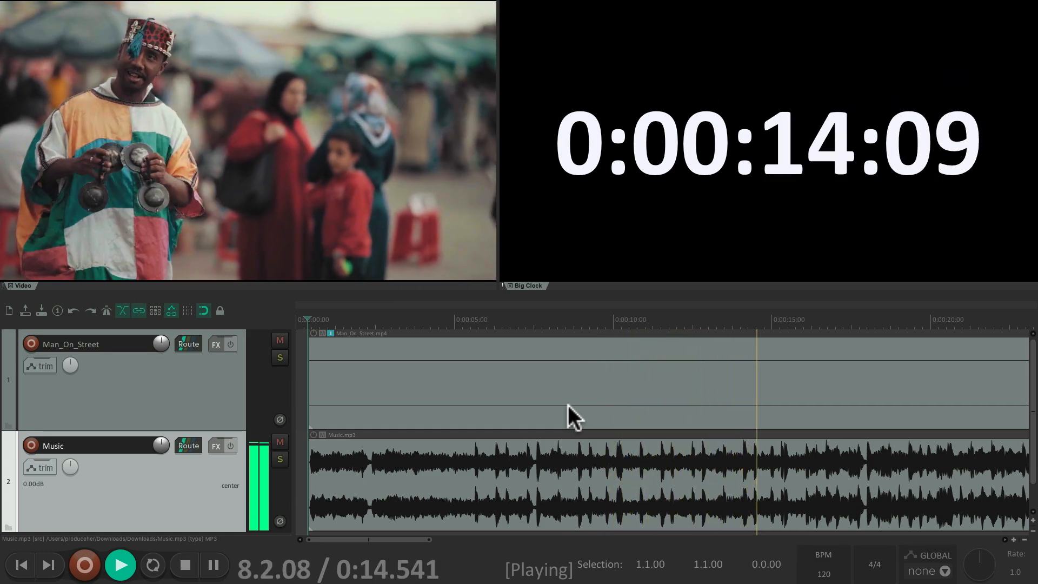
pyautogui.click(183, 564)
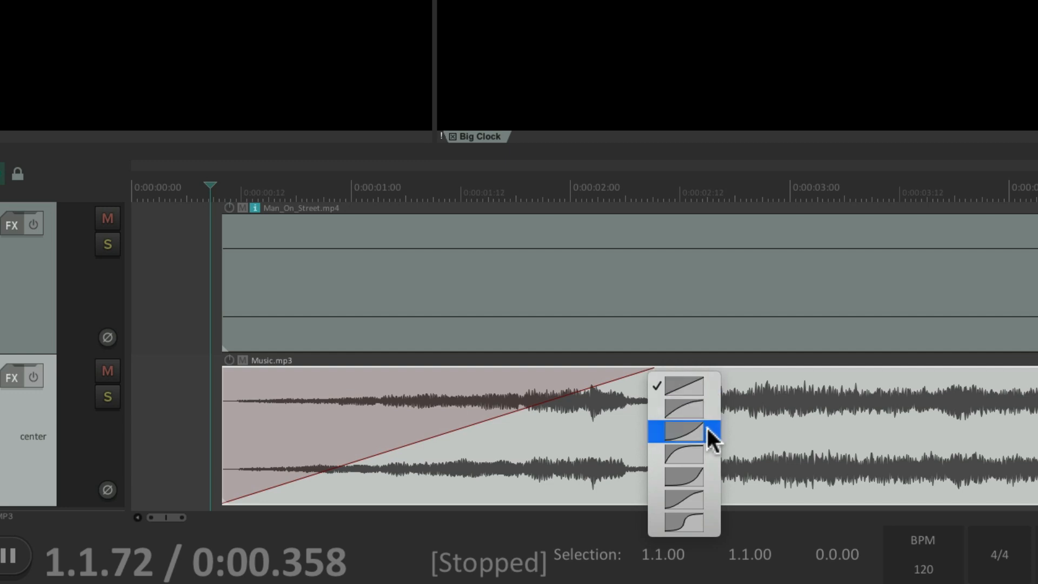
# Step: Give the Music.mp3 fade-in a curved shape and play back the faded-in beginning
pyautogui.click(683, 434)
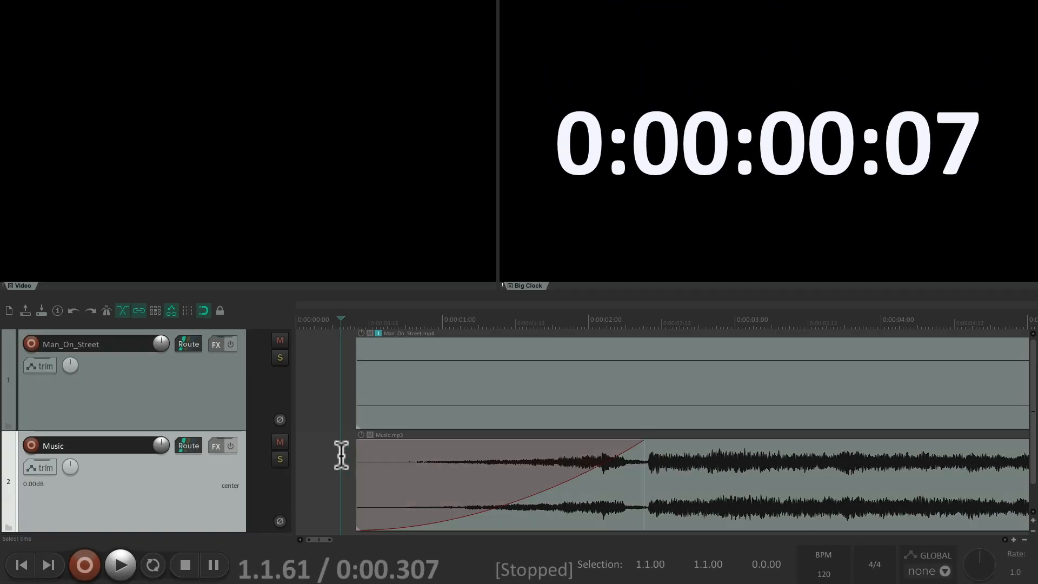
pyautogui.click(120, 564)
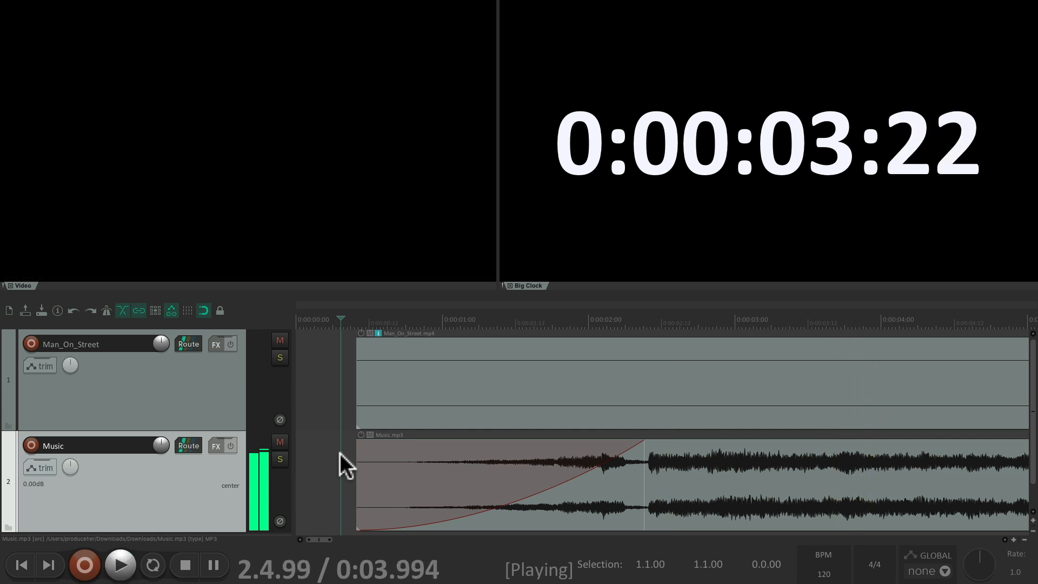
pyautogui.click(183, 564)
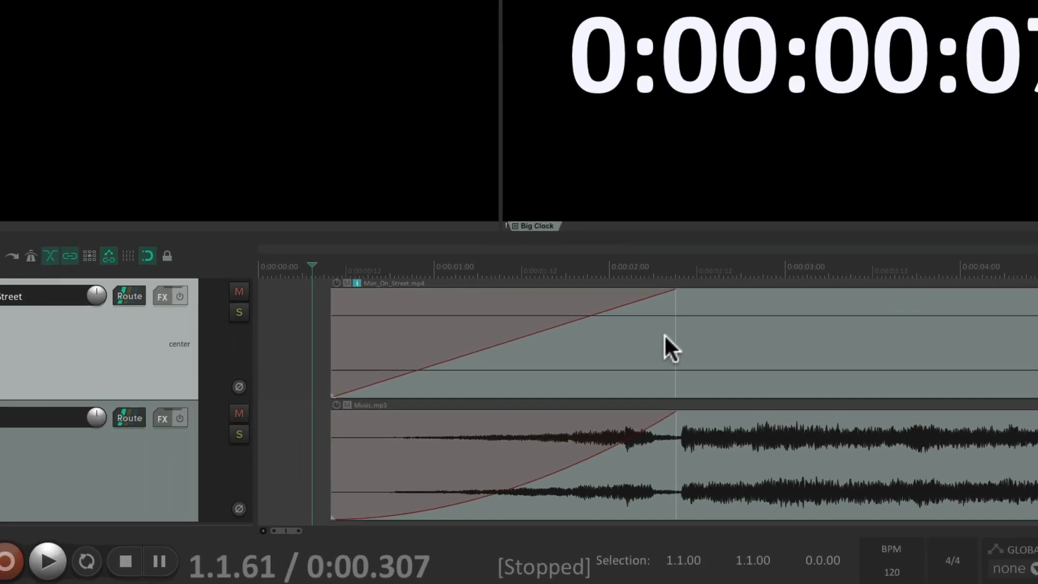
pyautogui.click(121, 564)
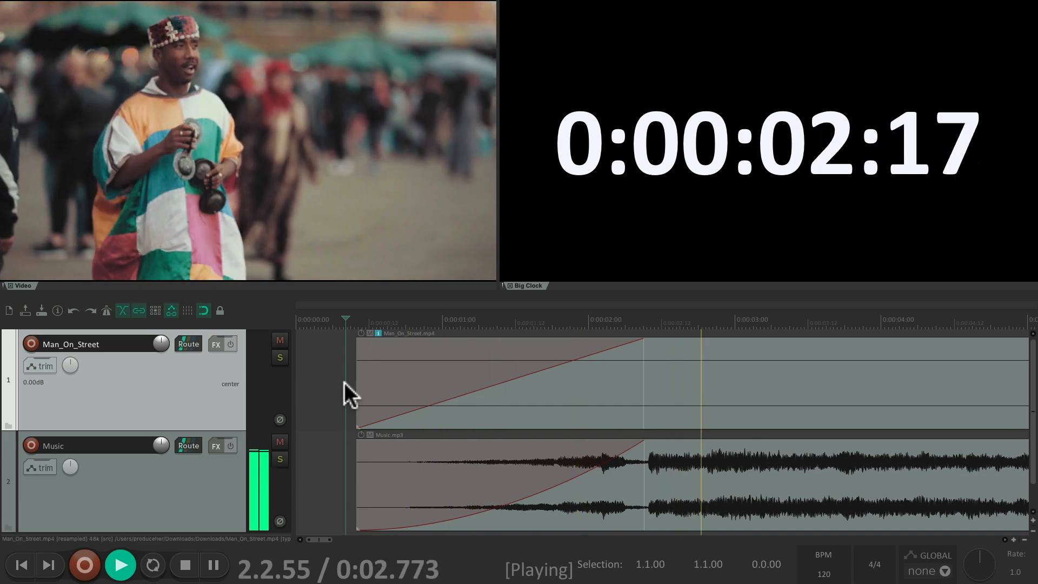
# Step: Add a Video processor with the 'Item fades affect video' preset to the Man_On_Street track
pyautogui.click(185, 565)
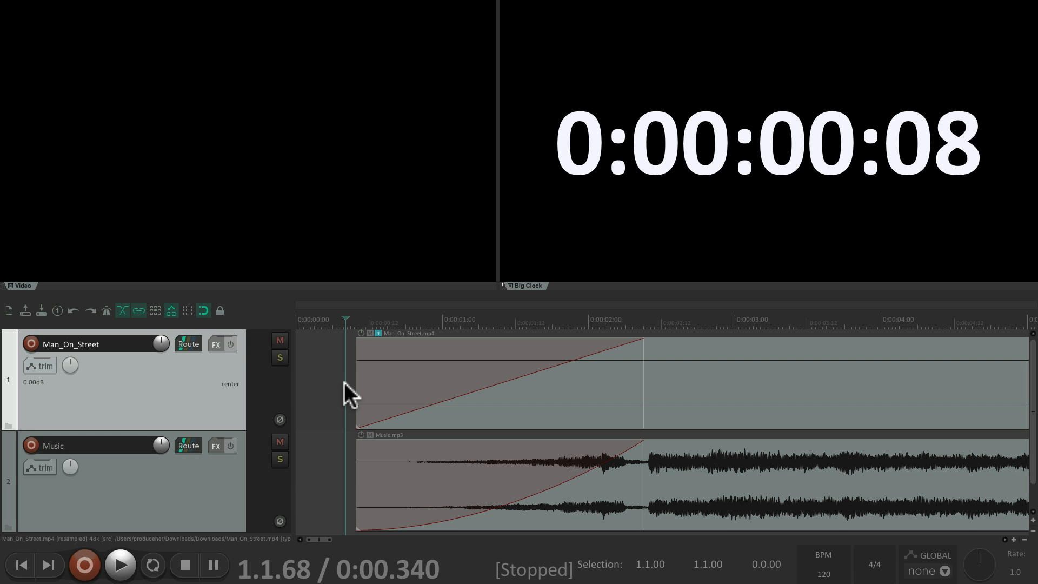
pyautogui.moveTo(276, 396)
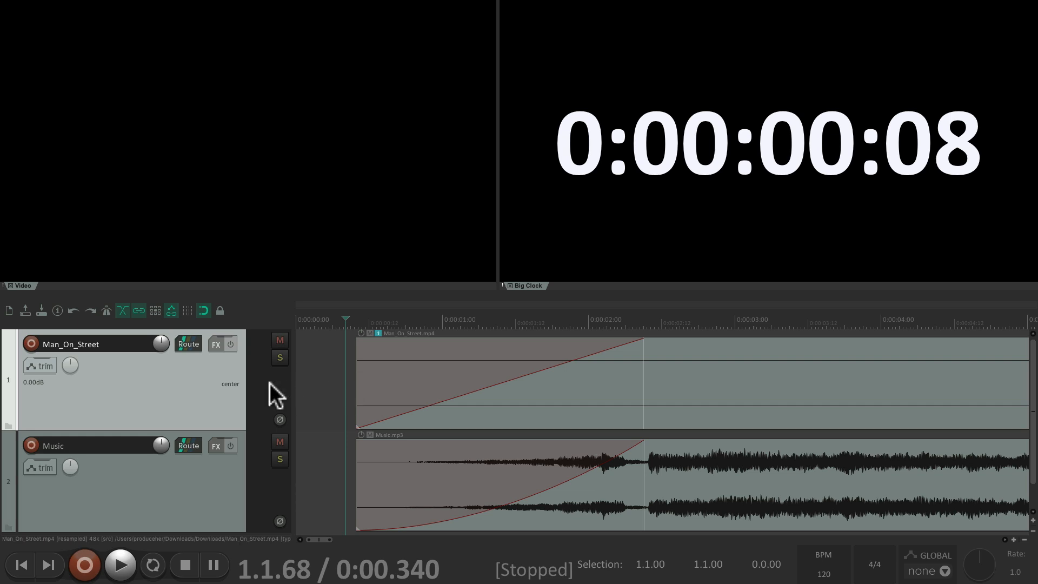
pyautogui.moveTo(550, 394)
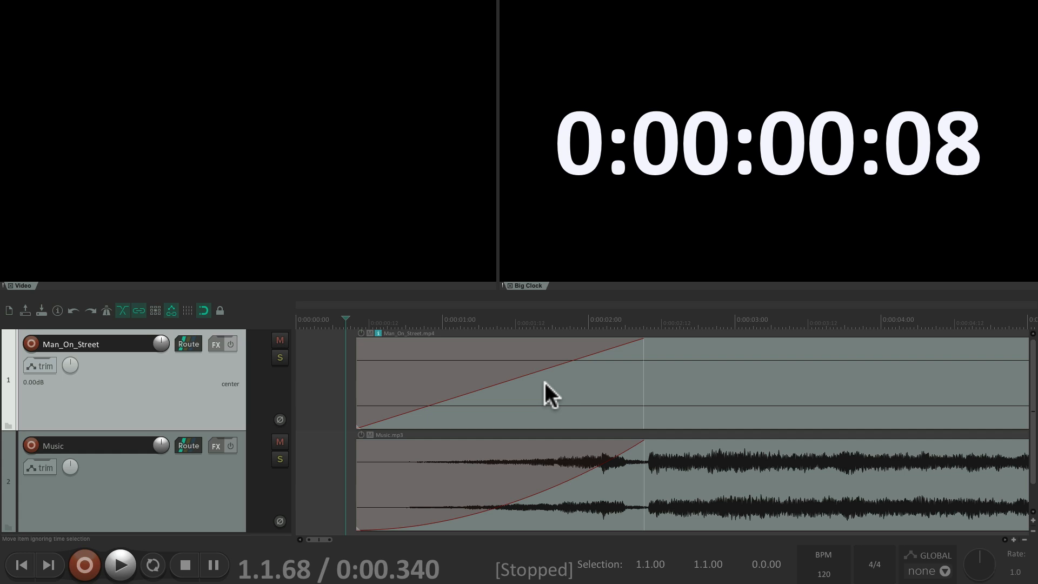
pyautogui.moveTo(313, 338)
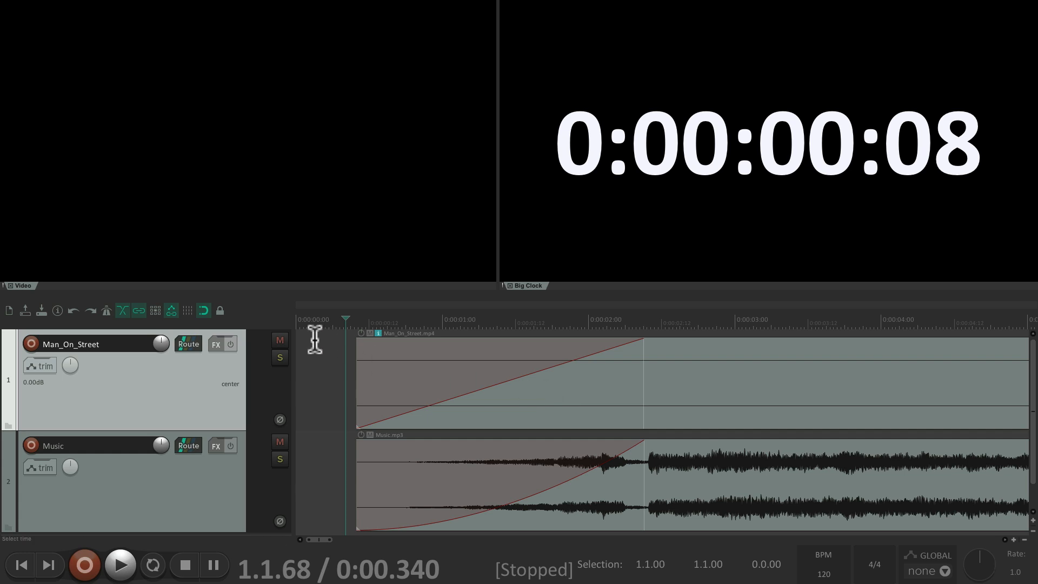
pyautogui.moveTo(216, 358)
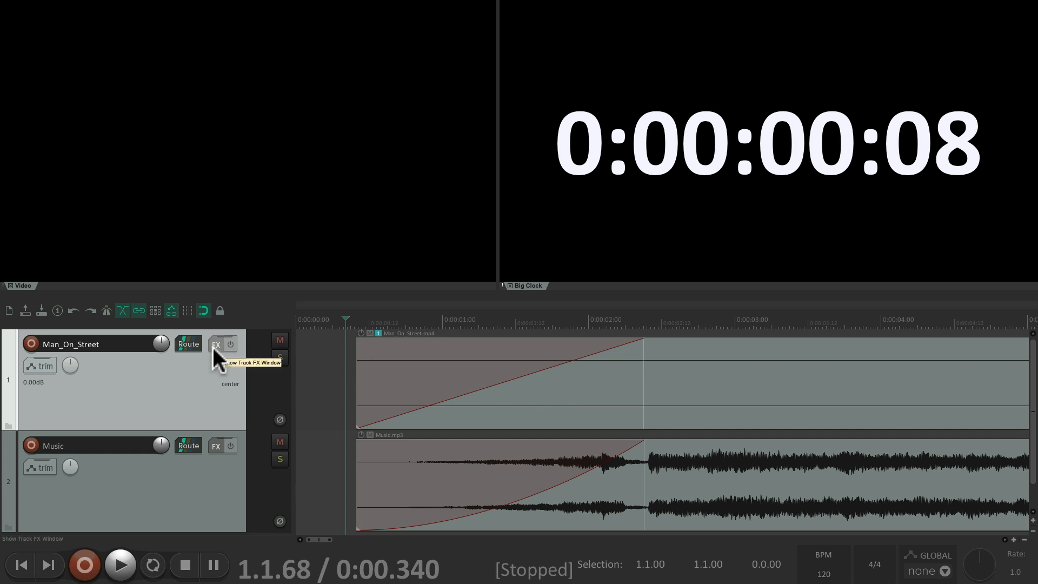
pyautogui.click(216, 343)
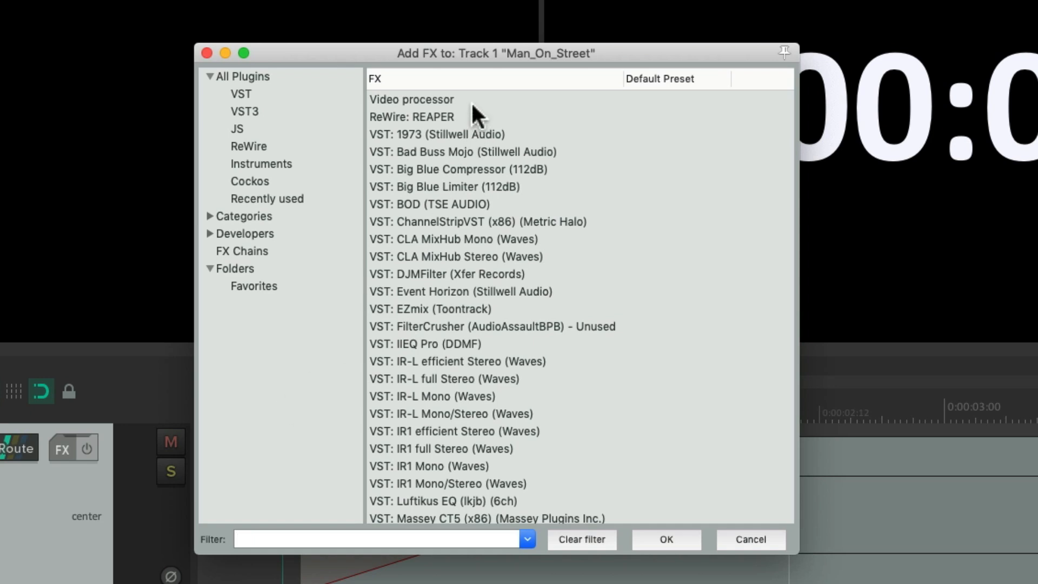
pyautogui.click(410, 99)
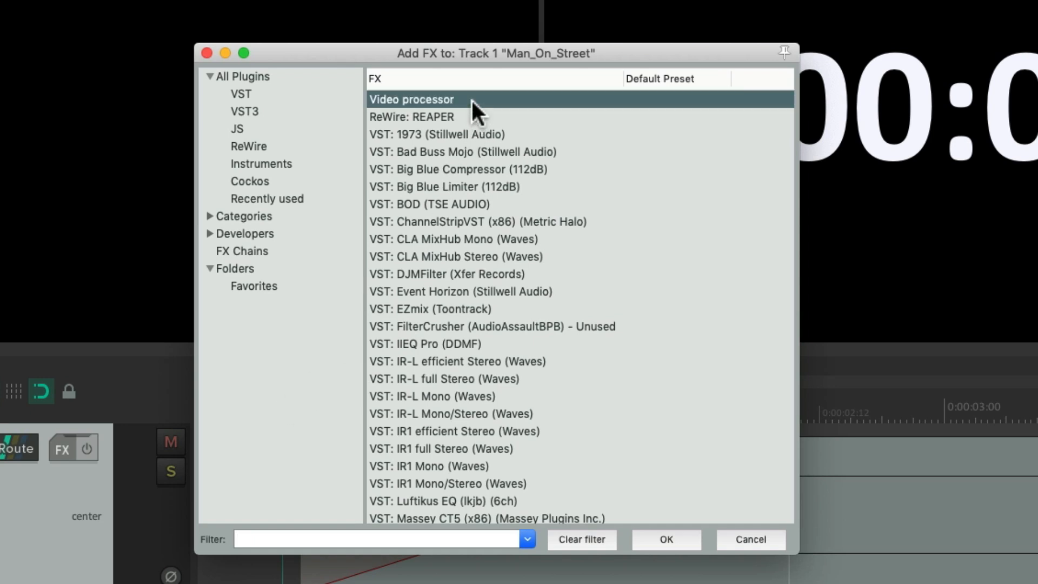
pyautogui.doubleClick(410, 98)
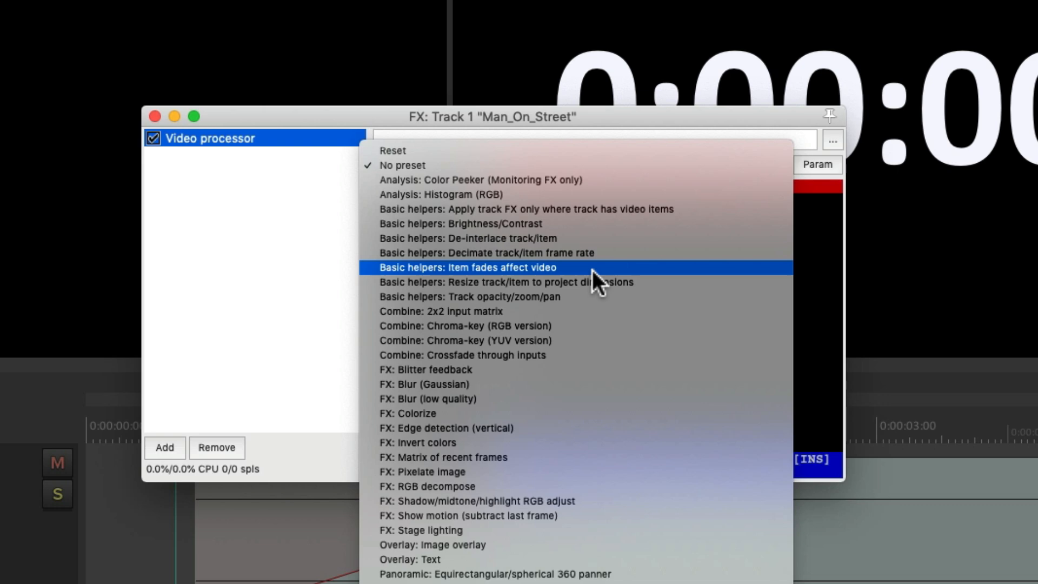
pyautogui.click(467, 267)
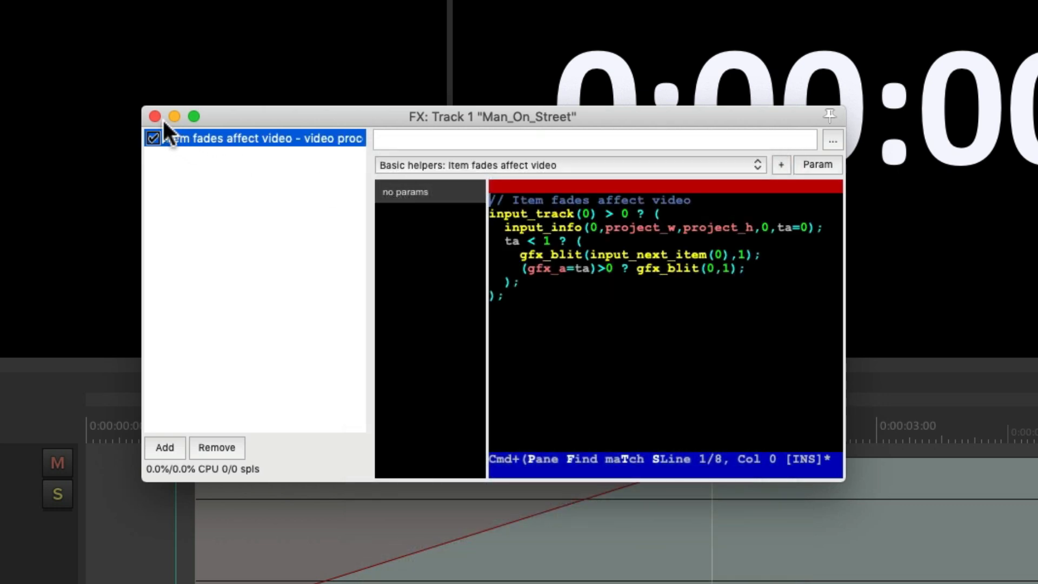
pyautogui.click(154, 117)
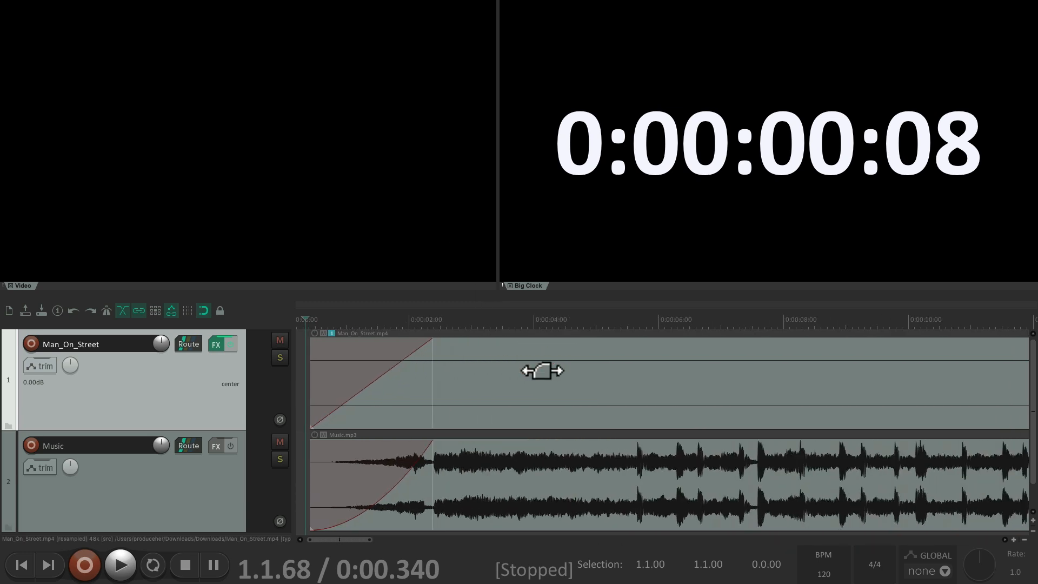
# Step: Play the project to check the picture fades in with the audio, then stop
pyautogui.click(120, 564)
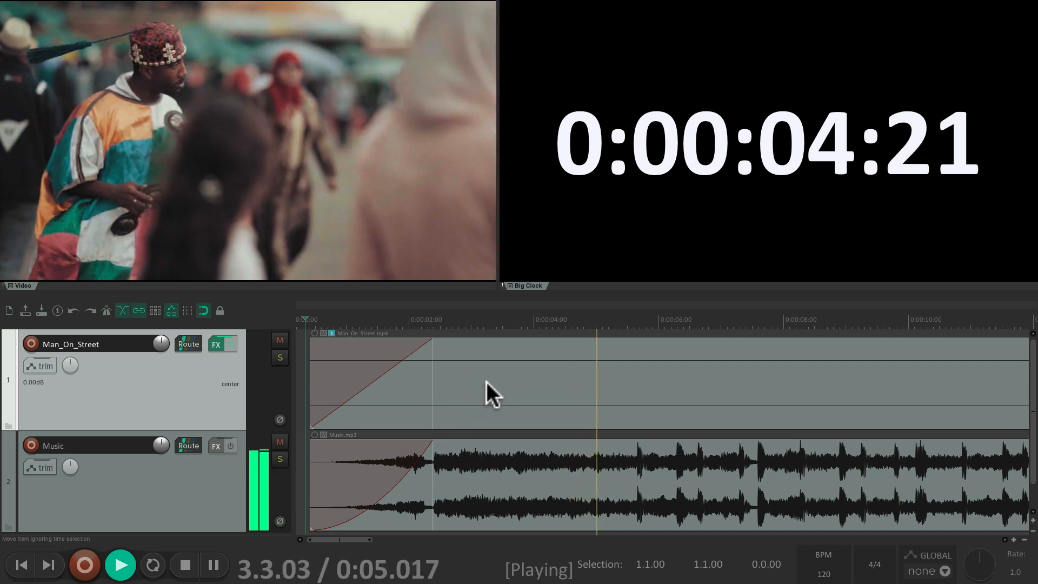
pyautogui.click(184, 565)
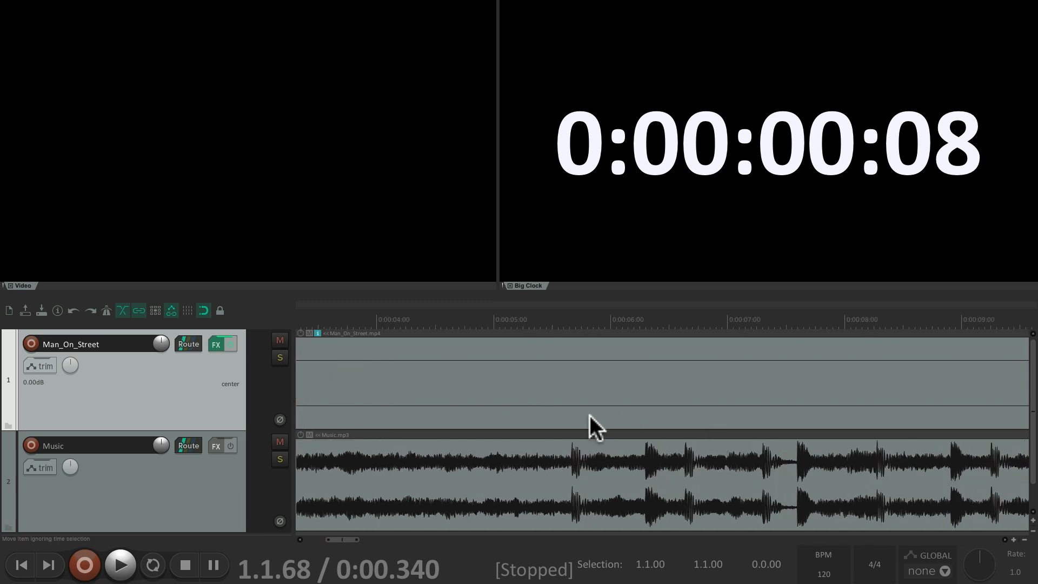
pyautogui.moveTo(571, 387)
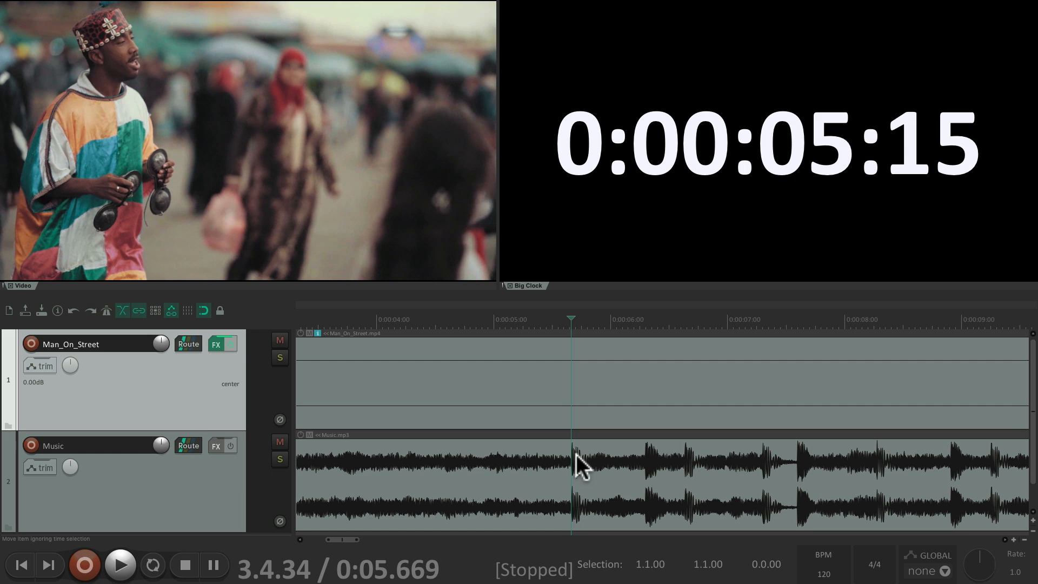
pyautogui.moveTo(571, 317)
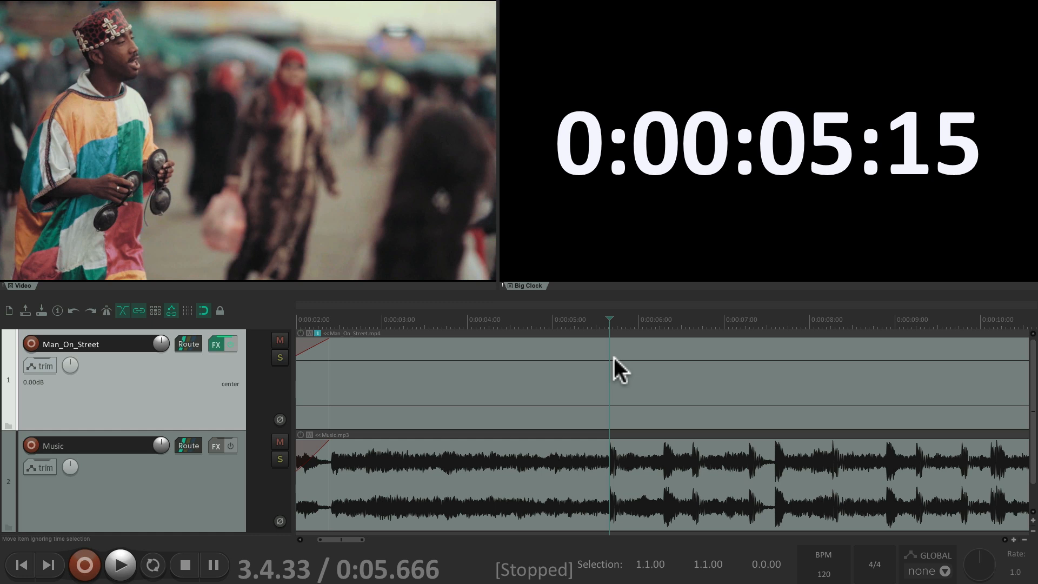
# Step: Move the play position to about 0:06.97 on the street clip
pyautogui.click(608, 320)
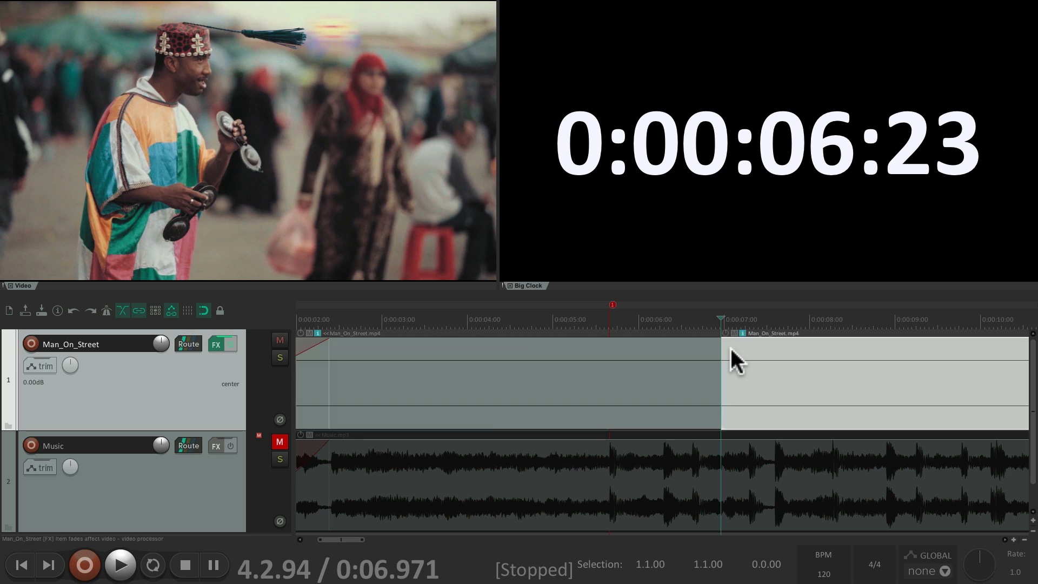
pyautogui.moveTo(621, 358)
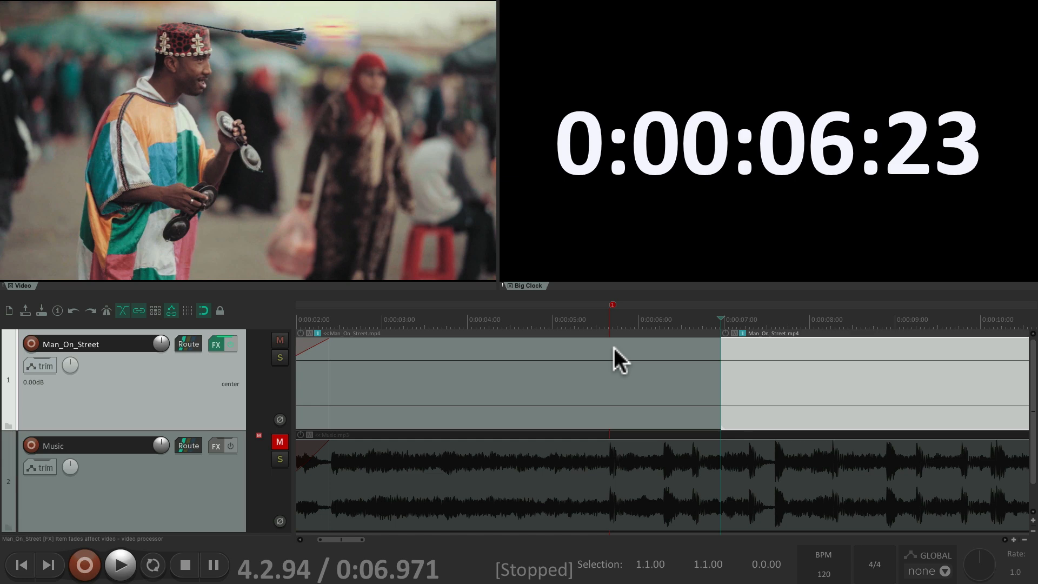
# Step: Turn off Auto-crossfade media items and play from 4.5 seconds to hear the cut on the beat
pyautogui.click(359, 9)
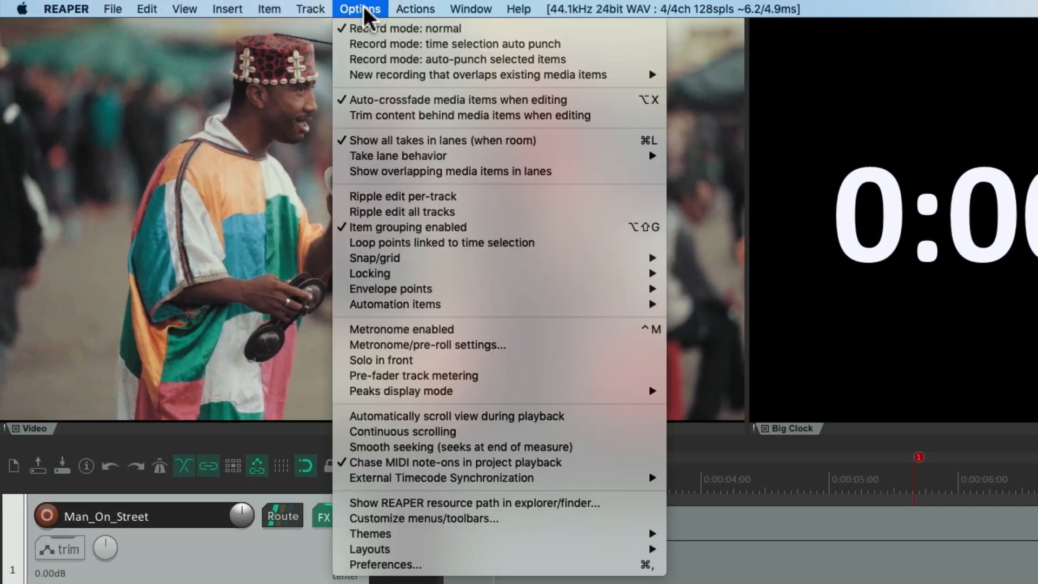
pyautogui.moveTo(469, 116)
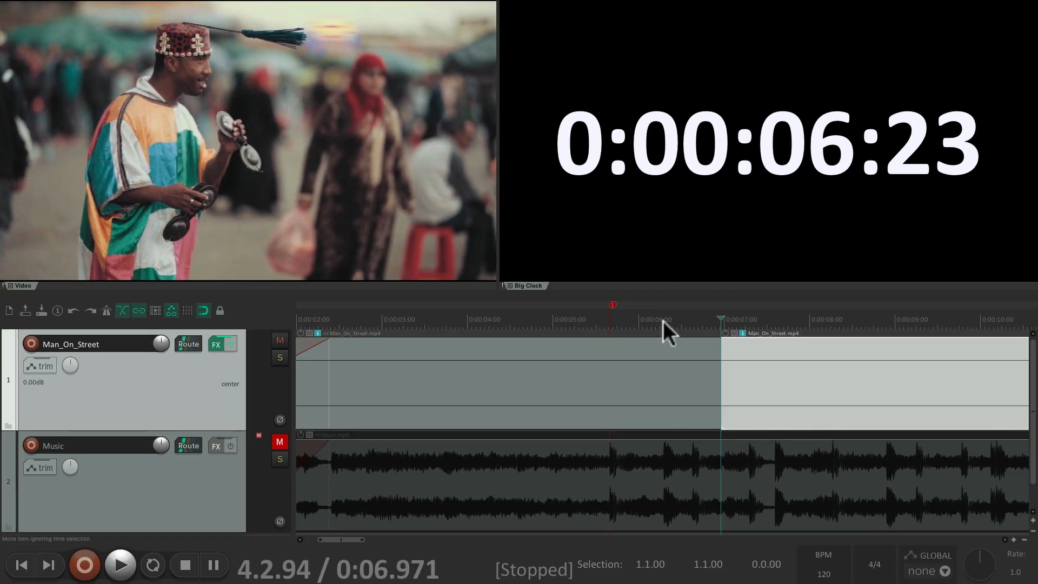
pyautogui.moveTo(689, 371)
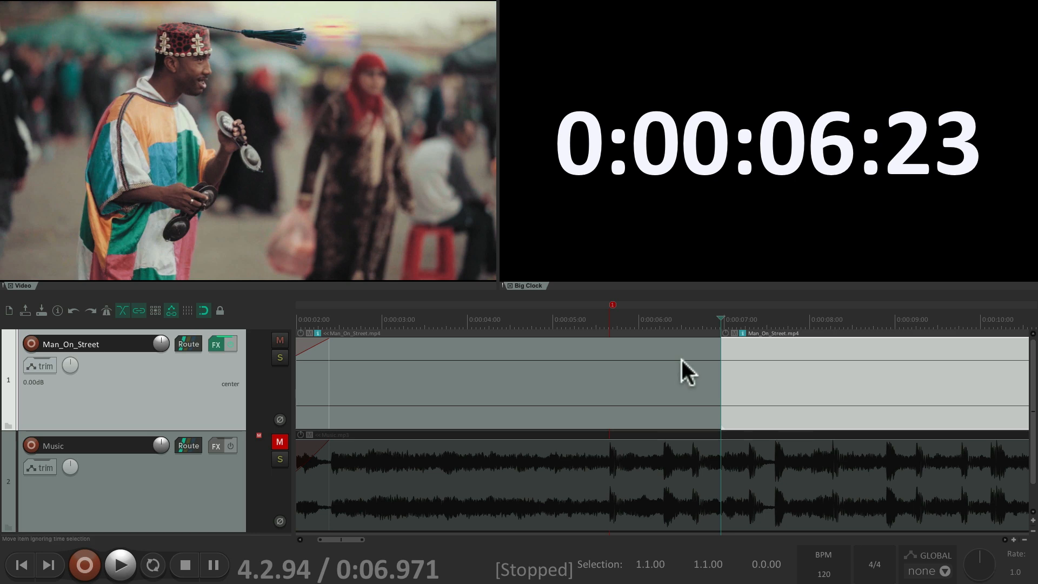
pyautogui.moveTo(686, 364)
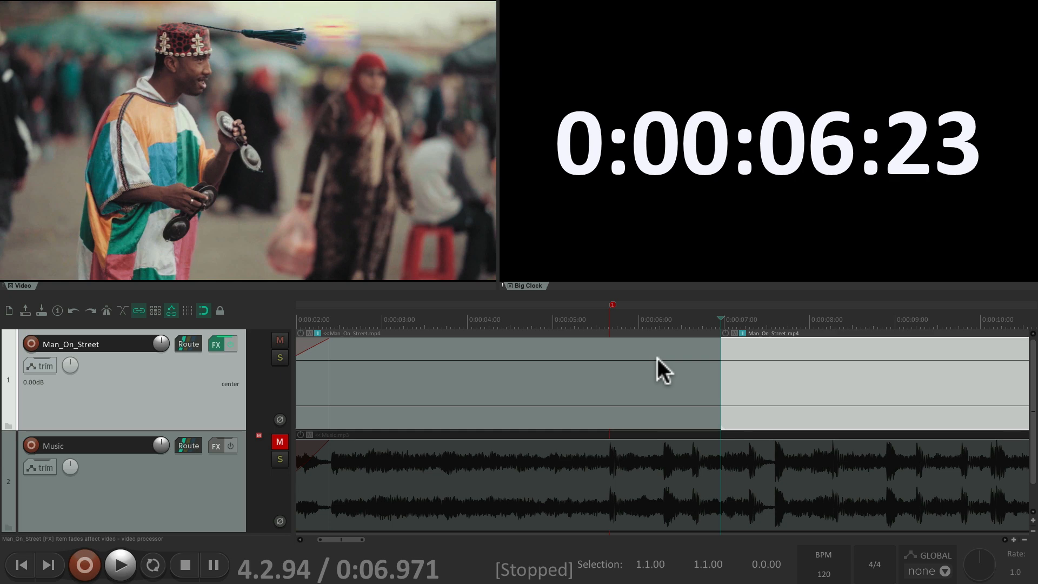
pyautogui.moveTo(751, 358)
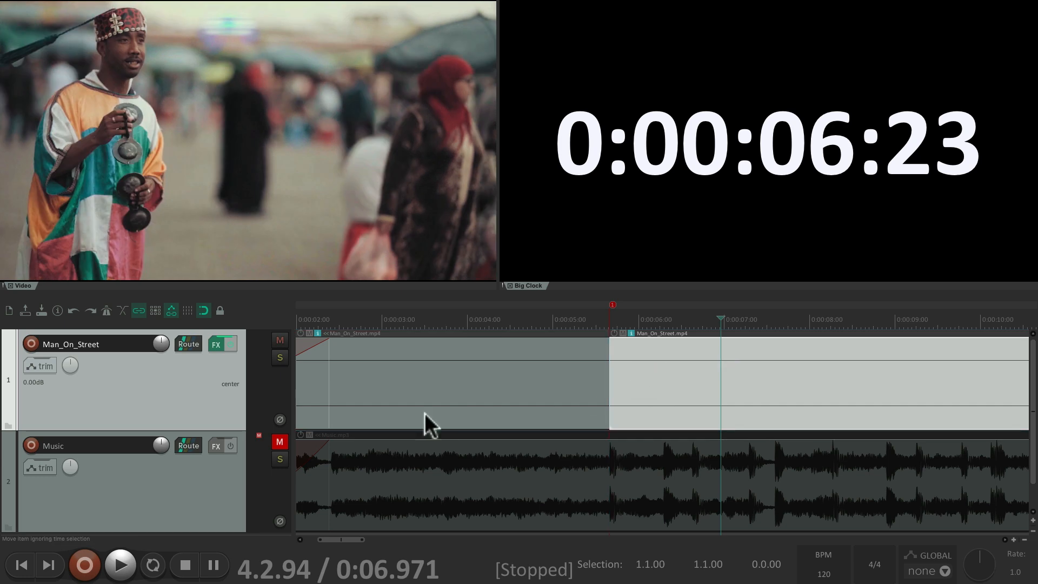
pyautogui.click(121, 564)
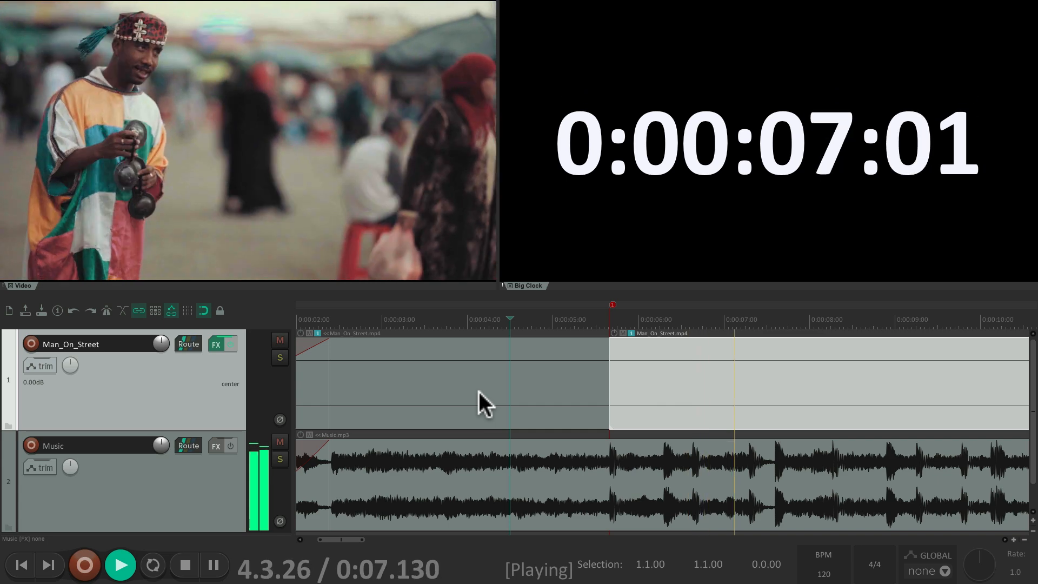
pyautogui.click(185, 565)
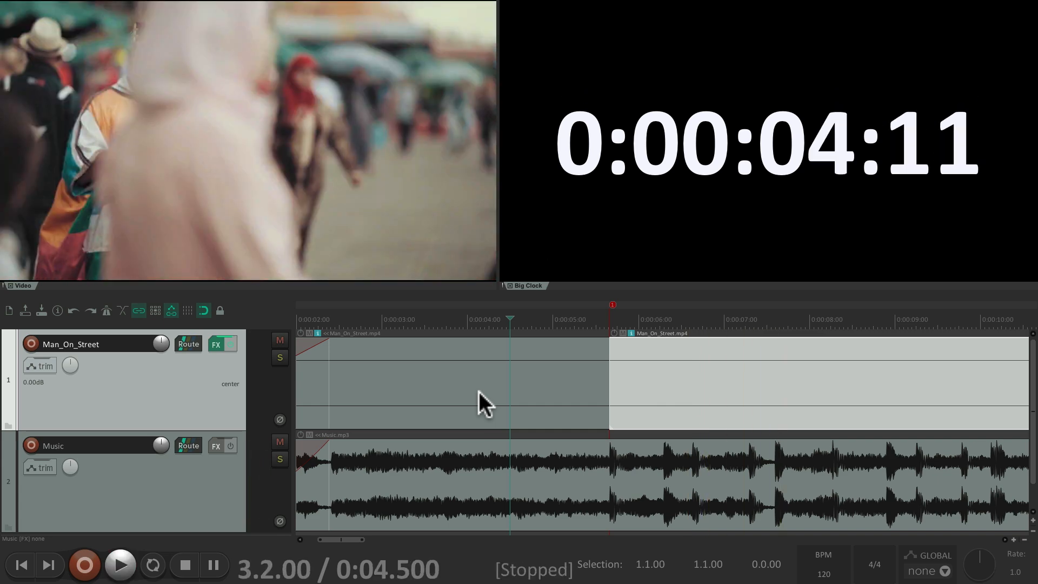
pyautogui.click(120, 565)
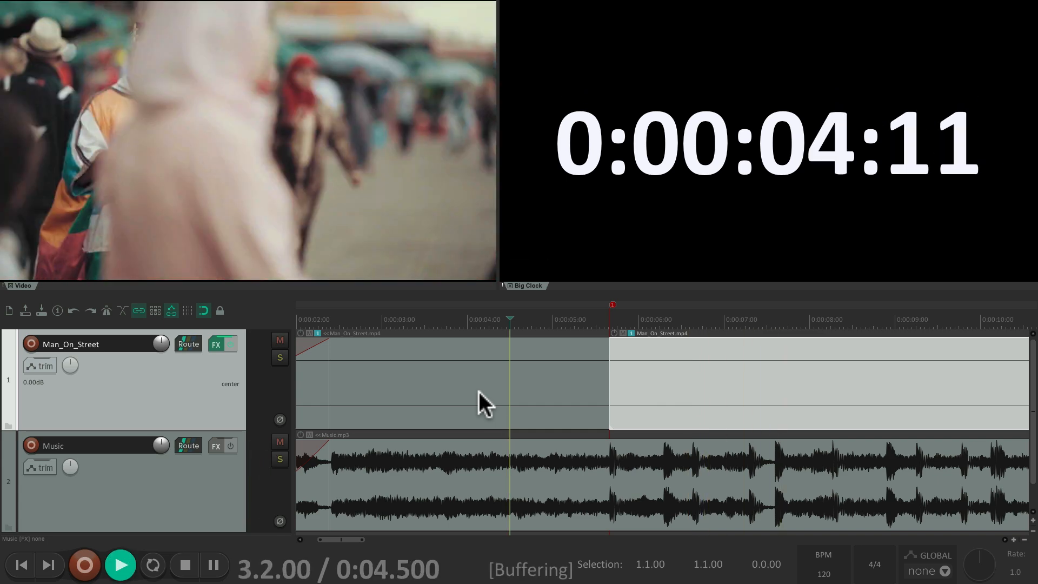
pyautogui.click(120, 565)
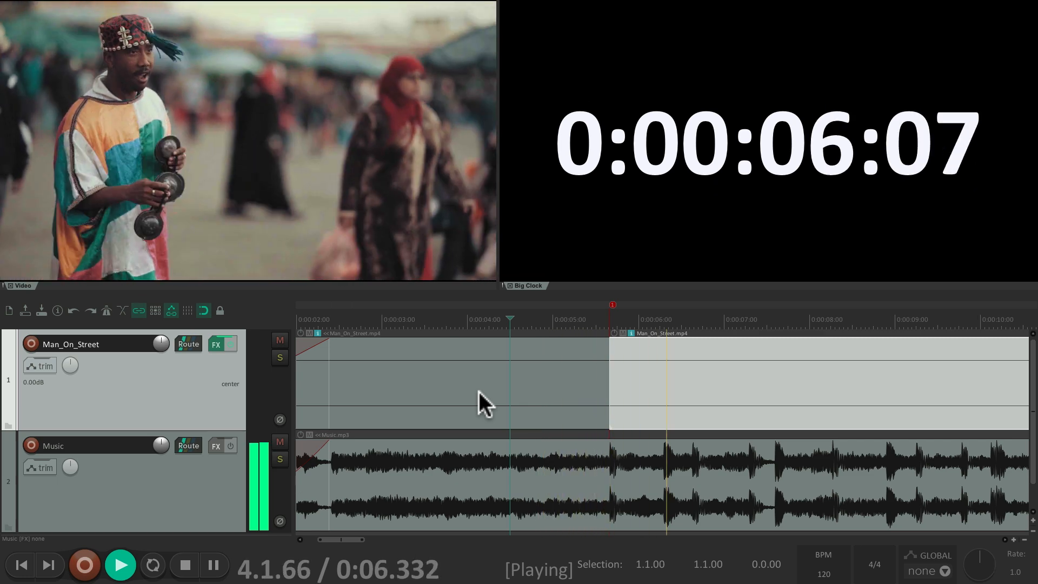
pyautogui.click(183, 565)
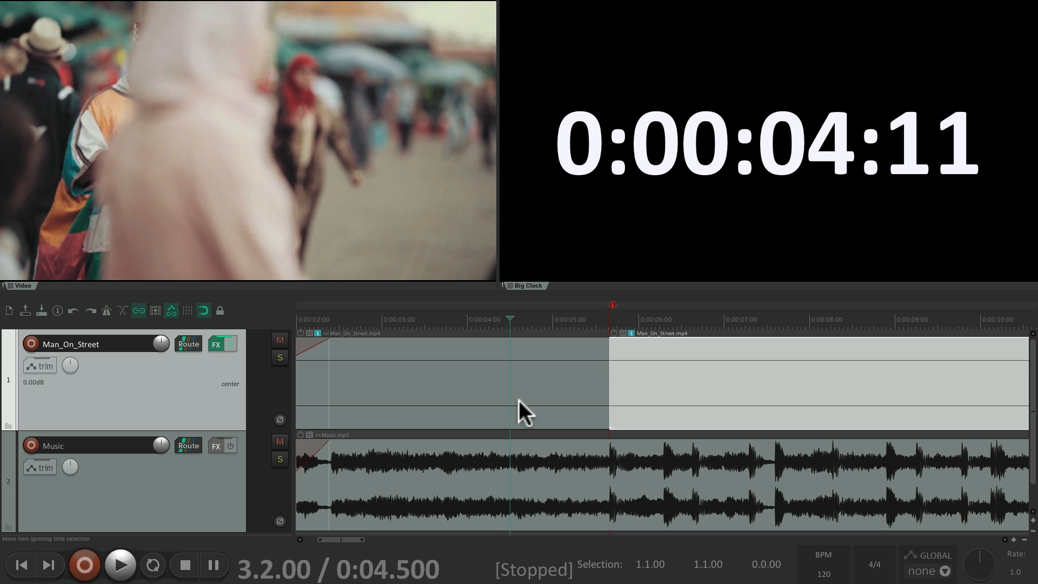
pyautogui.hscroll(3)
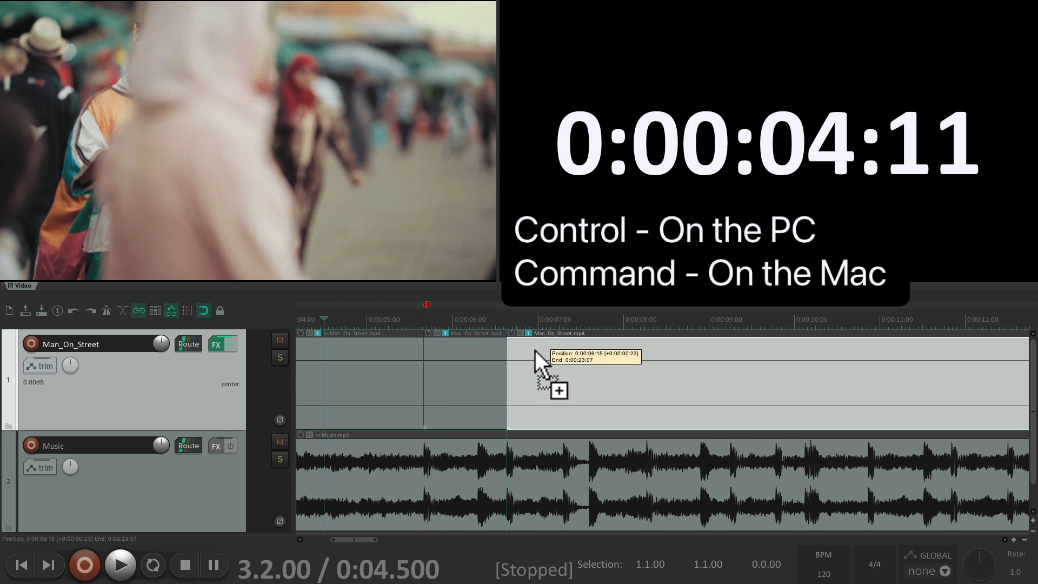
# Step: Play through the beat-length street pieces from about 5.7 to 8 seconds and stop to review
pyautogui.click(120, 564)
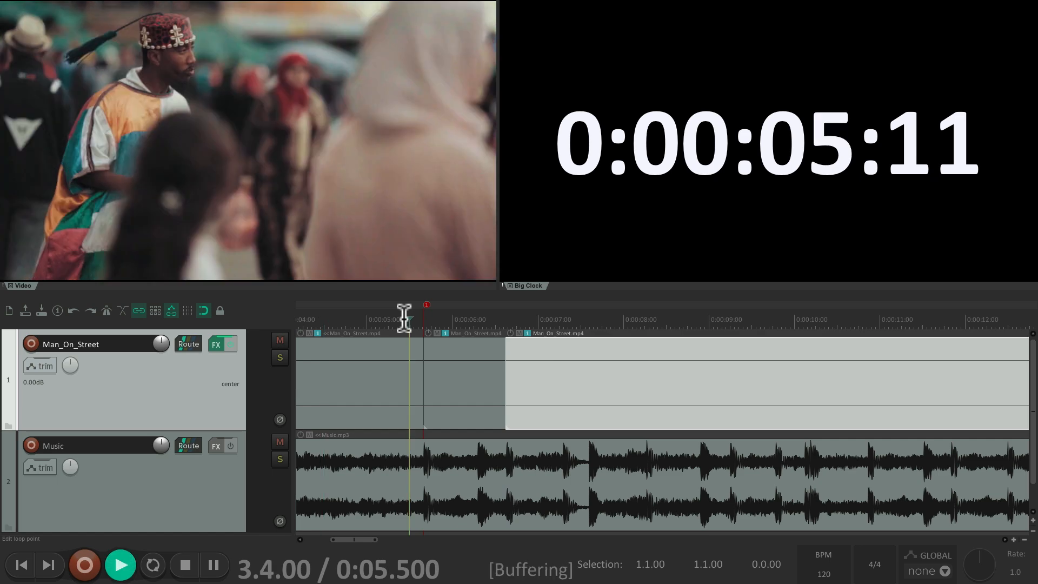
pyautogui.click(120, 565)
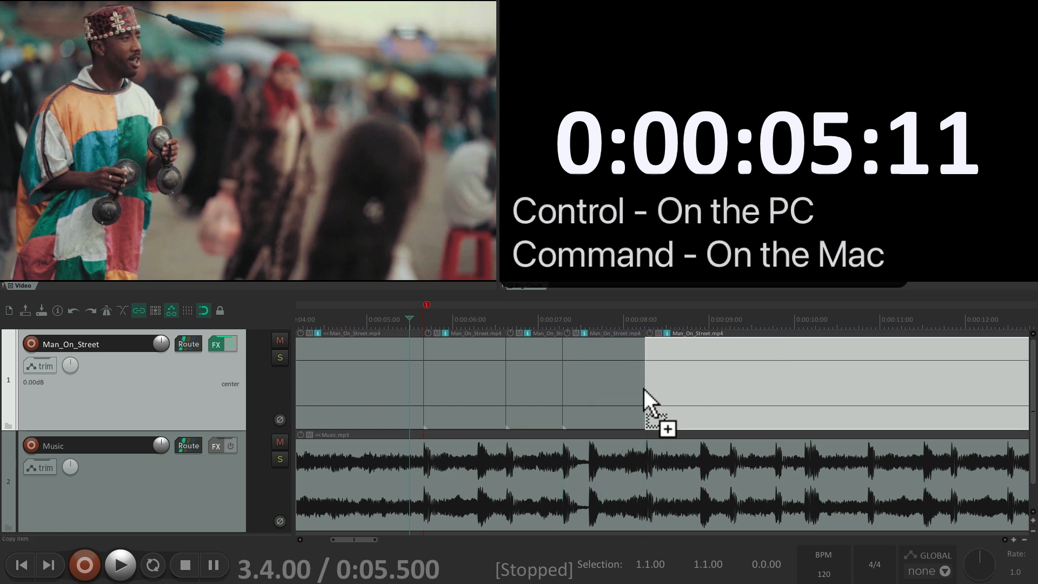
pyautogui.click(120, 565)
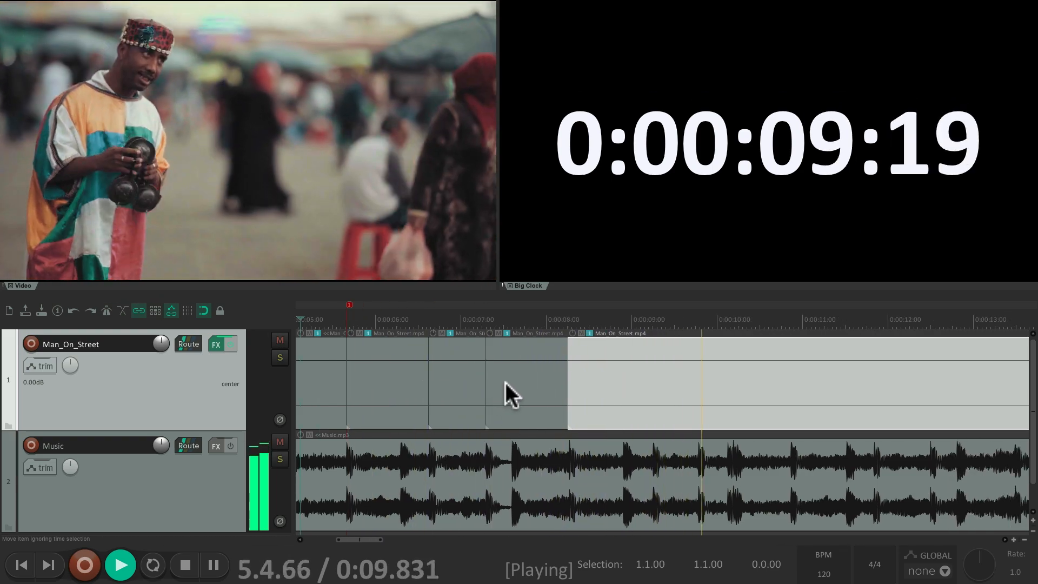
pyautogui.click(184, 565)
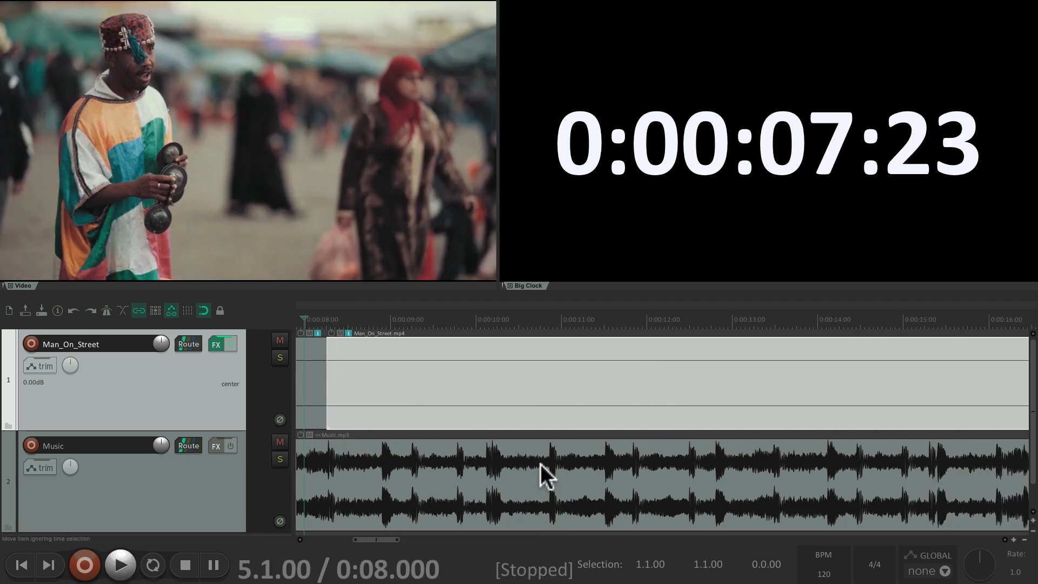
pyautogui.click(520, 320)
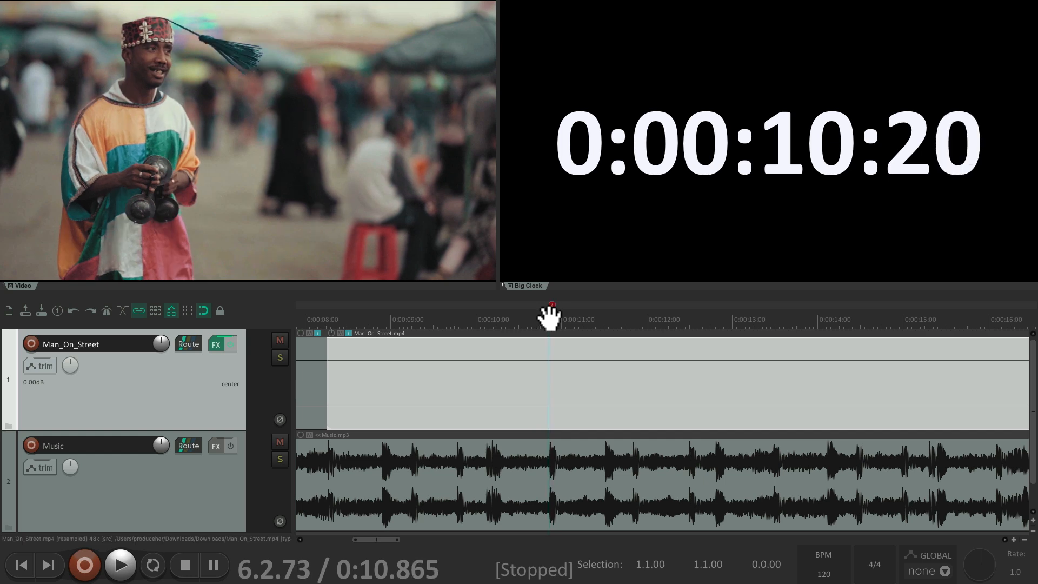
# Step: Insert a new track for the Fun at a Fair footage with the cursor near 10.8 seconds
pyautogui.click(310, 9)
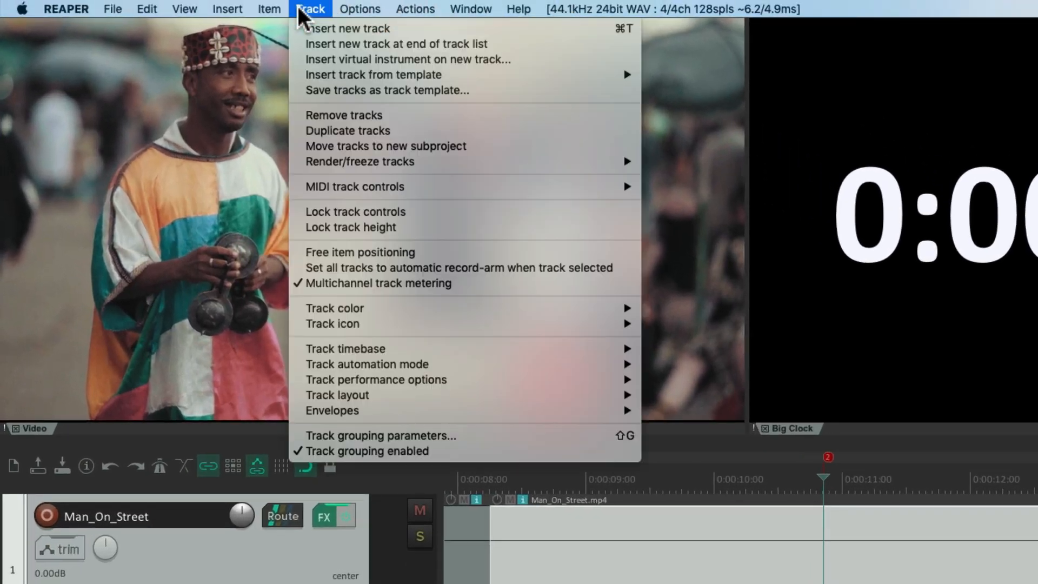
pyautogui.click(352, 28)
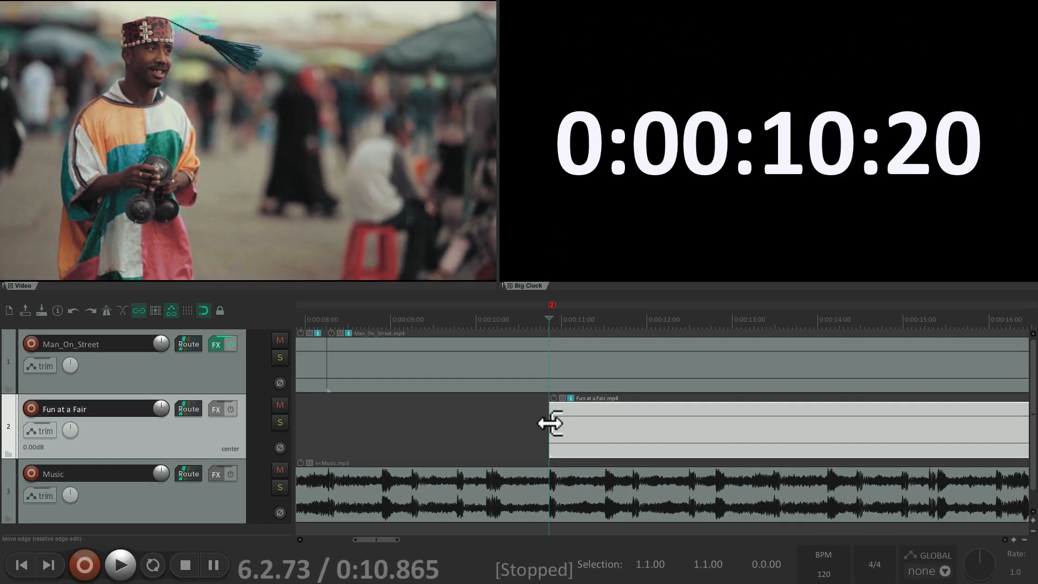
pyautogui.moveTo(562, 490)
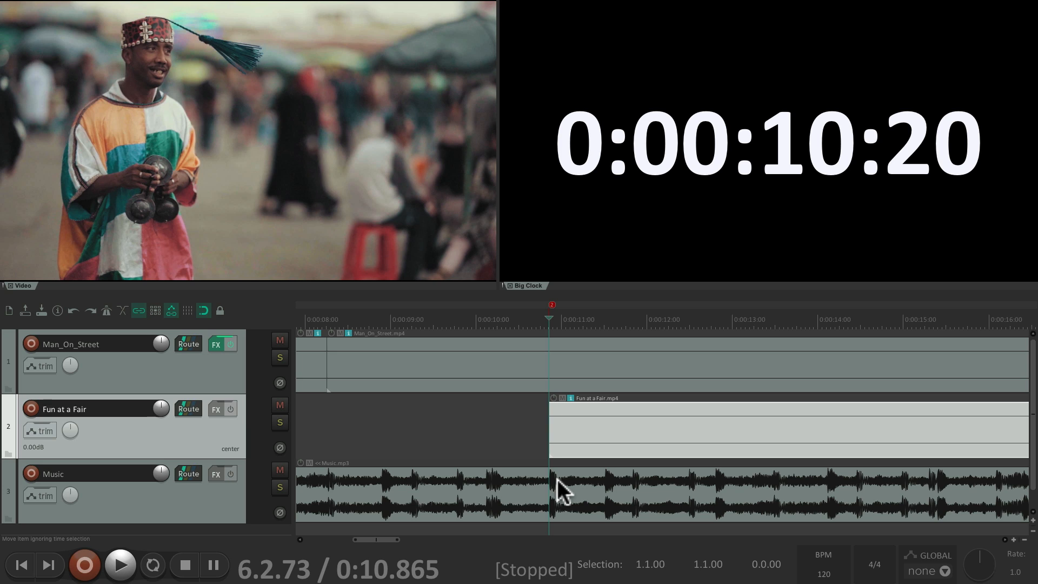
pyautogui.moveTo(568, 427)
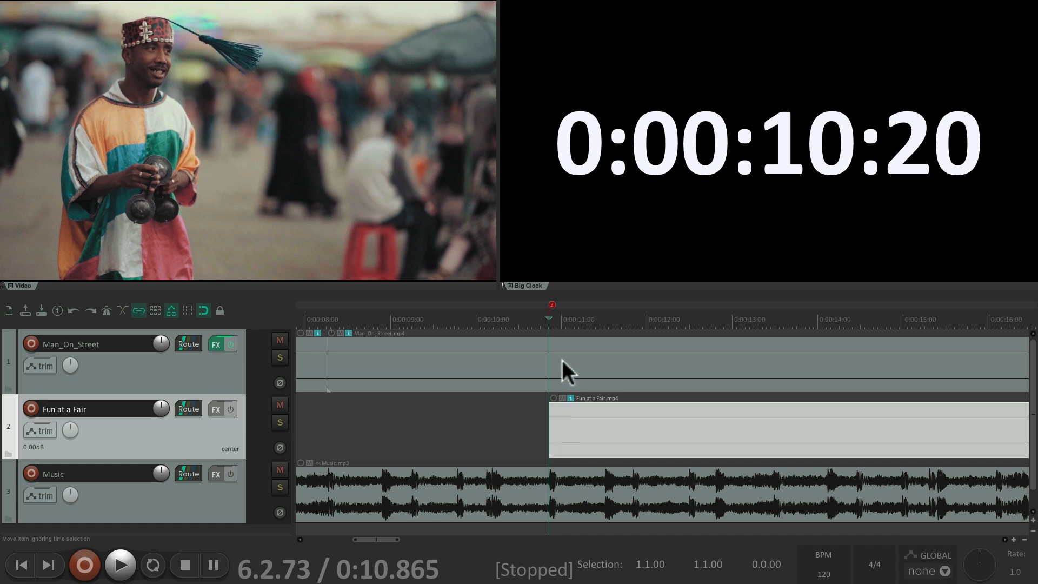
pyautogui.moveTo(568, 429)
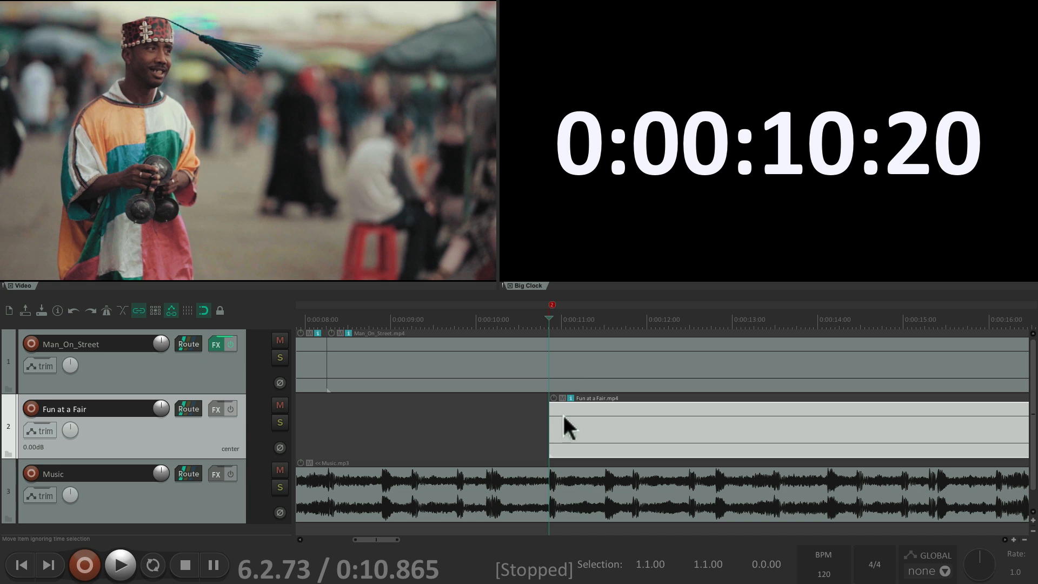
pyautogui.moveTo(568, 388)
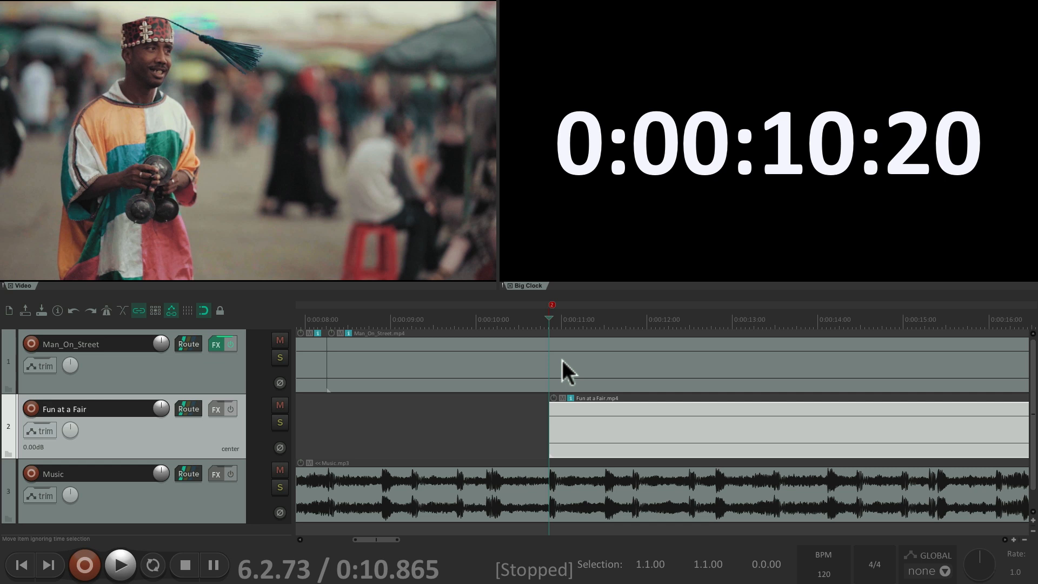
pyautogui.moveTo(568, 427)
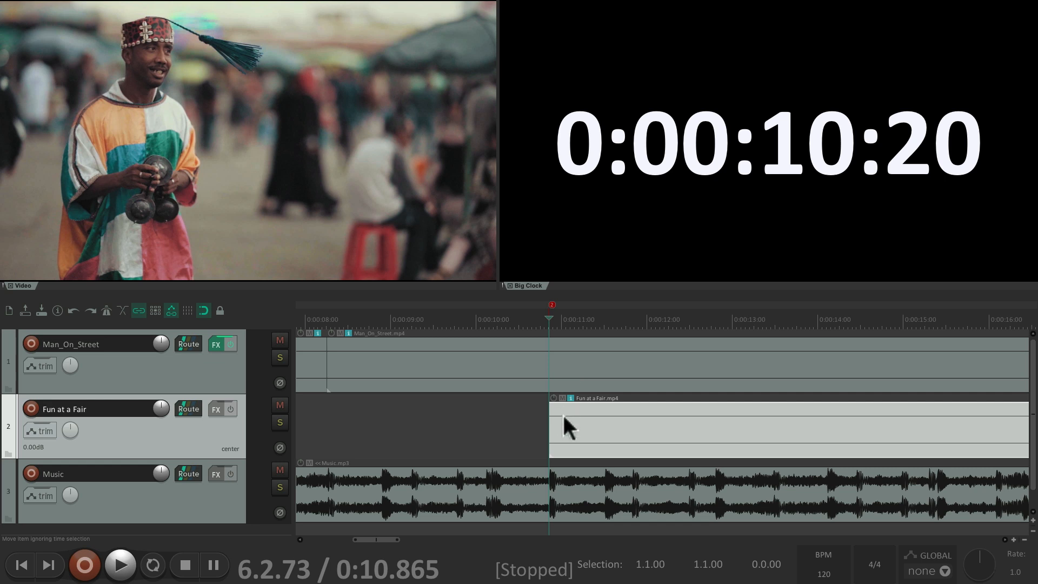
pyautogui.moveTo(568, 372)
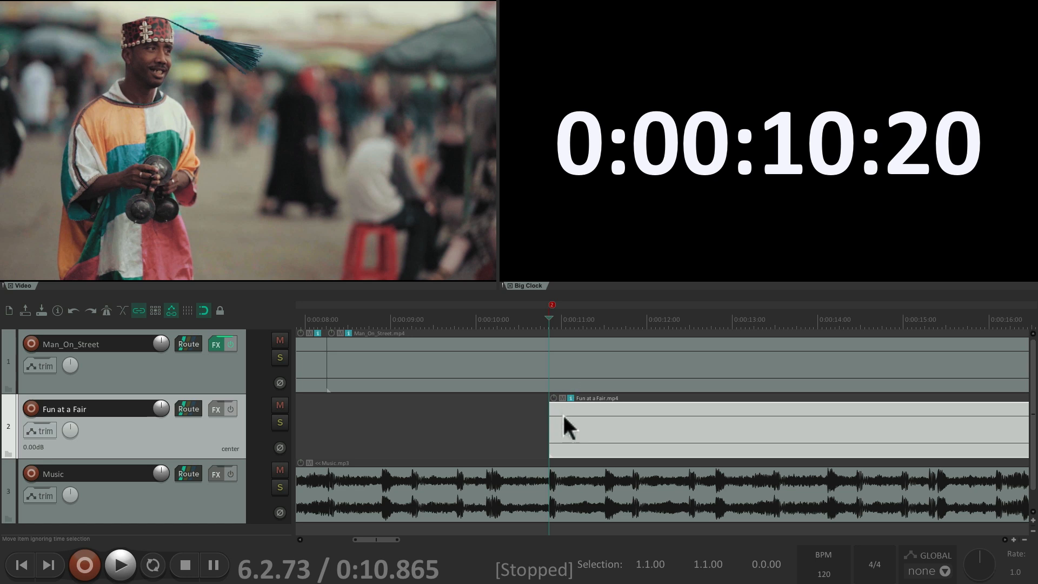
pyautogui.moveTo(570, 371)
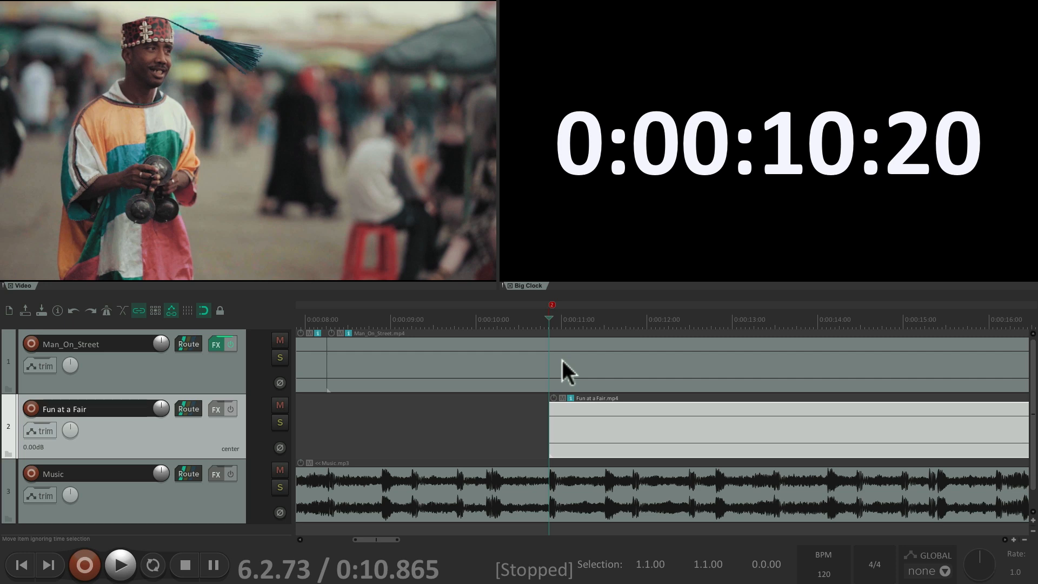
pyautogui.click(120, 565)
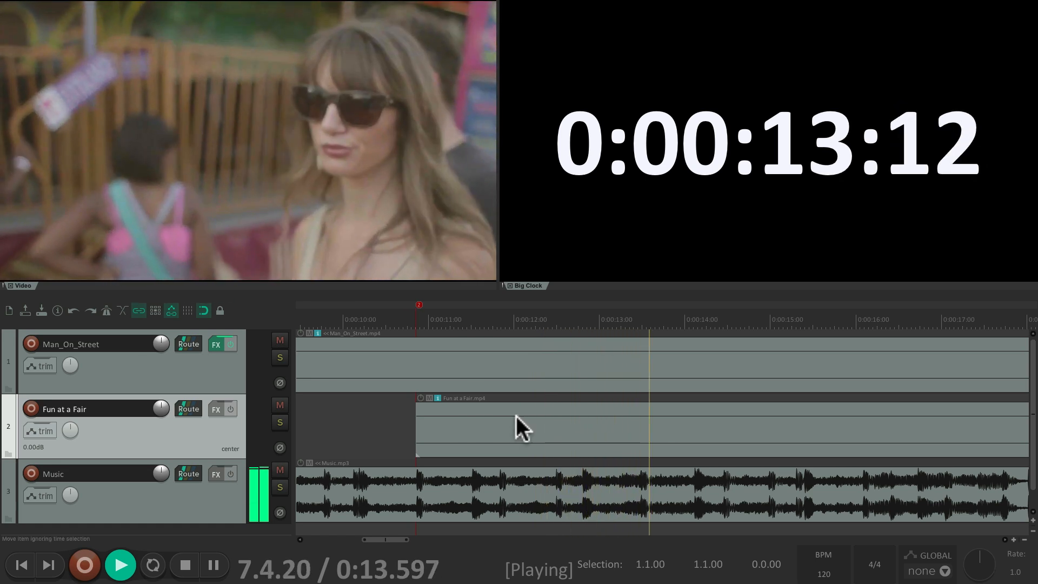
pyautogui.click(184, 565)
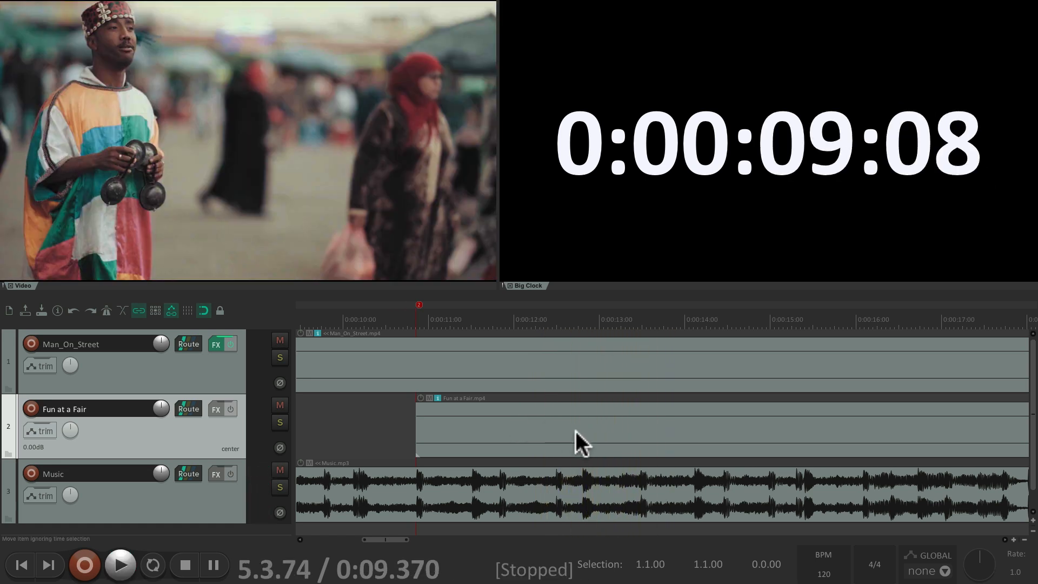
pyautogui.moveTo(614, 434)
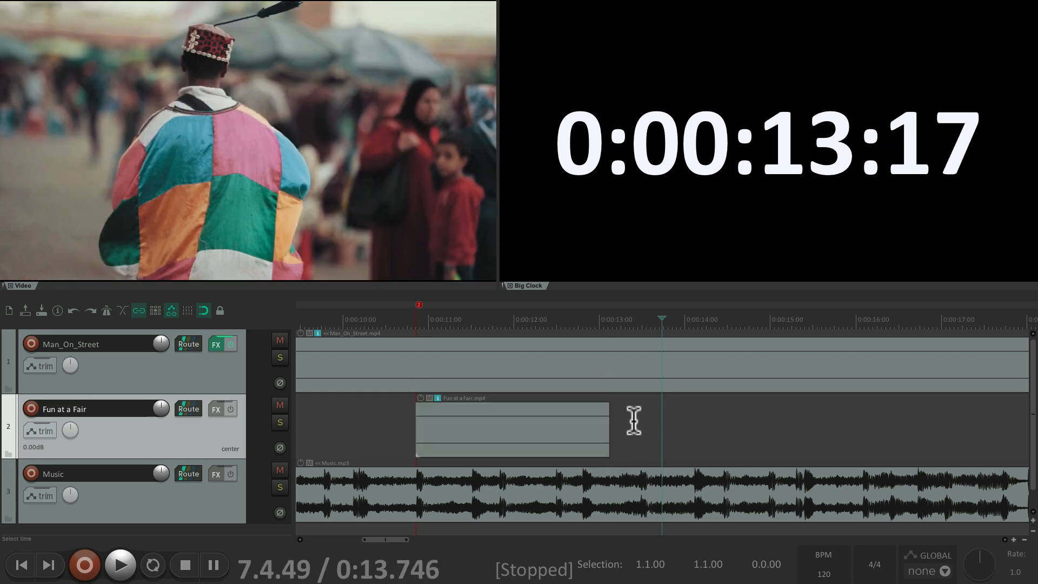
pyautogui.moveTo(582, 390)
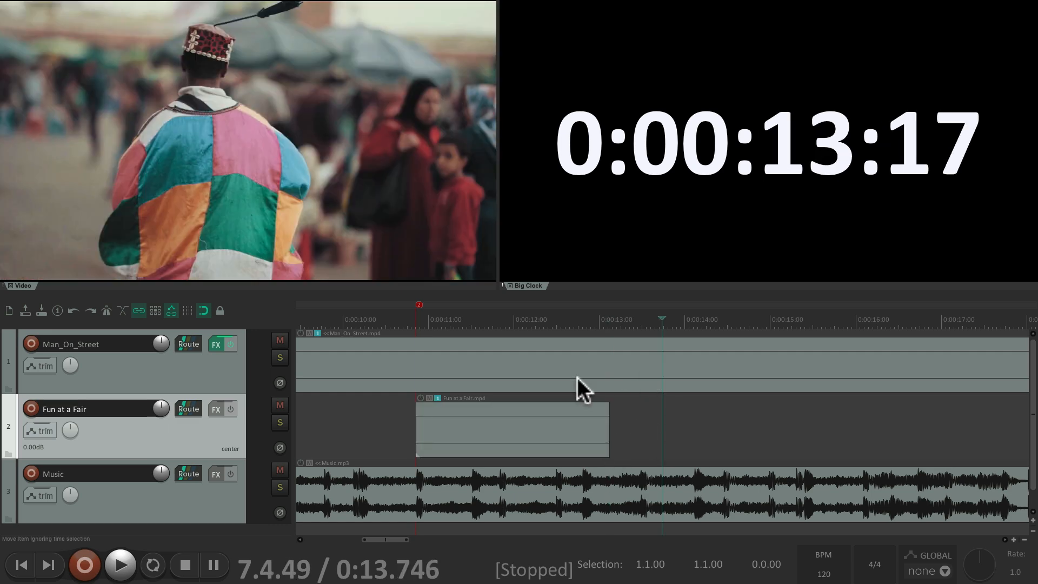
pyautogui.click(120, 565)
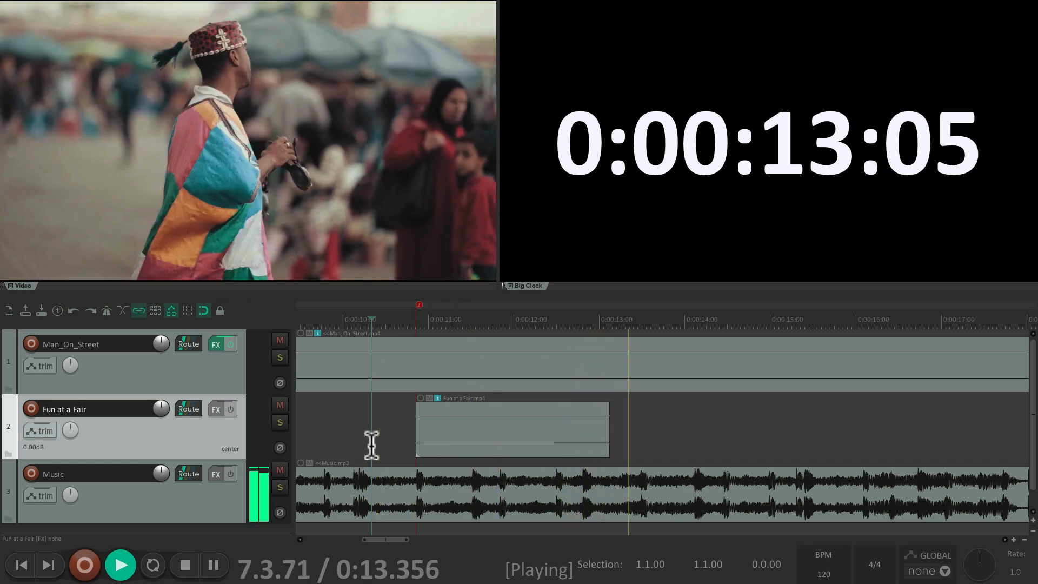
pyautogui.click(185, 565)
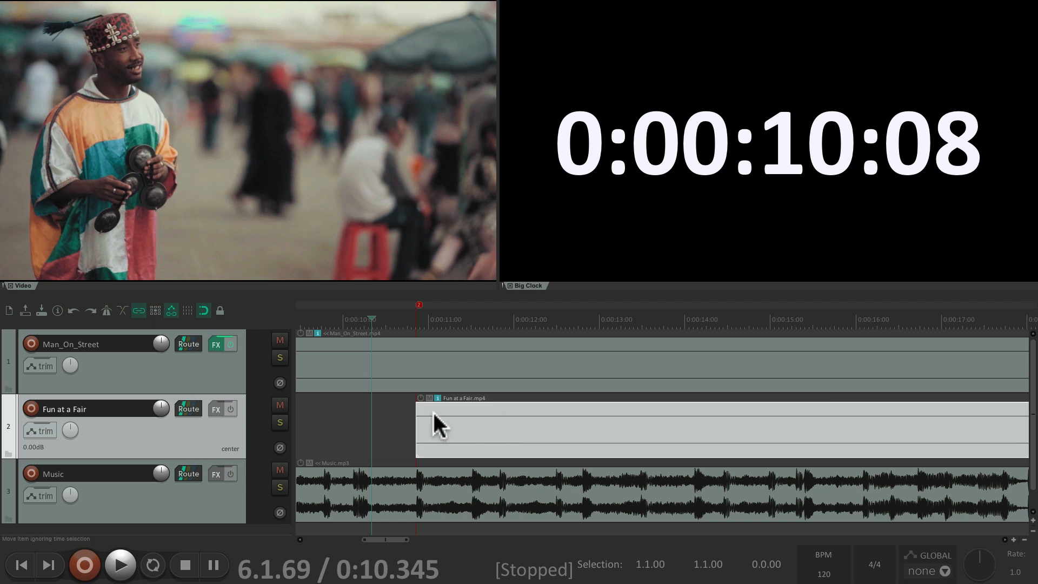
pyautogui.moveTo(546, 437)
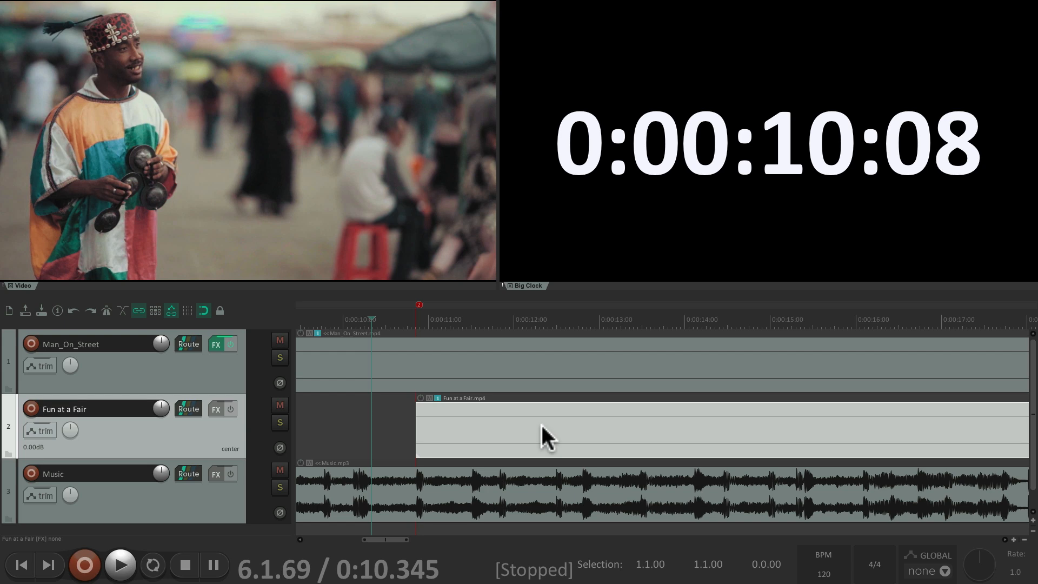
pyautogui.click(120, 565)
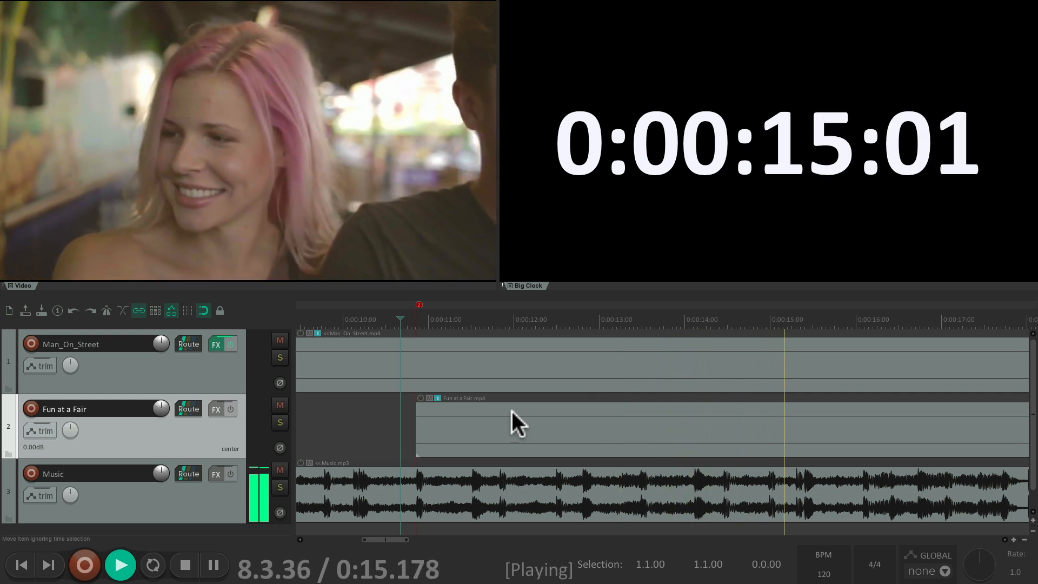
pyautogui.click(213, 564)
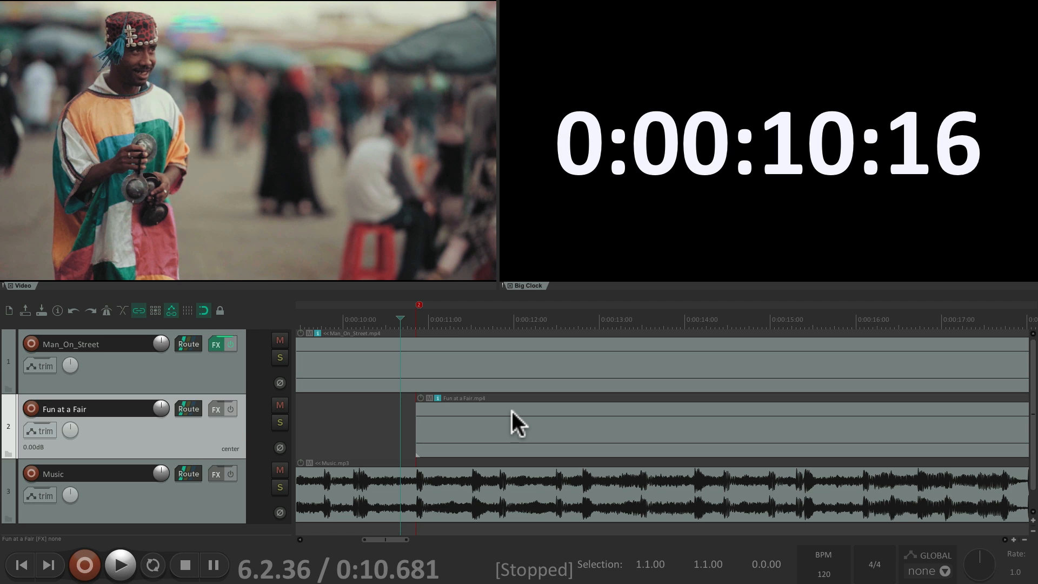
pyautogui.moveTo(433, 437)
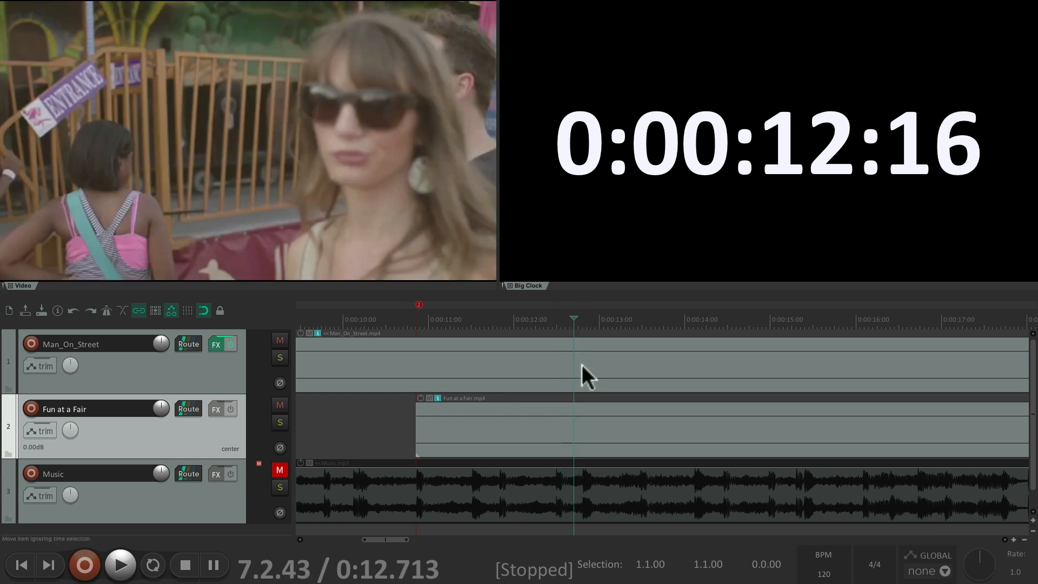
# Step: Split the Fun at a Fair item into three beat-length pieces from 10.9 seconds and preview them
pyautogui.click(596, 423)
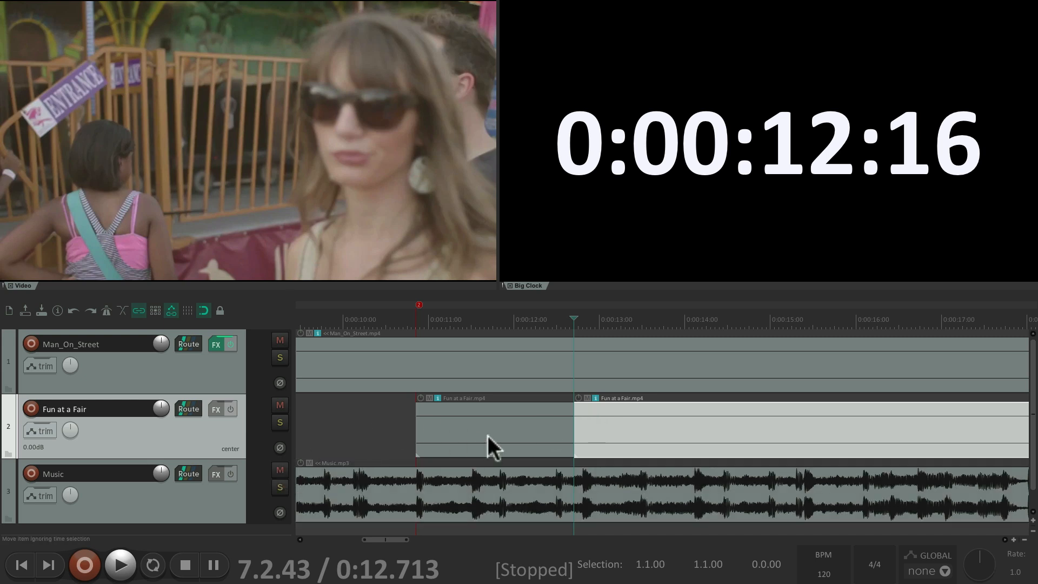
pyautogui.click(120, 564)
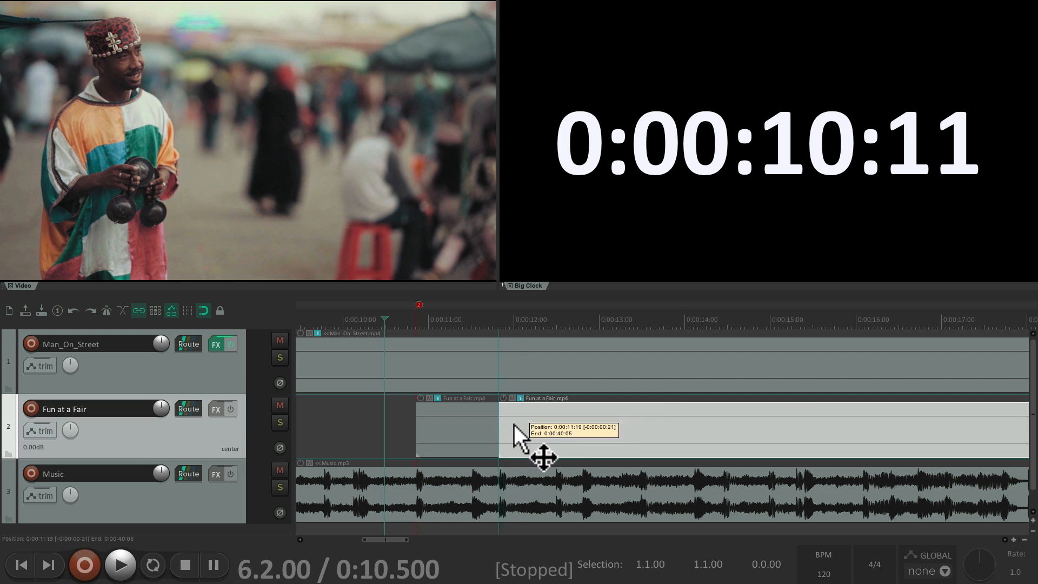
pyautogui.click(120, 564)
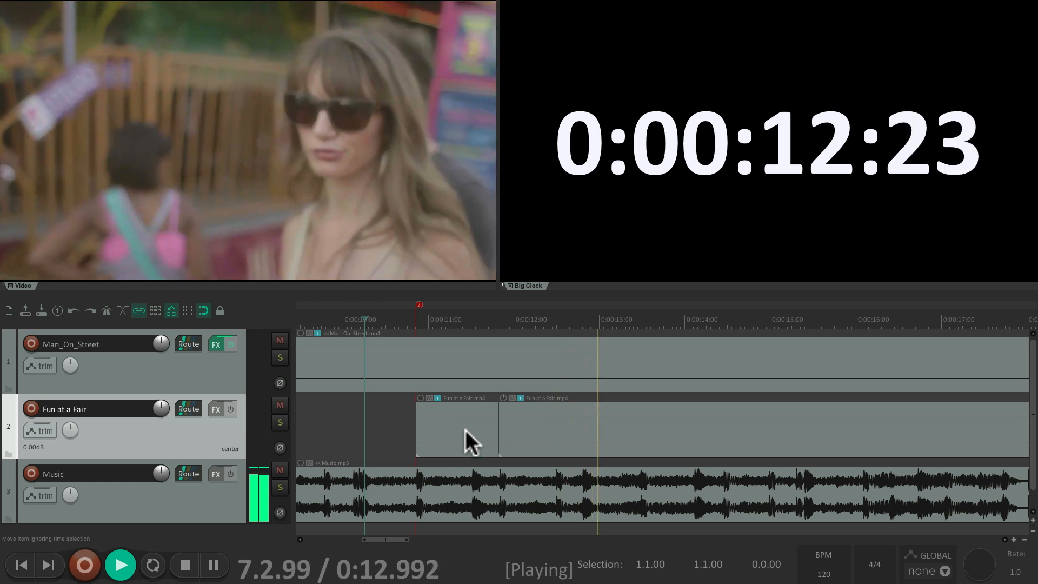
pyautogui.click(185, 564)
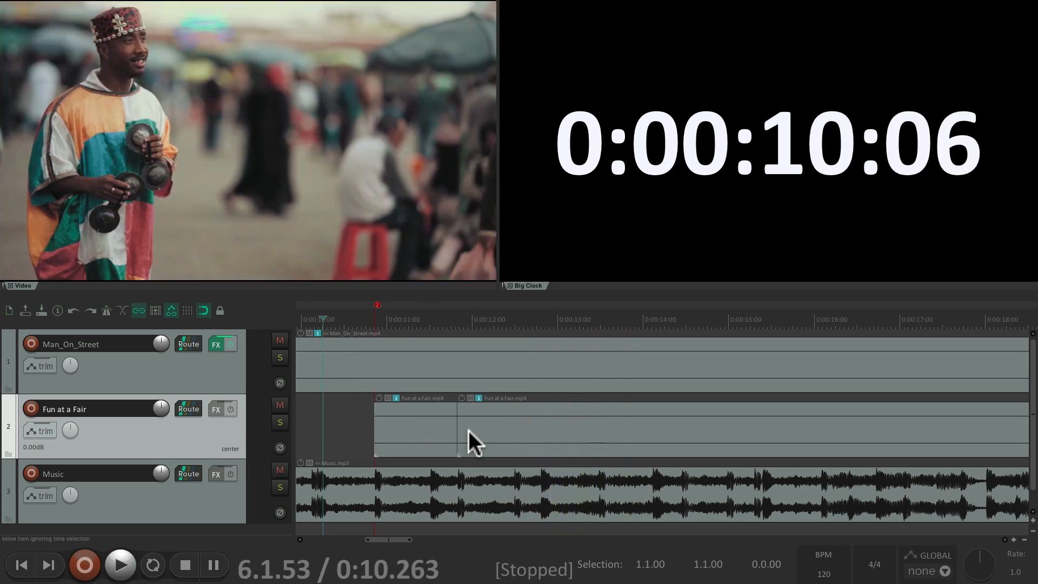
pyautogui.moveTo(521, 483)
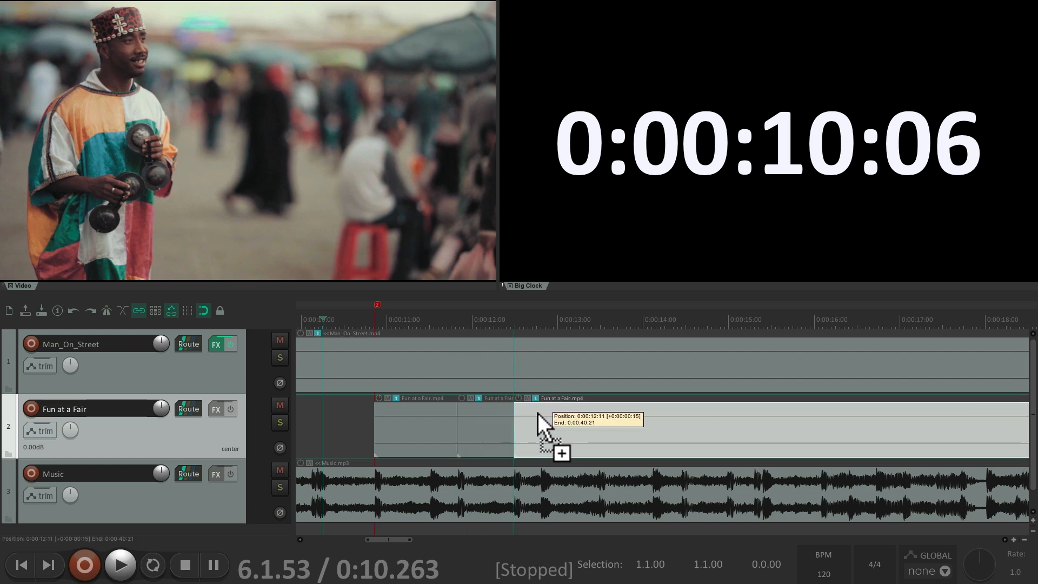
pyautogui.click(120, 564)
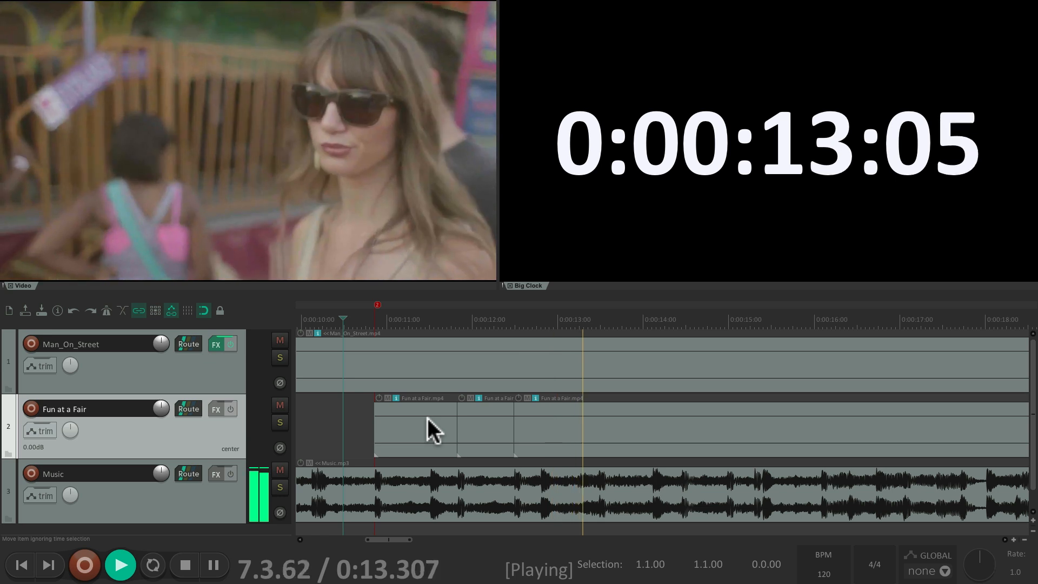
pyautogui.click(184, 564)
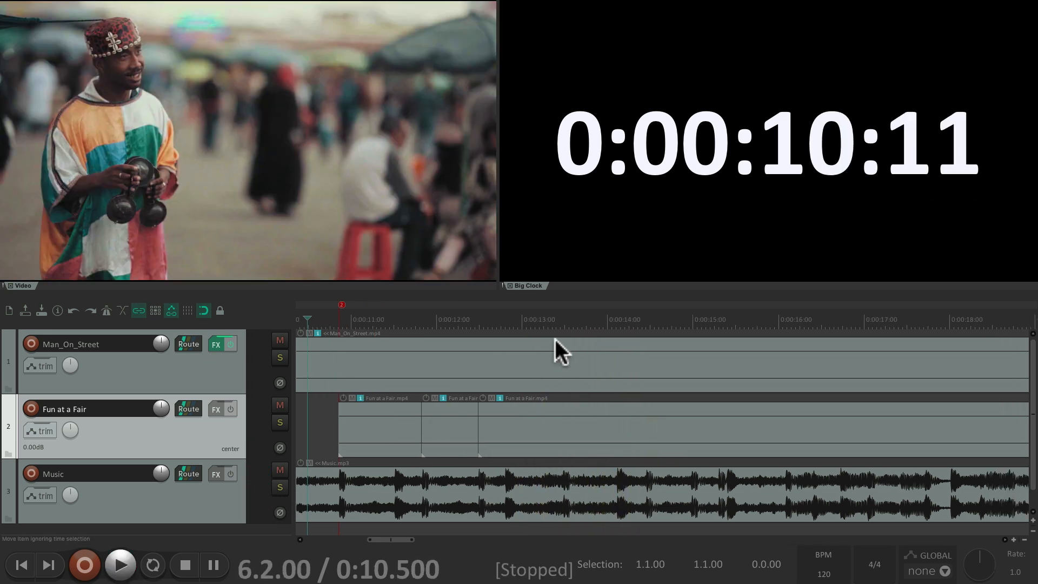
# Step: Split the fair clip again near 13.9 seconds and preview from just before the new cut
pyautogui.click(593, 319)
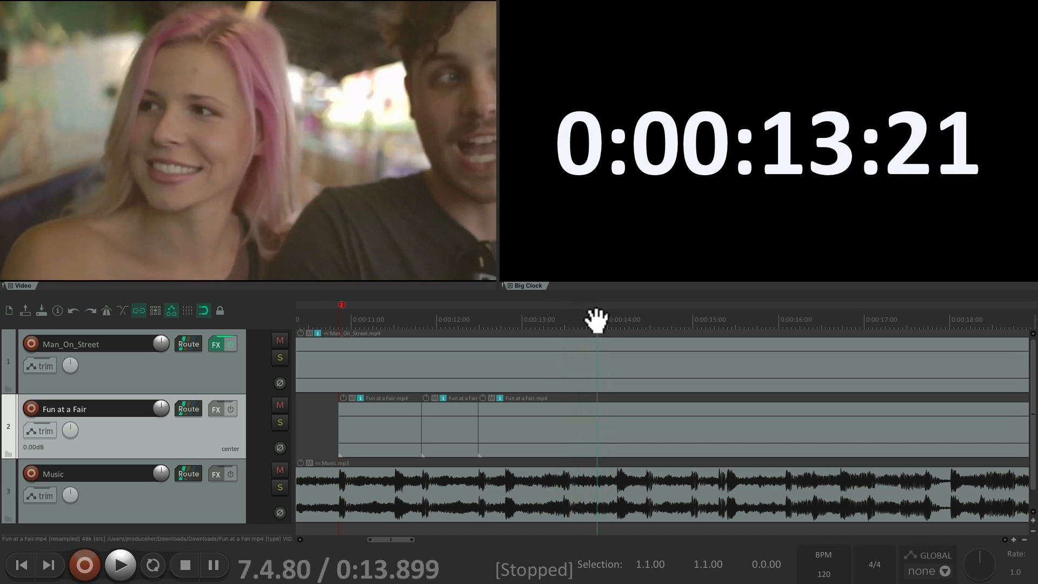
pyautogui.moveTo(609, 421)
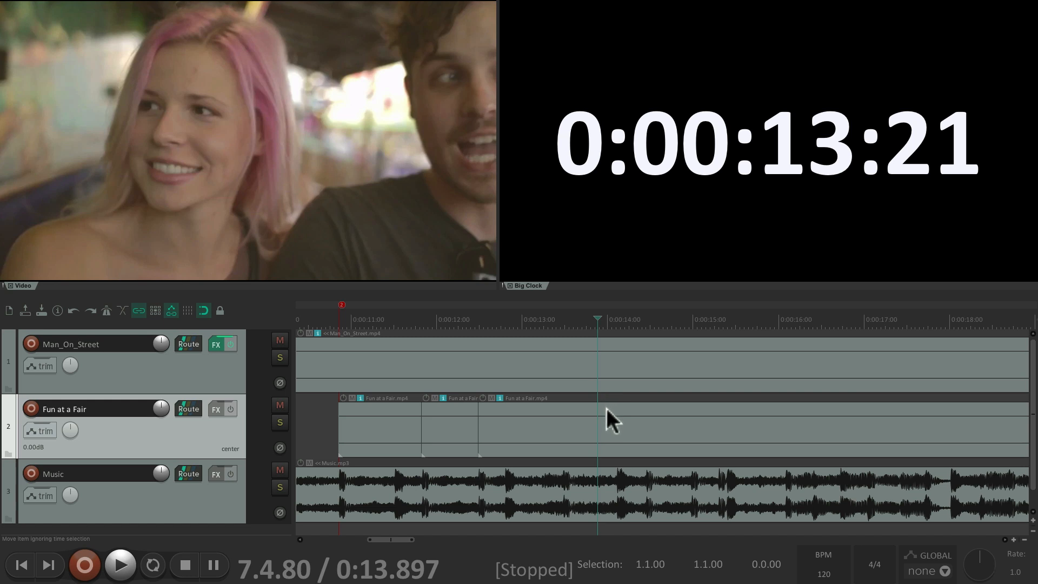
pyautogui.click(610, 420)
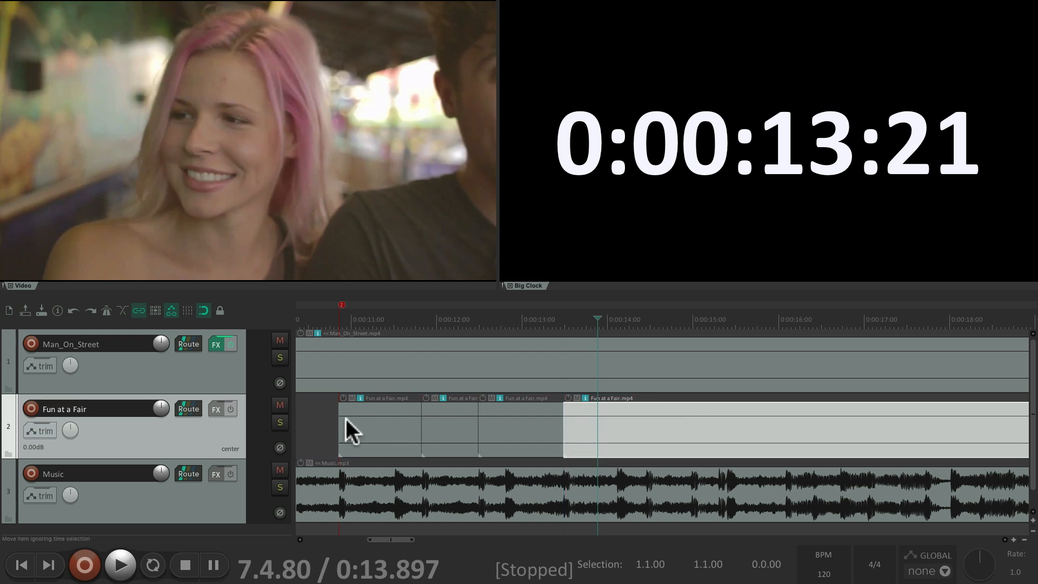
pyautogui.click(120, 565)
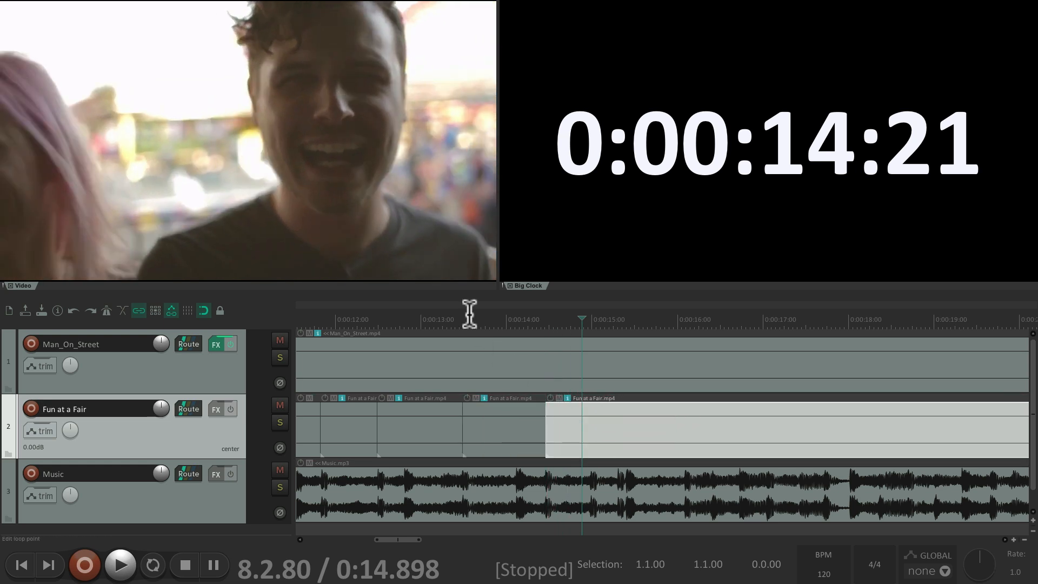
pyautogui.click(120, 564)
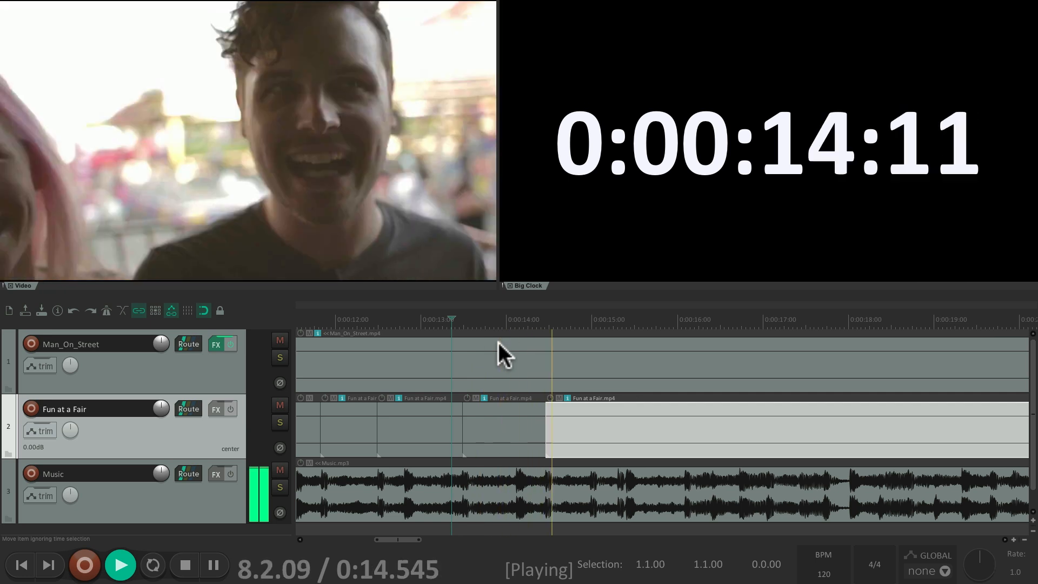
pyautogui.click(213, 565)
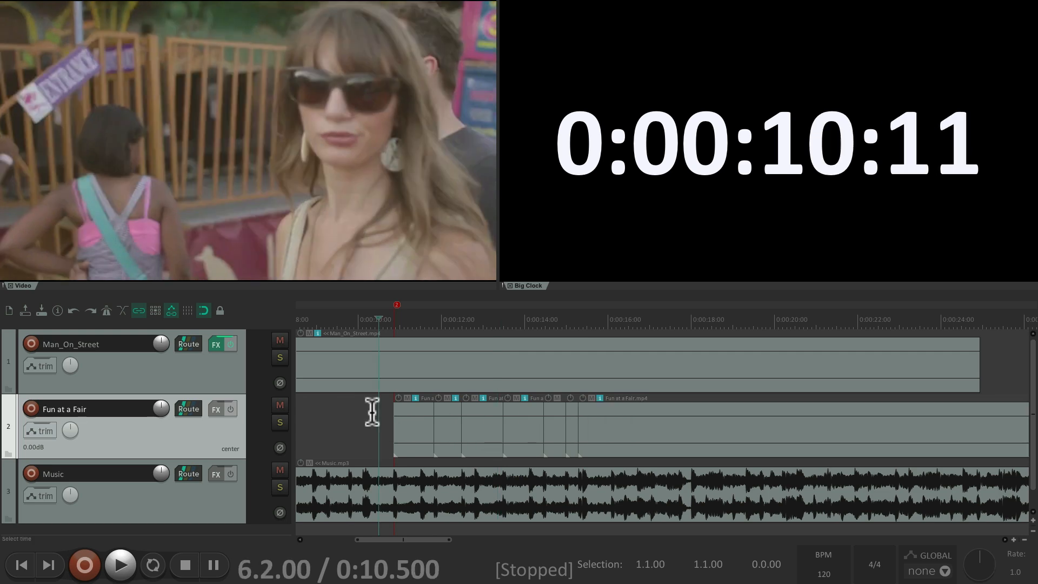
# Step: Delete the fair footage after the last cut near 16 seconds and preview the trimmed sequence
pyautogui.click(120, 564)
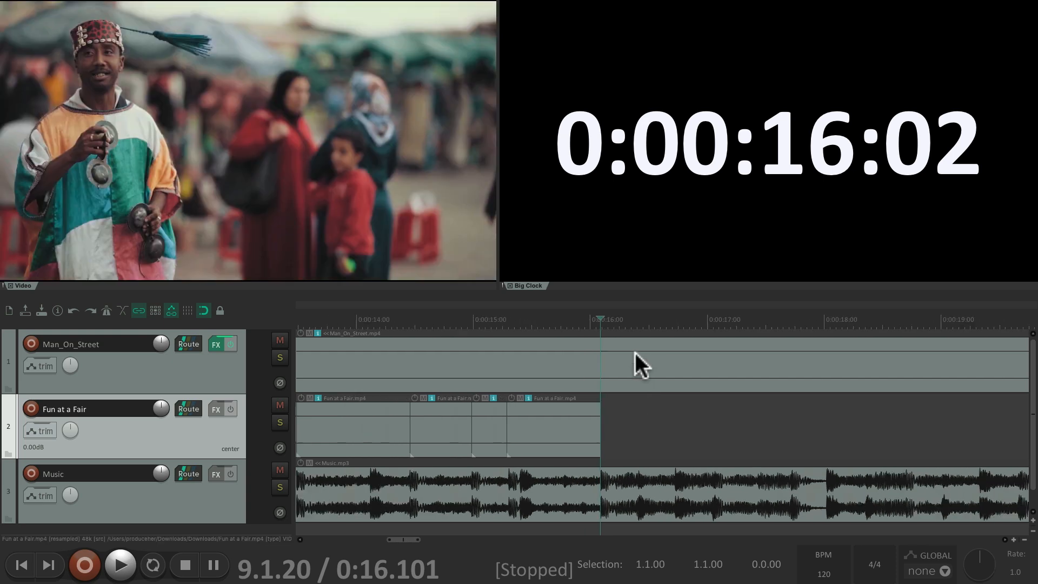
pyautogui.click(120, 564)
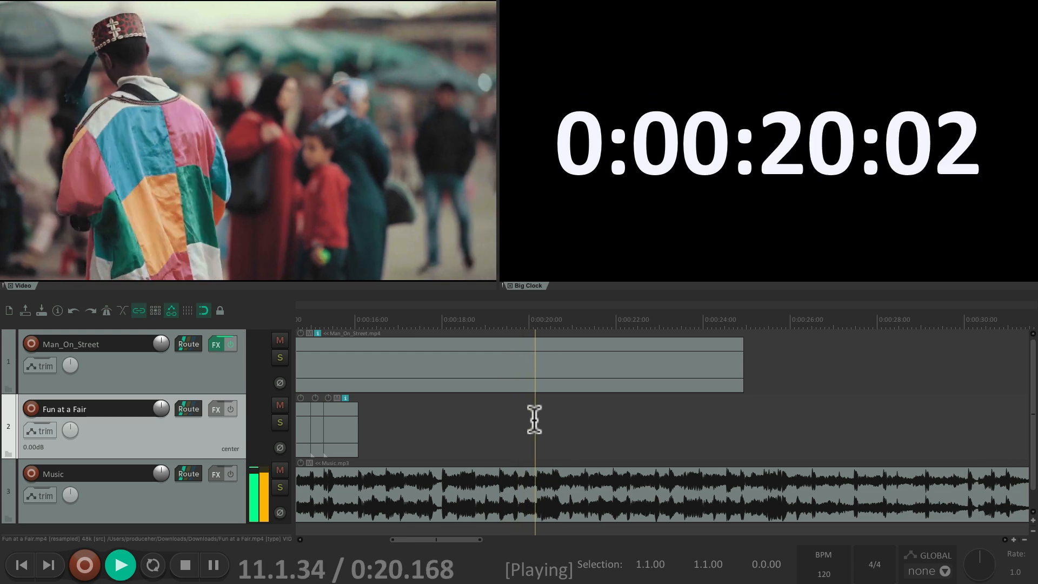
pyautogui.click(184, 564)
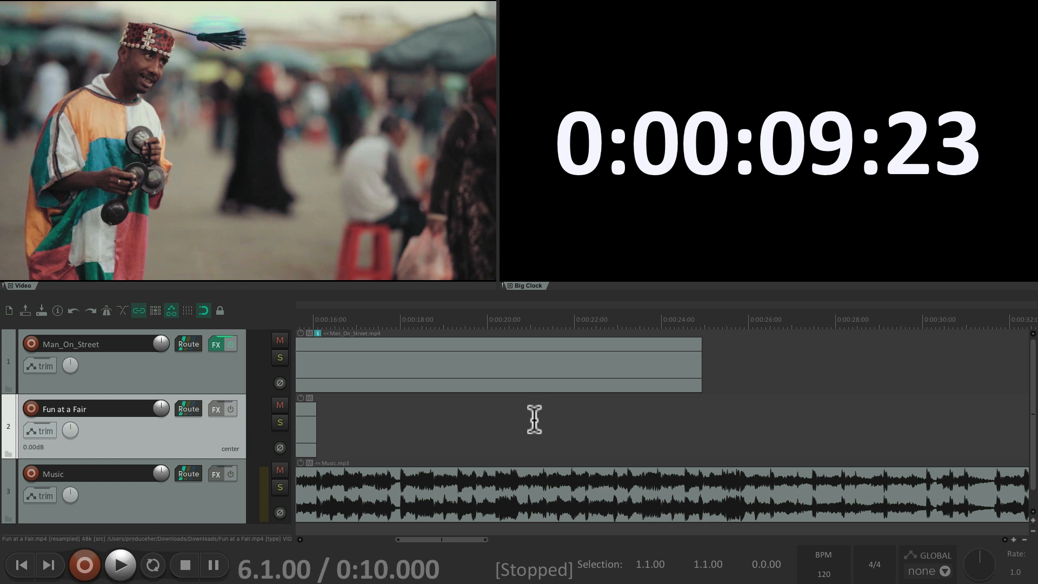
pyautogui.moveTo(577, 419)
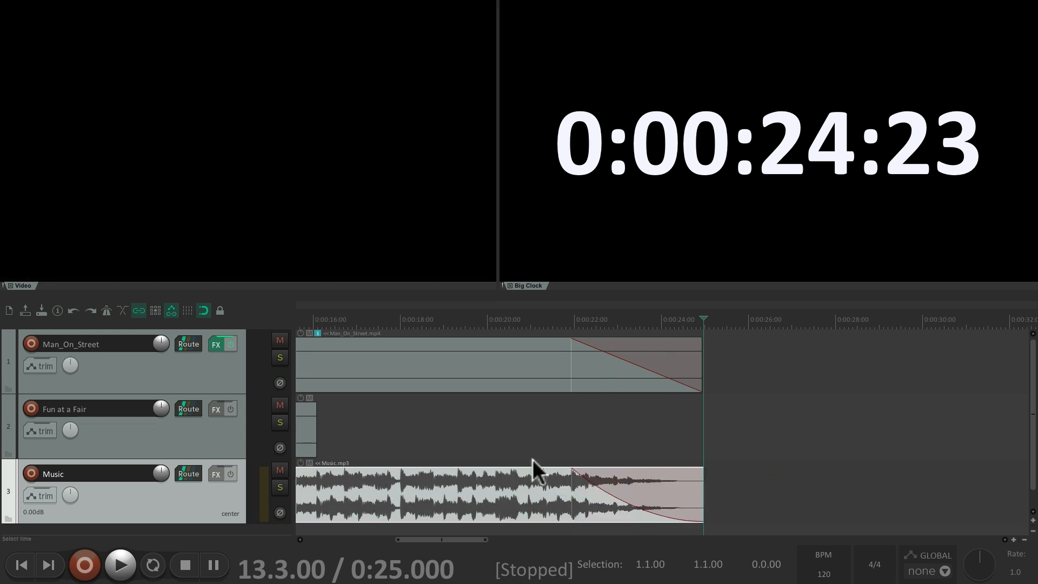
# Step: Preview the Man_On_Street and Music fade-outs ending near 24.5 seconds
pyautogui.click(120, 565)
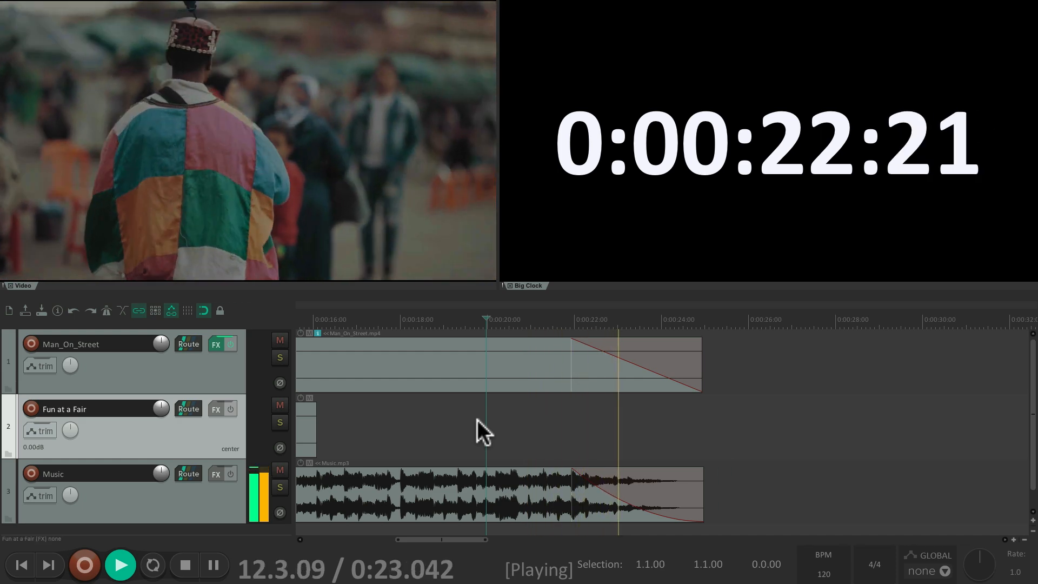
pyautogui.click(184, 565)
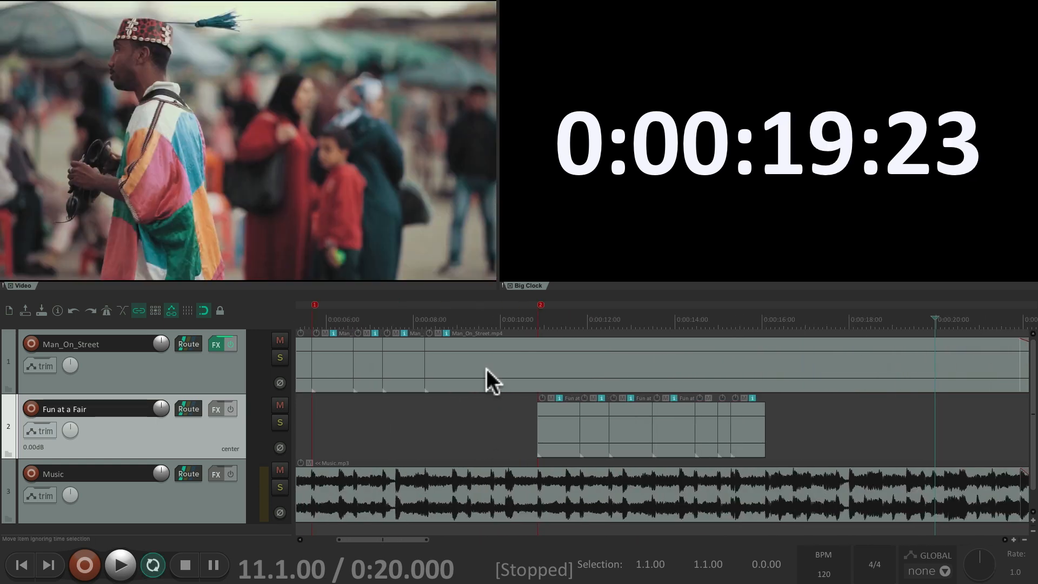
pyautogui.moveTo(549, 444)
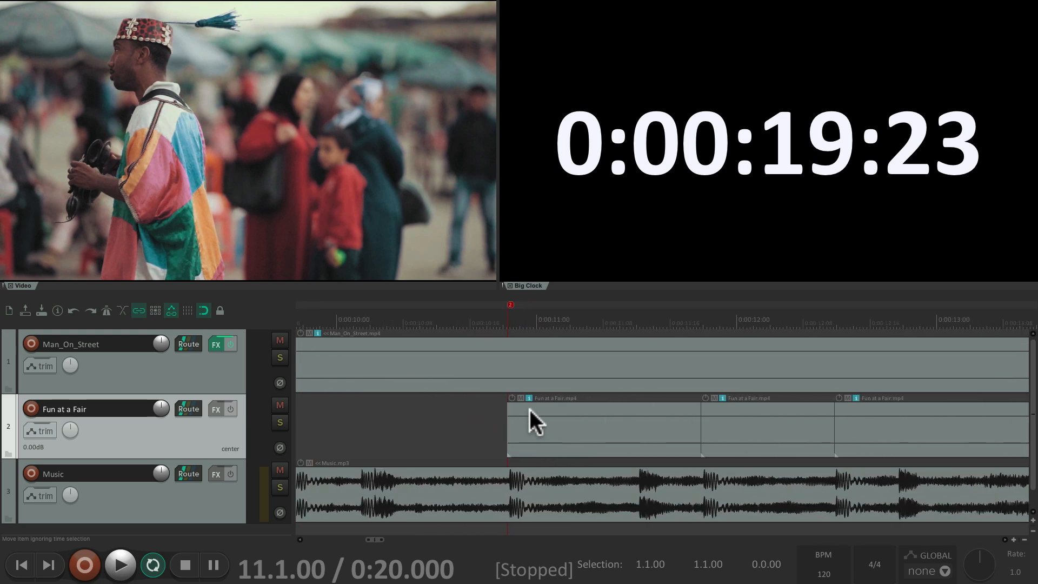
# Step: Overlap the street and first fair items into a 10.9–11.8 second crossfade and preview it repeatedly
pyautogui.click(120, 565)
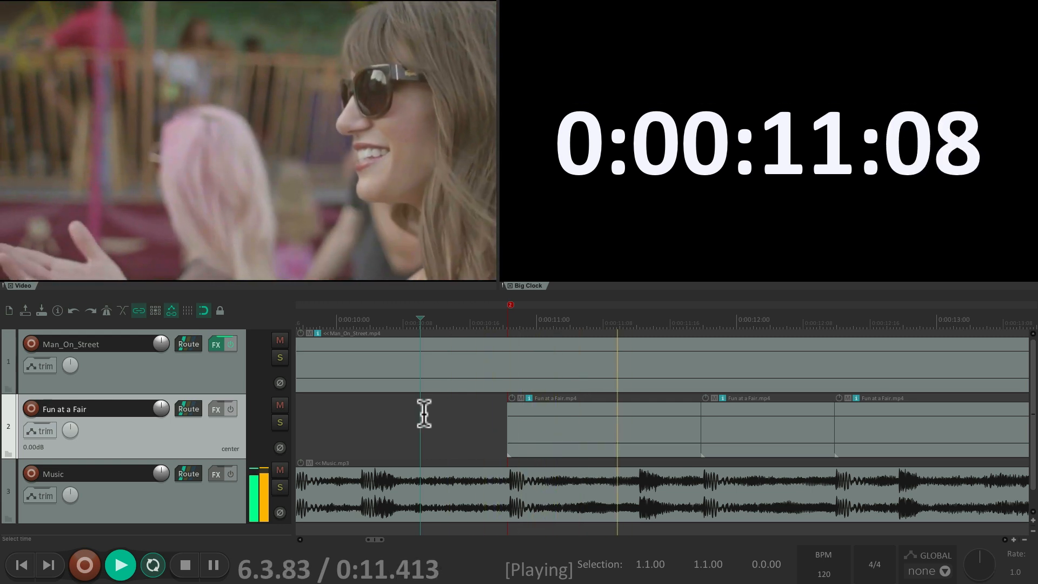
pyautogui.click(184, 565)
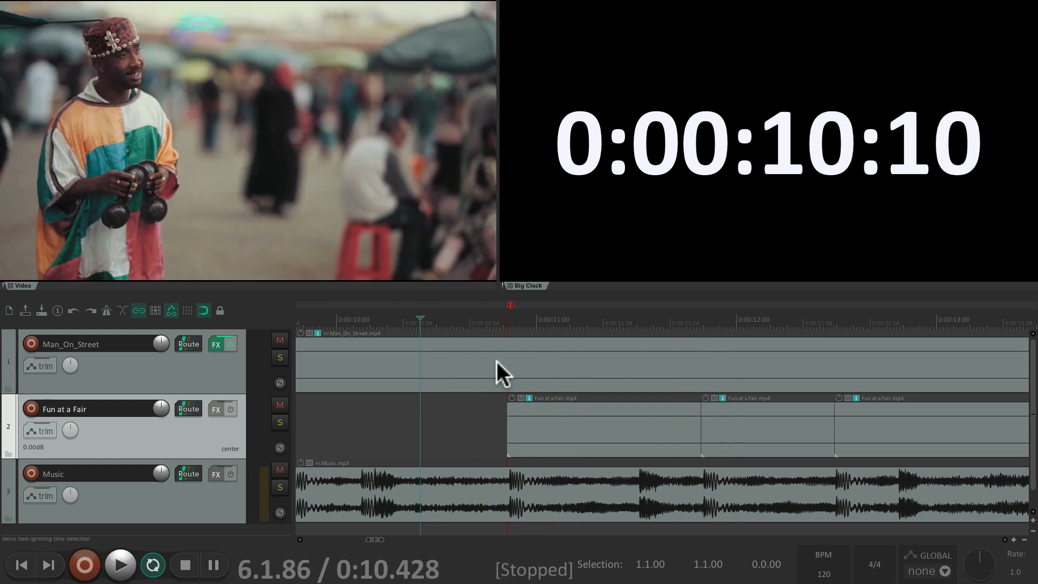
pyautogui.moveTo(542, 452)
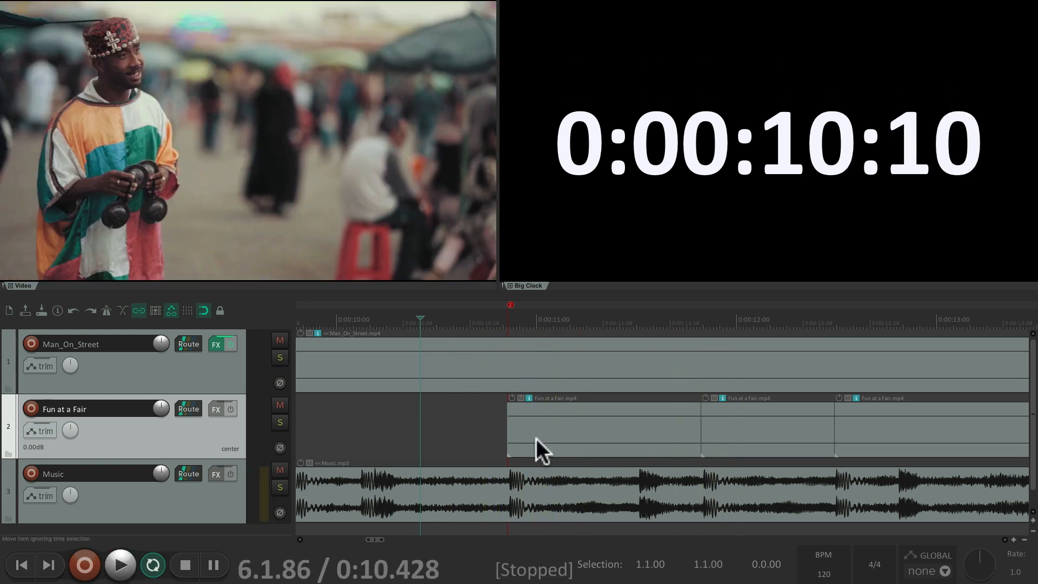
pyautogui.moveTo(699, 393)
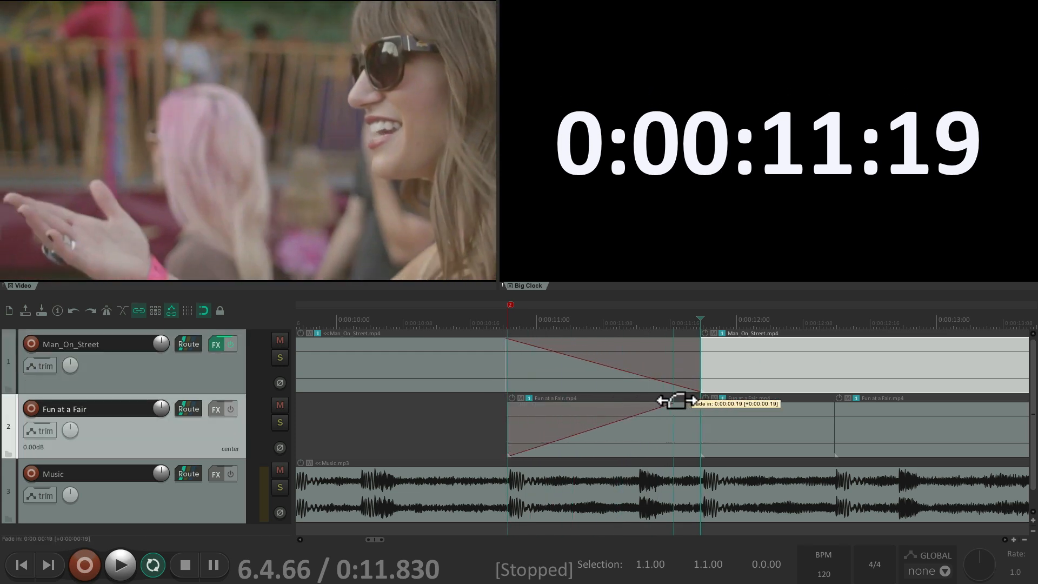
pyautogui.click(120, 564)
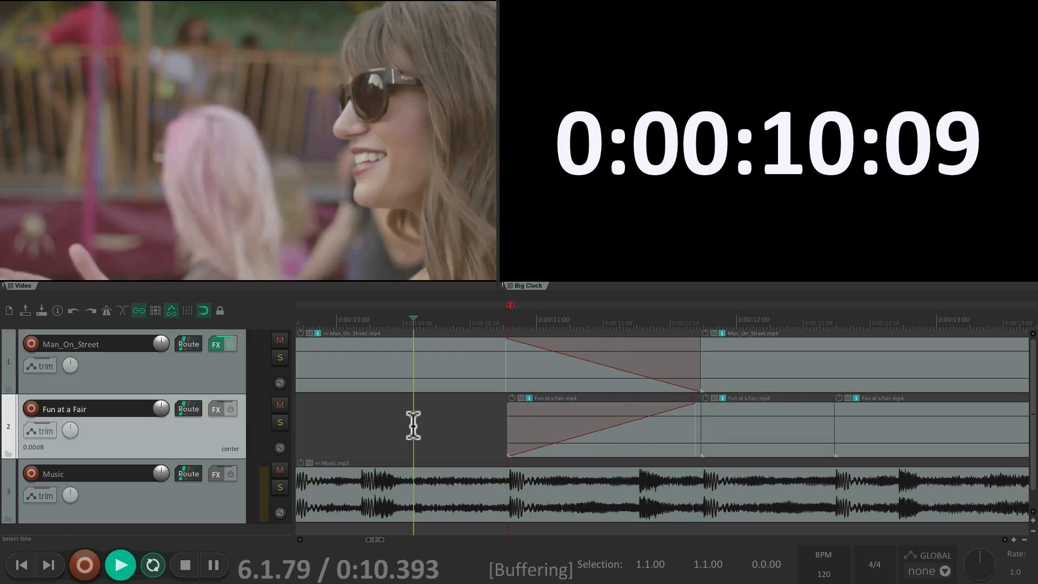
pyautogui.click(184, 565)
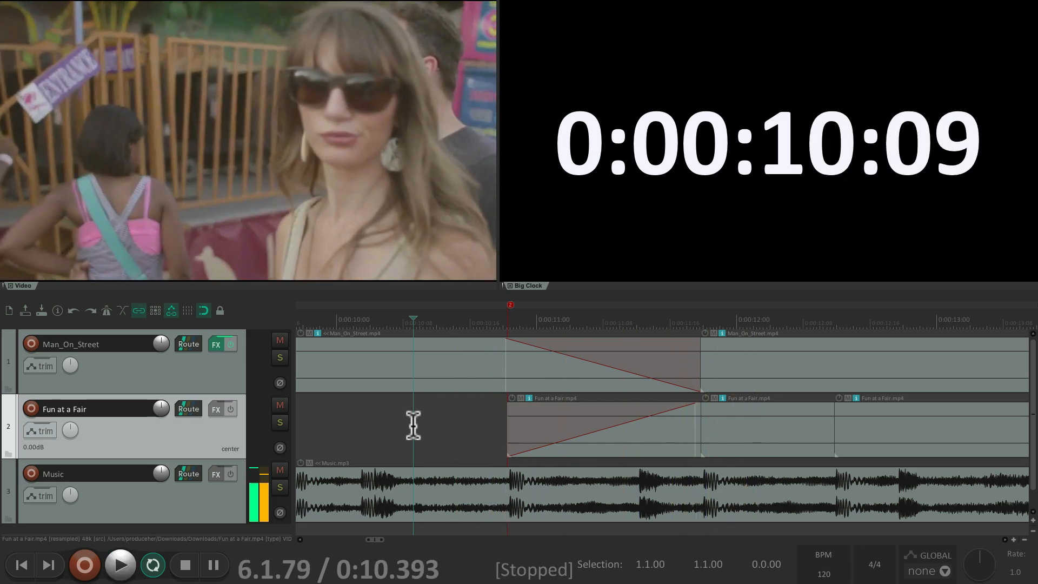
pyautogui.click(120, 564)
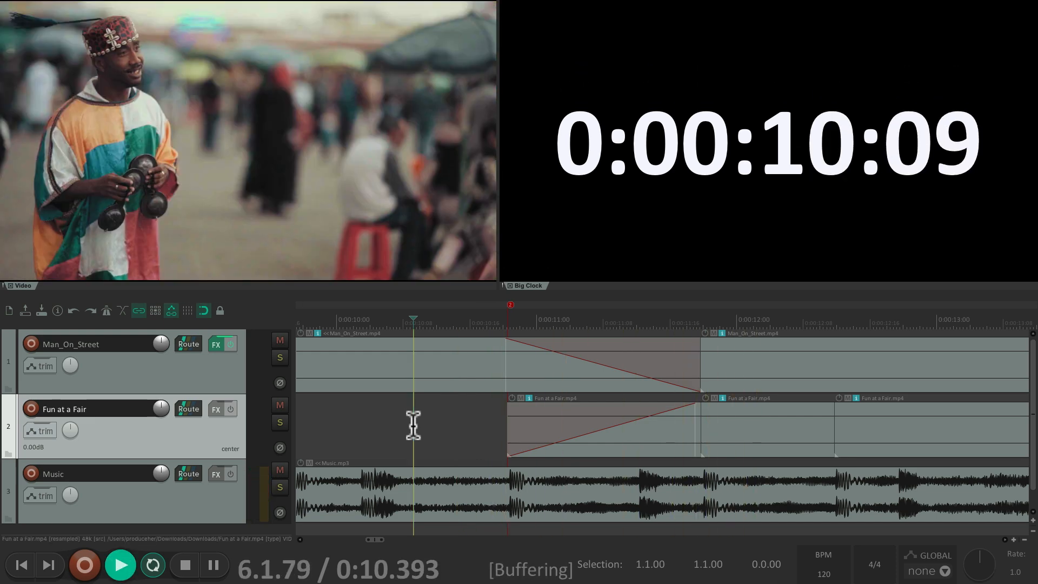
pyautogui.click(184, 565)
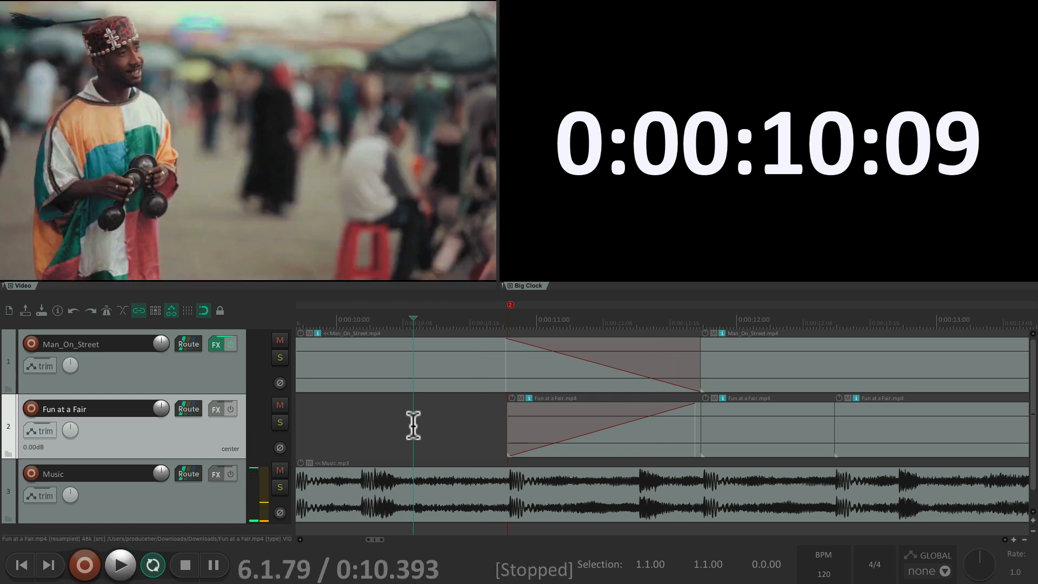
pyautogui.moveTo(223, 344)
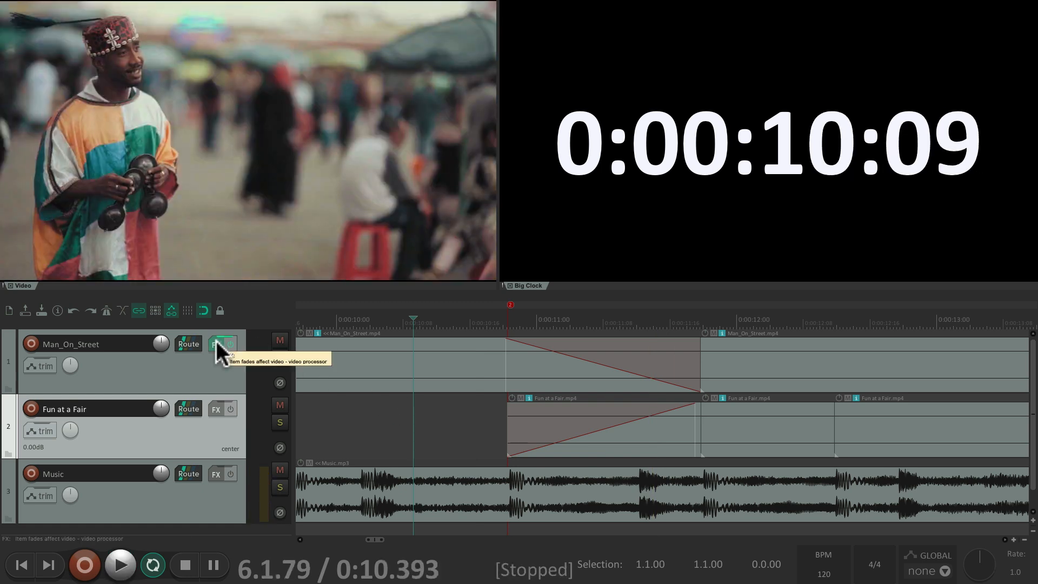
pyautogui.click(223, 344)
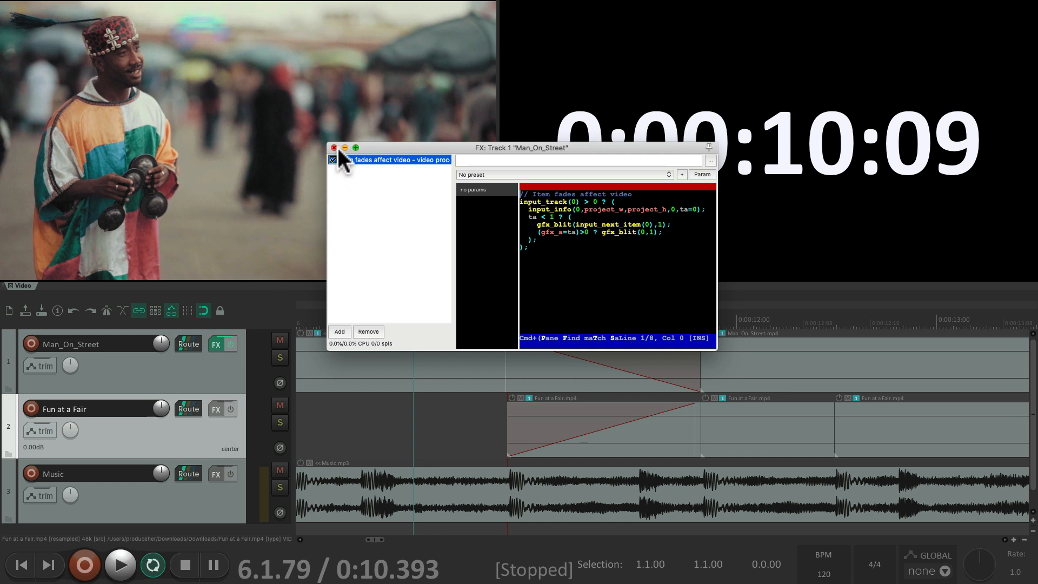
pyautogui.click(334, 147)
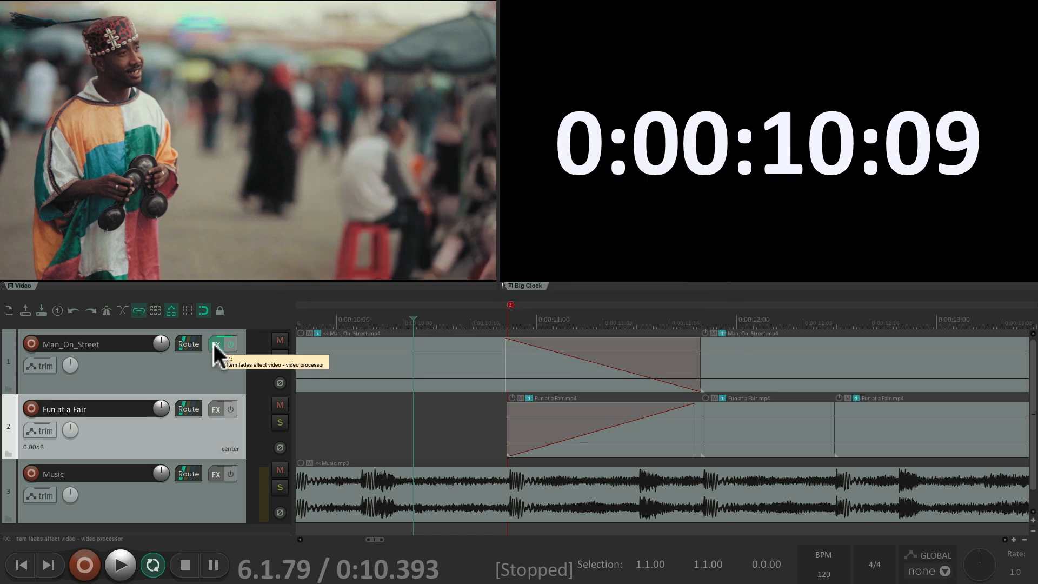
pyautogui.click(216, 409)
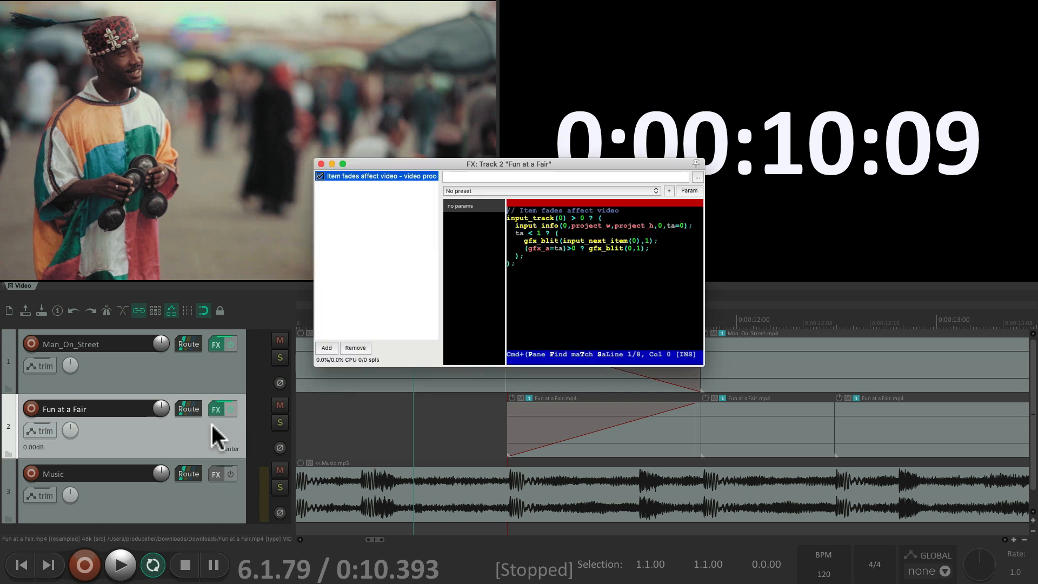
pyautogui.click(320, 164)
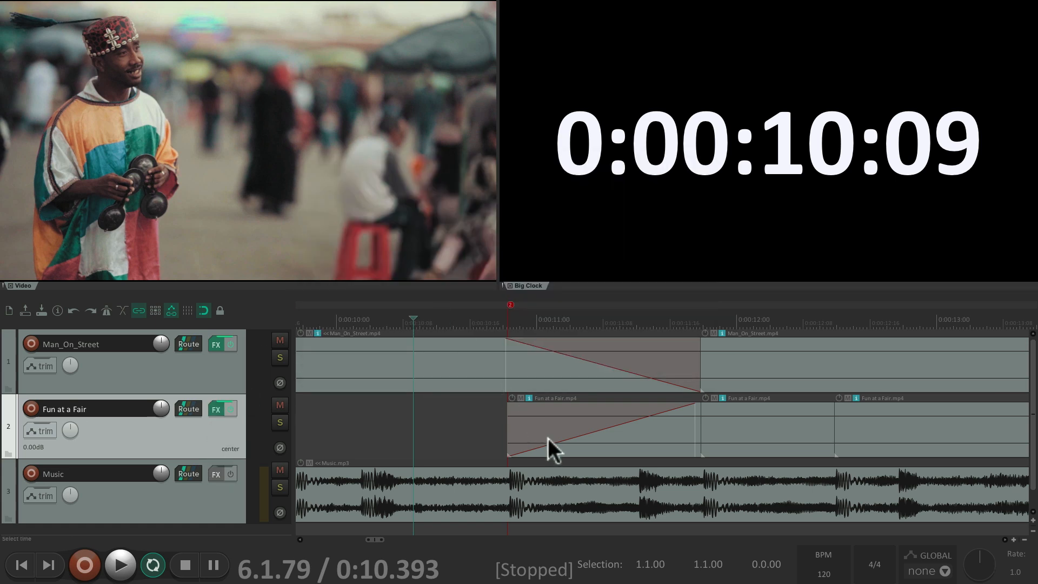
pyautogui.moveTo(553, 443)
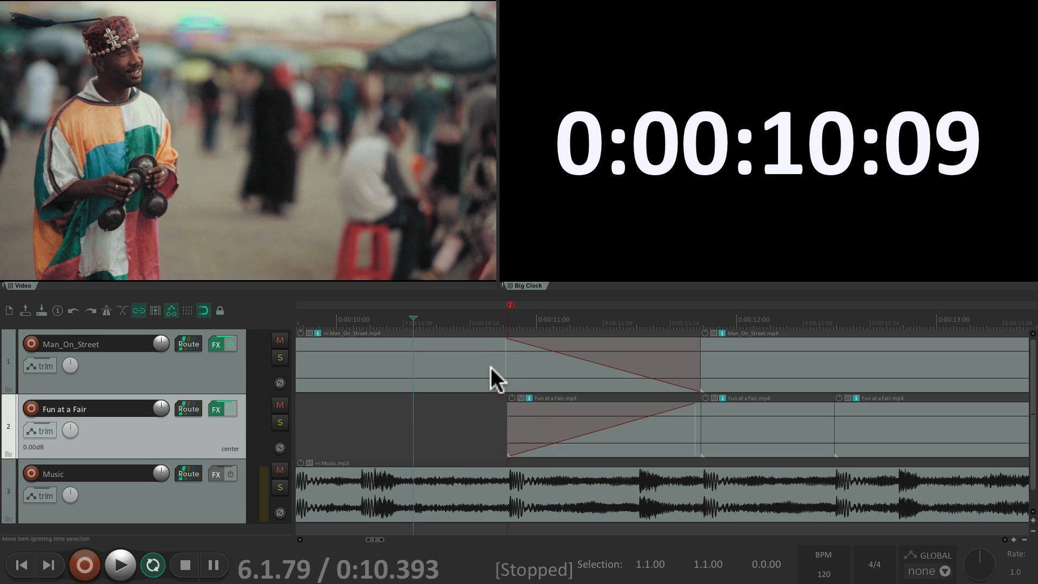
pyautogui.moveTo(615, 437)
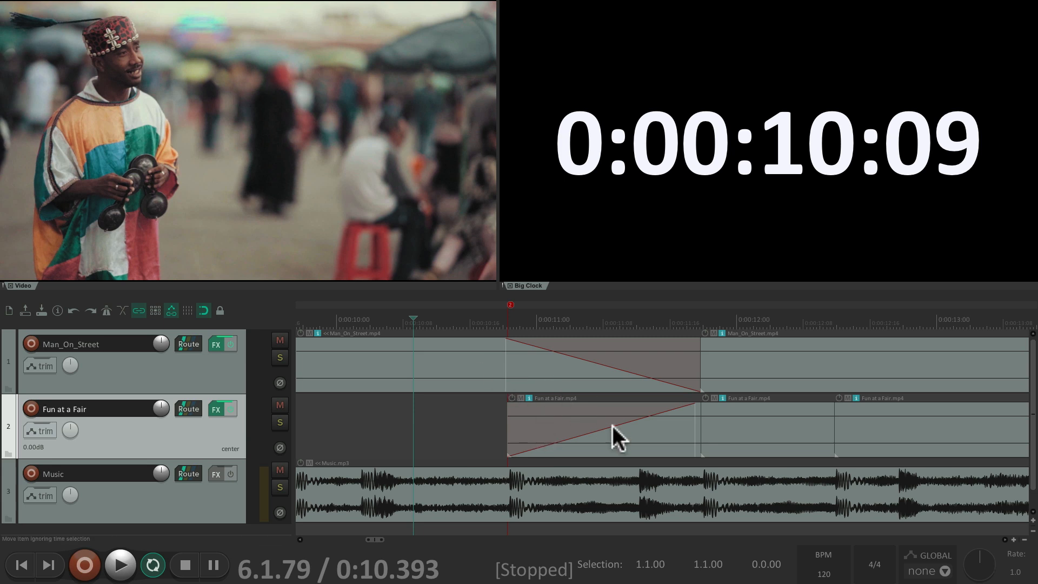
pyautogui.moveTo(626, 446)
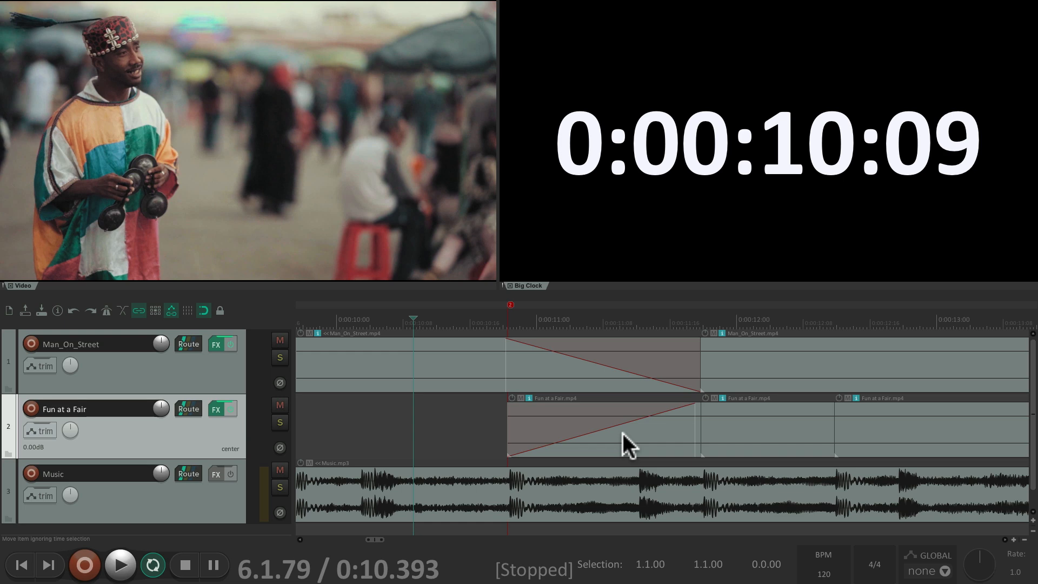
pyautogui.click(120, 564)
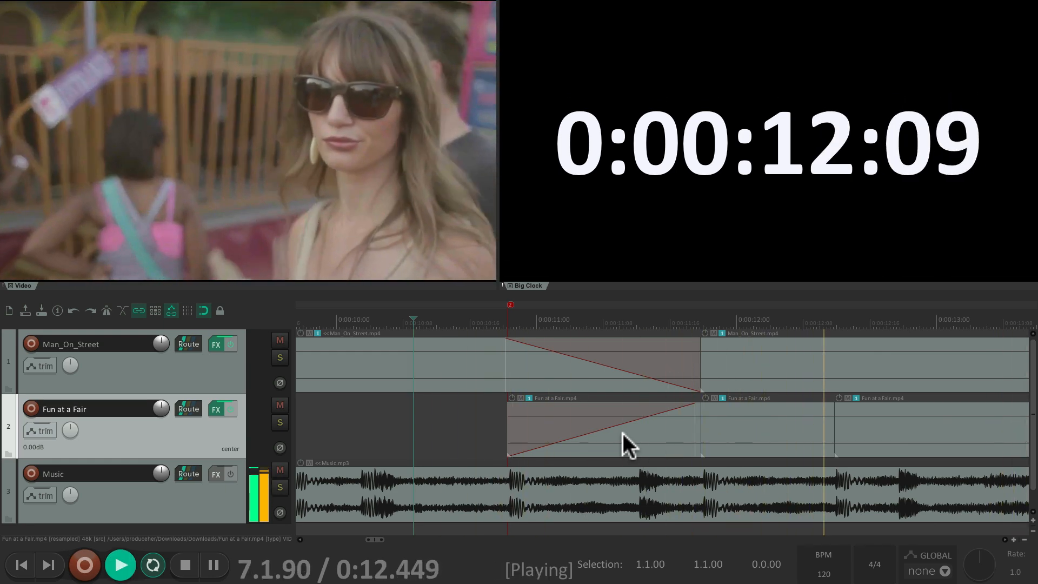
pyautogui.click(185, 565)
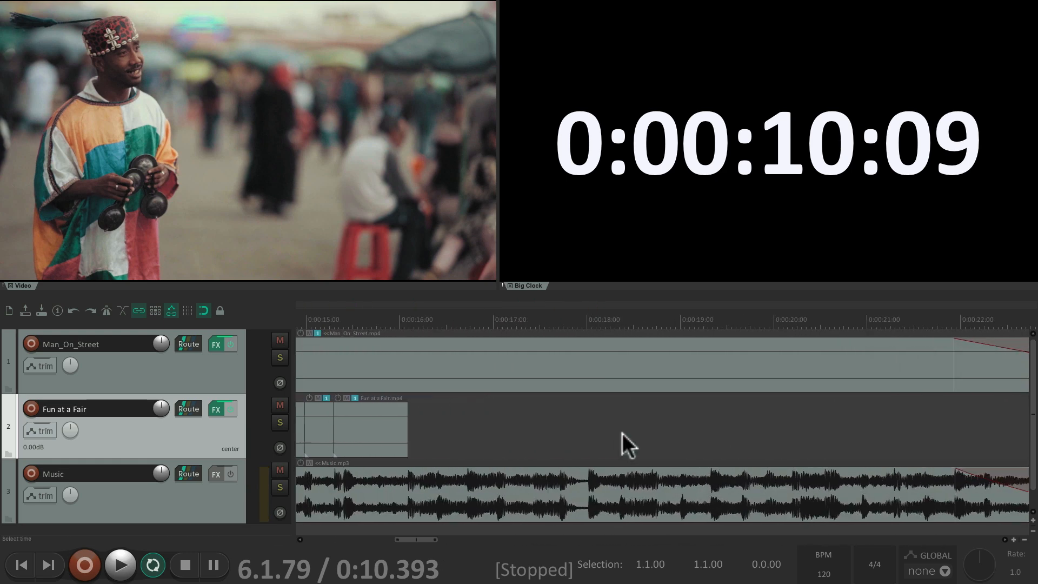
# Step: Locate the cut points near 0:17–0:18.7 by previewing, then select the Man_On_Street item for splitting
pyautogui.click(120, 564)
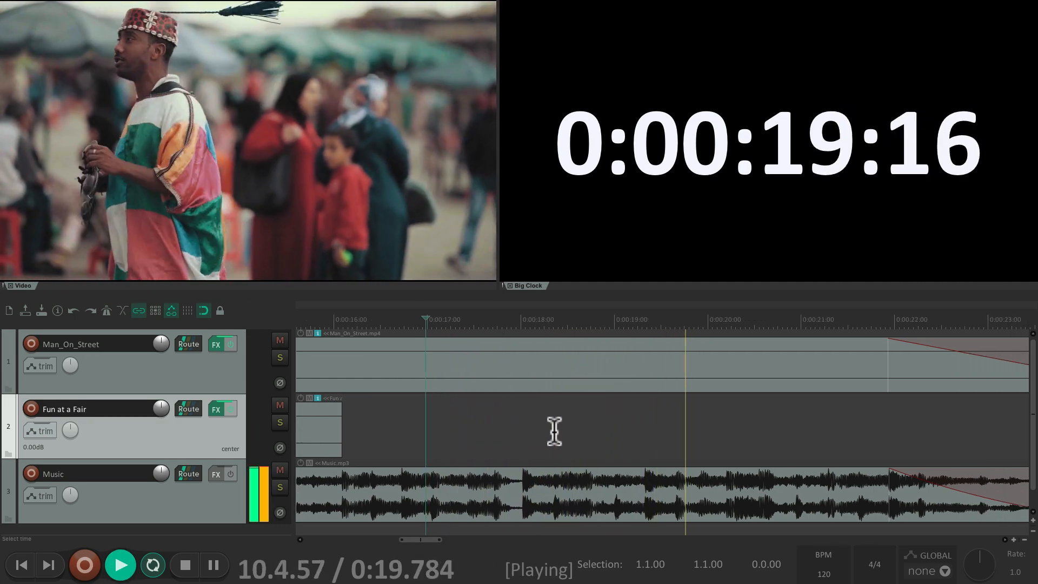
pyautogui.click(185, 564)
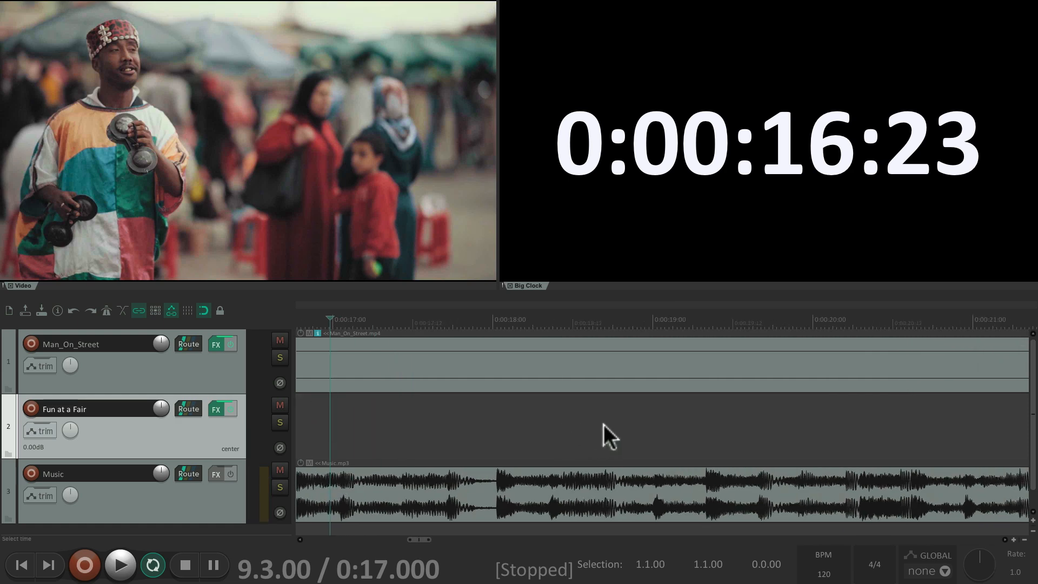
pyautogui.click(120, 565)
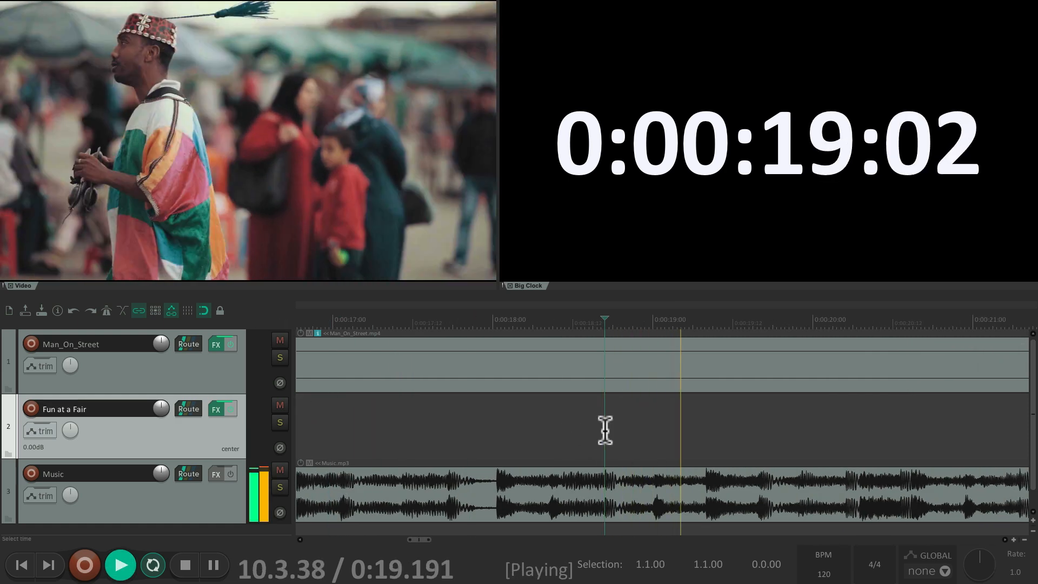
pyautogui.click(184, 564)
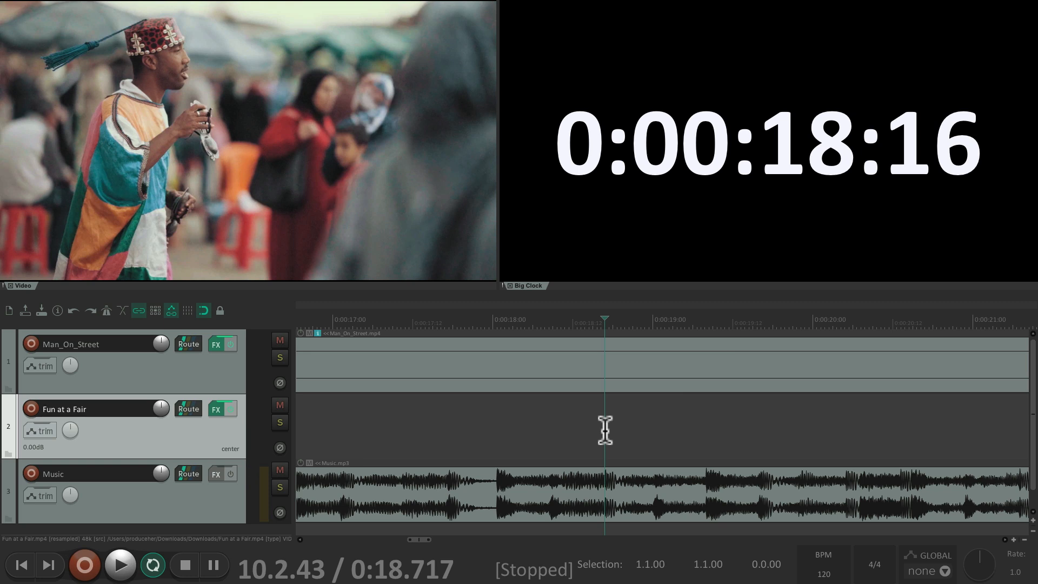
pyautogui.moveTo(625, 379)
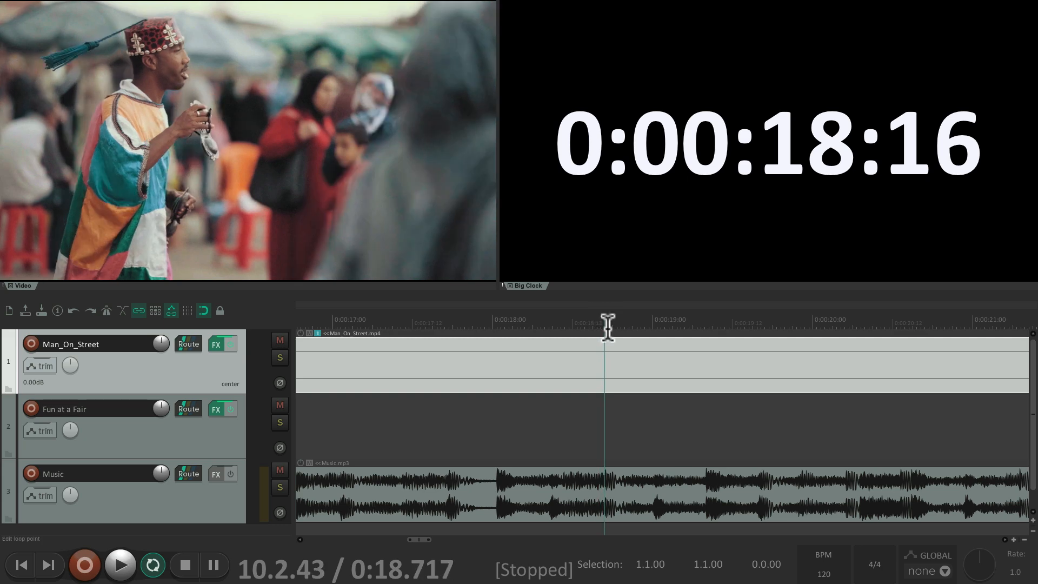
pyautogui.click(120, 564)
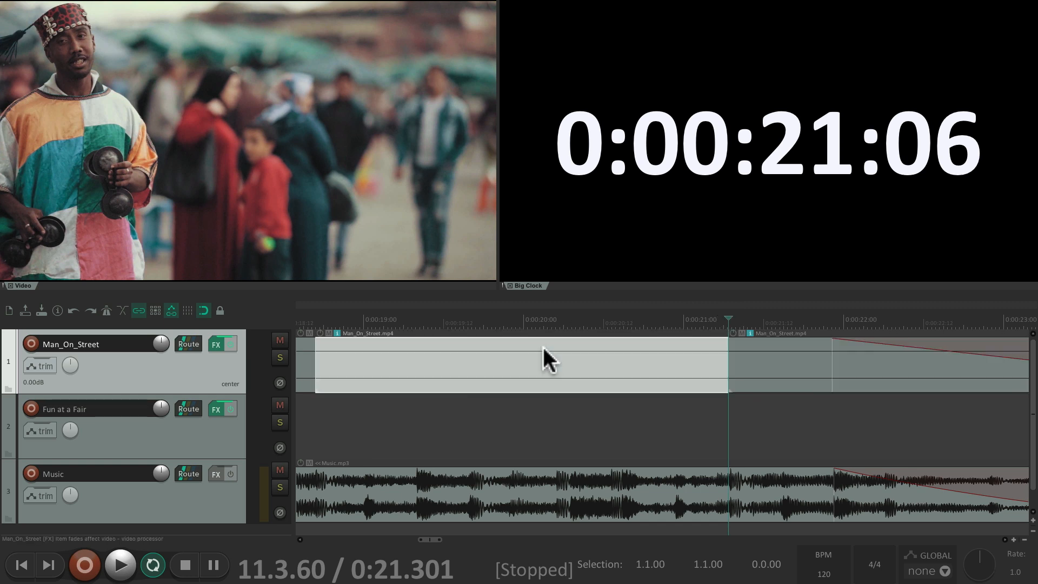
# Step: Add a Video processor take FX with the 'Basic helpers: Track opacity/zoom/pan' preset and preview the zoom
pyautogui.press('Shift+e')
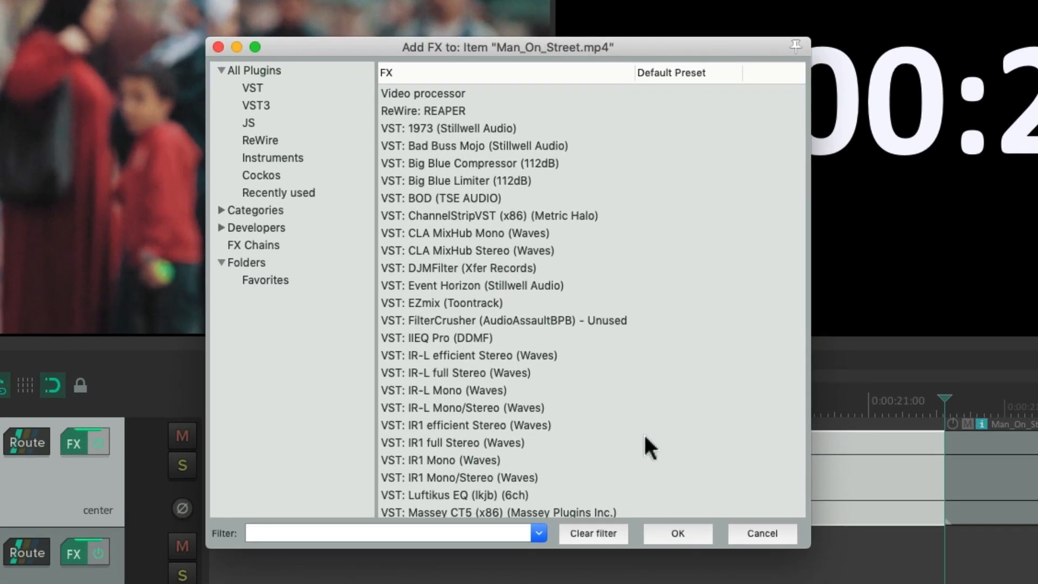
pyautogui.click(390, 534)
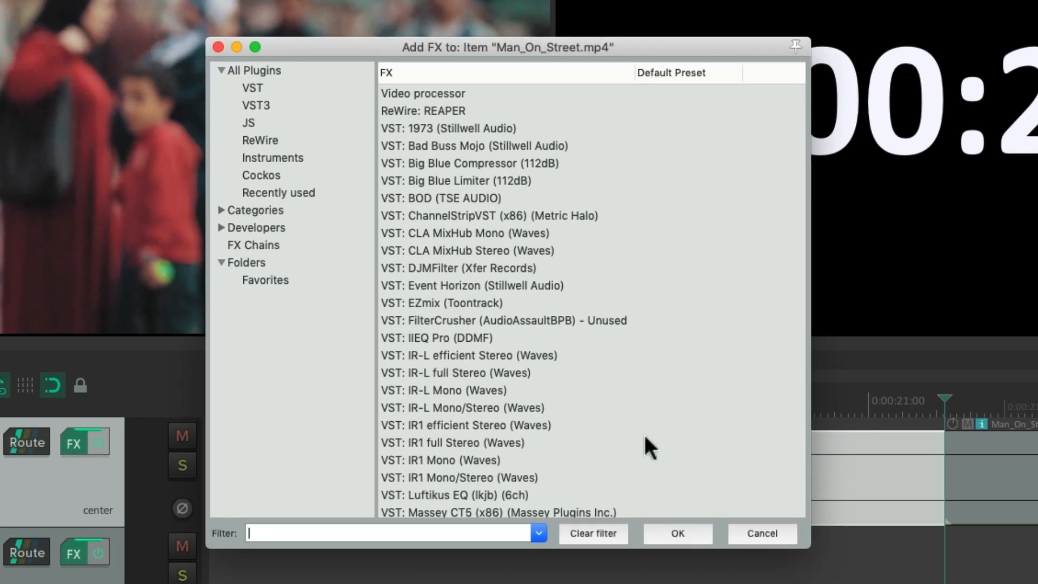
pyautogui.click(423, 93)
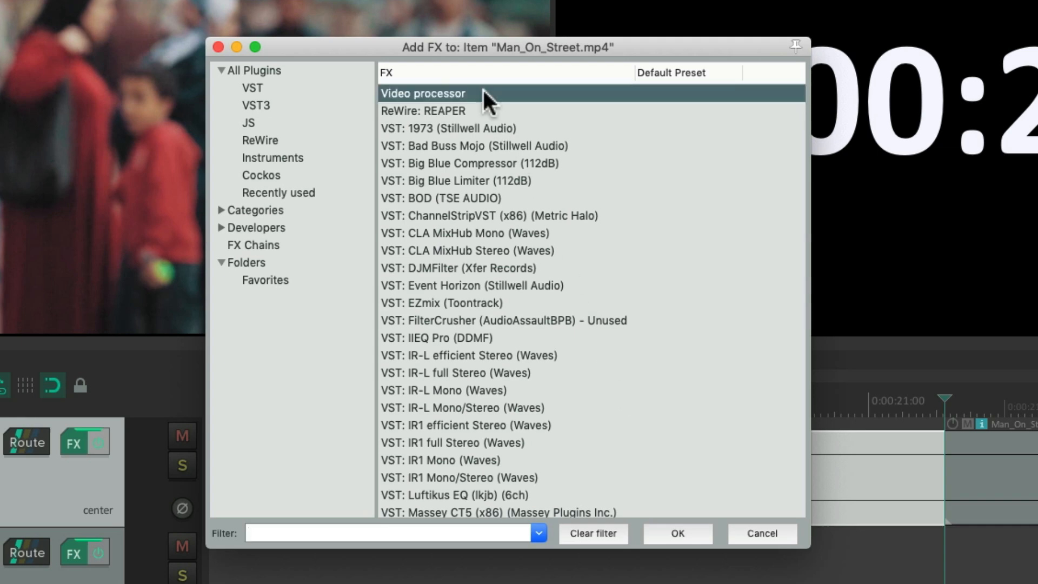
pyautogui.doubleClick(423, 93)
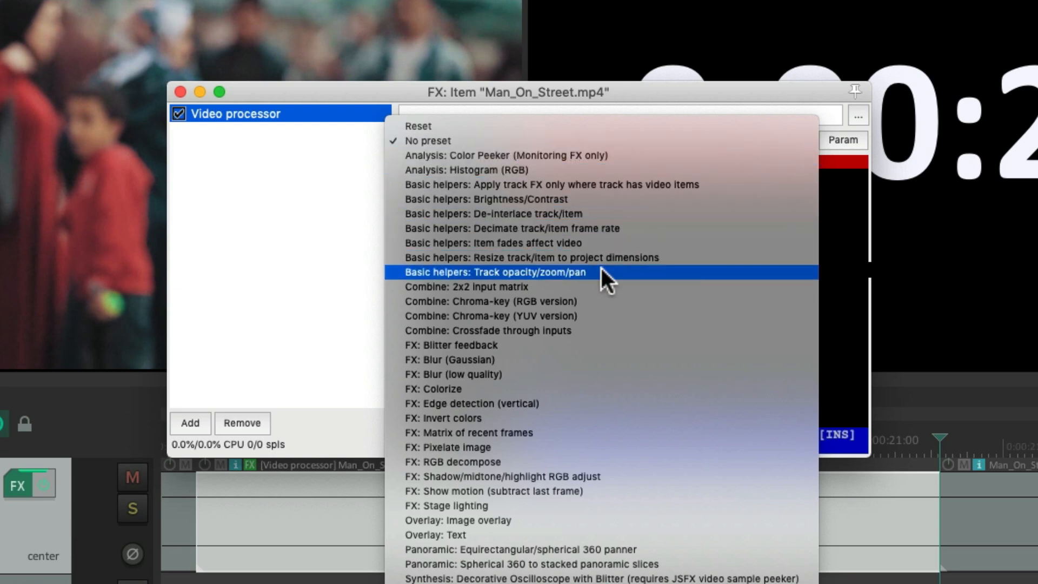
pyautogui.click(494, 272)
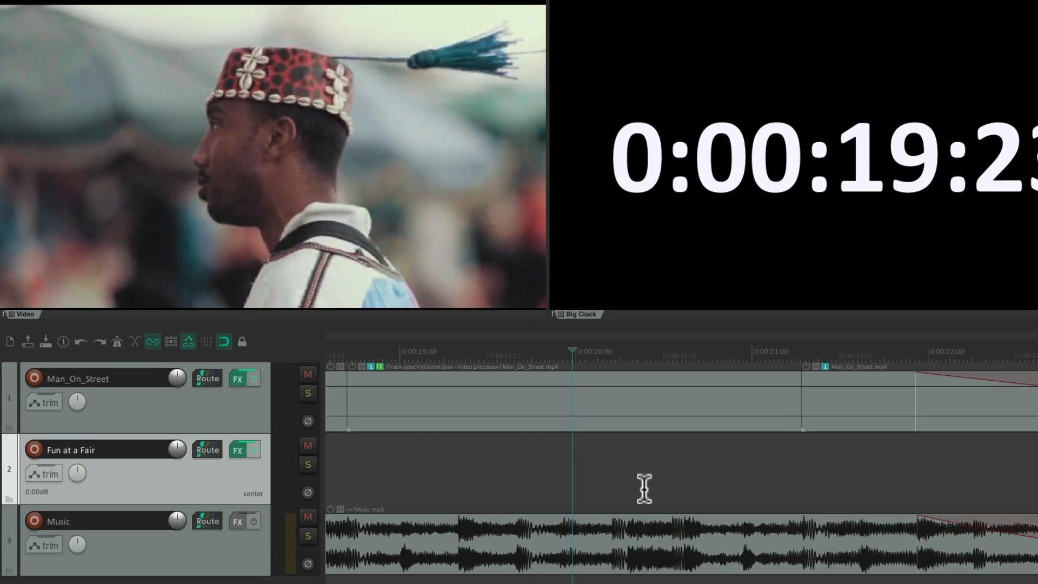
pyautogui.click(120, 564)
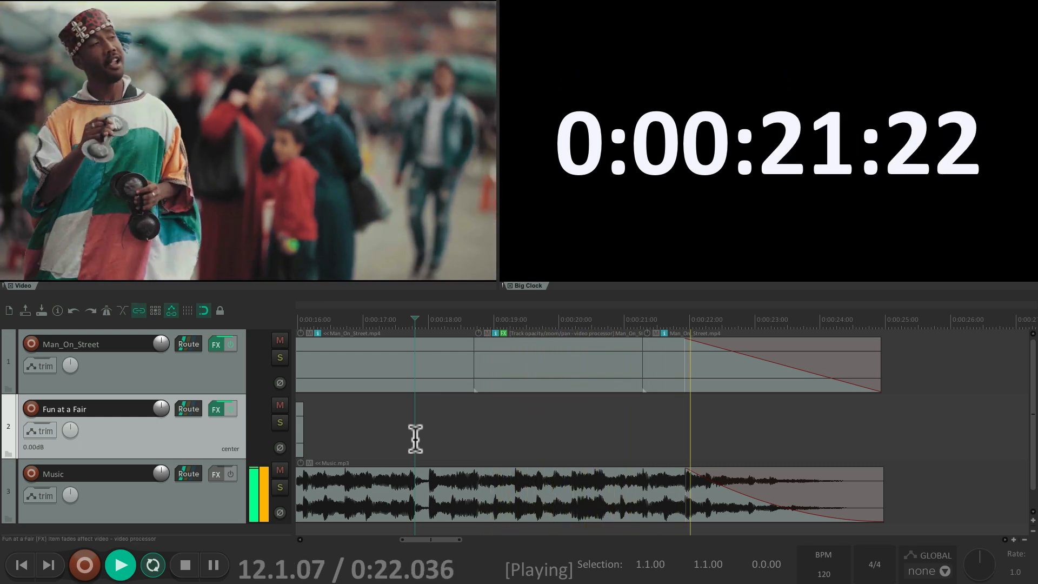
pyautogui.click(184, 565)
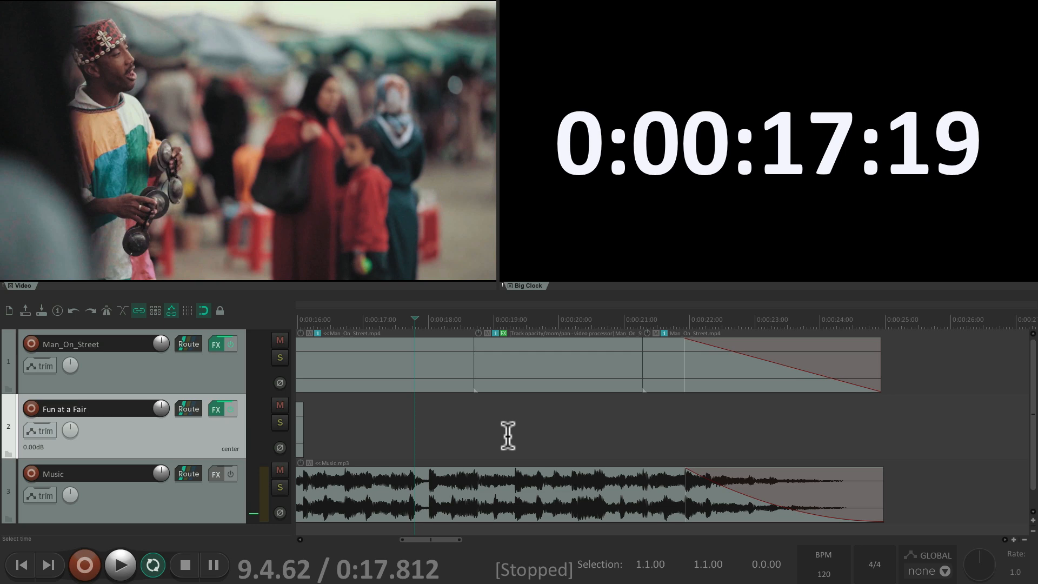
pyautogui.moveTo(695, 415)
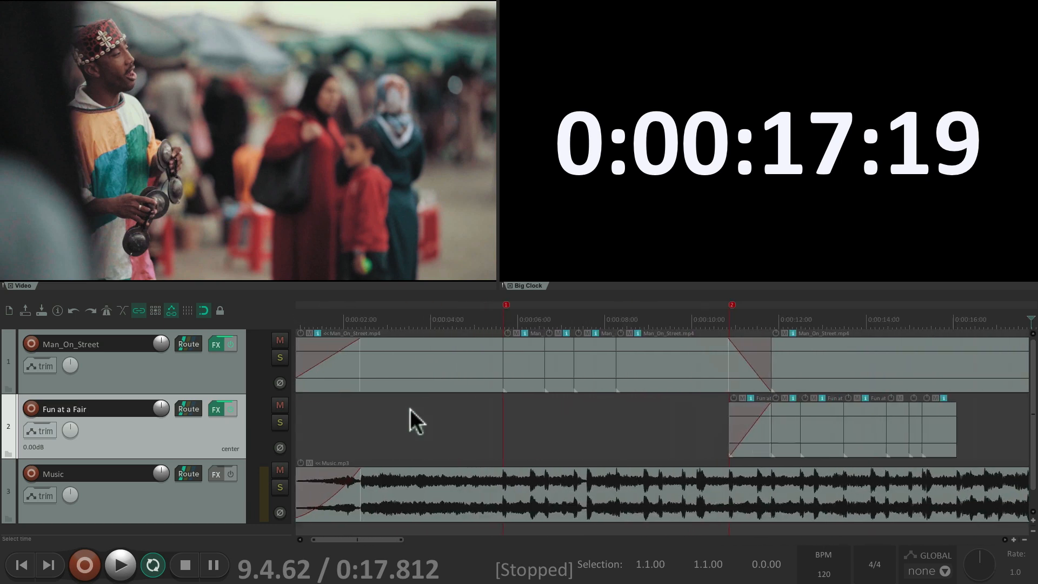
pyautogui.click(120, 564)
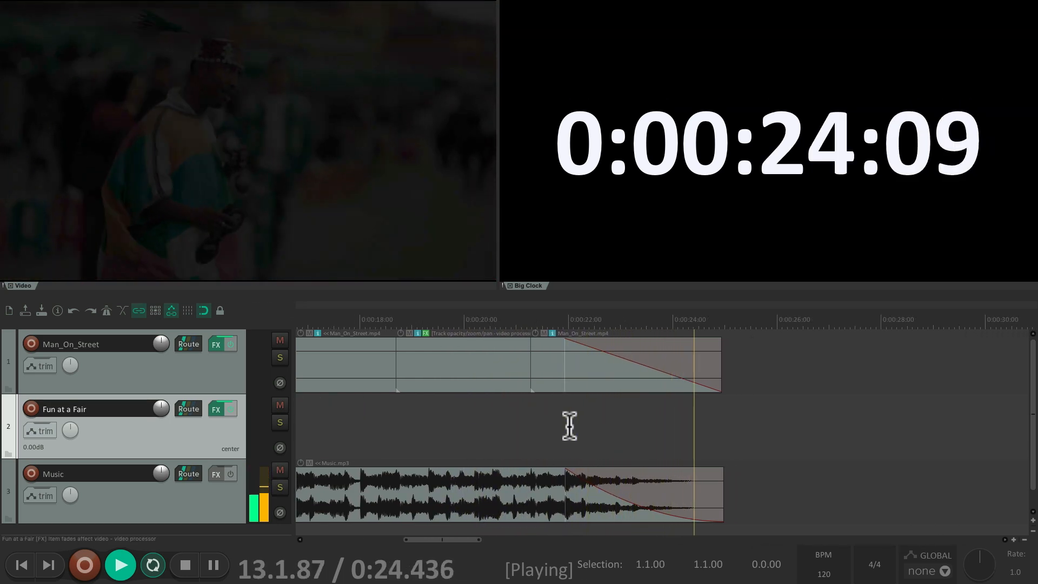
pyautogui.click(185, 564)
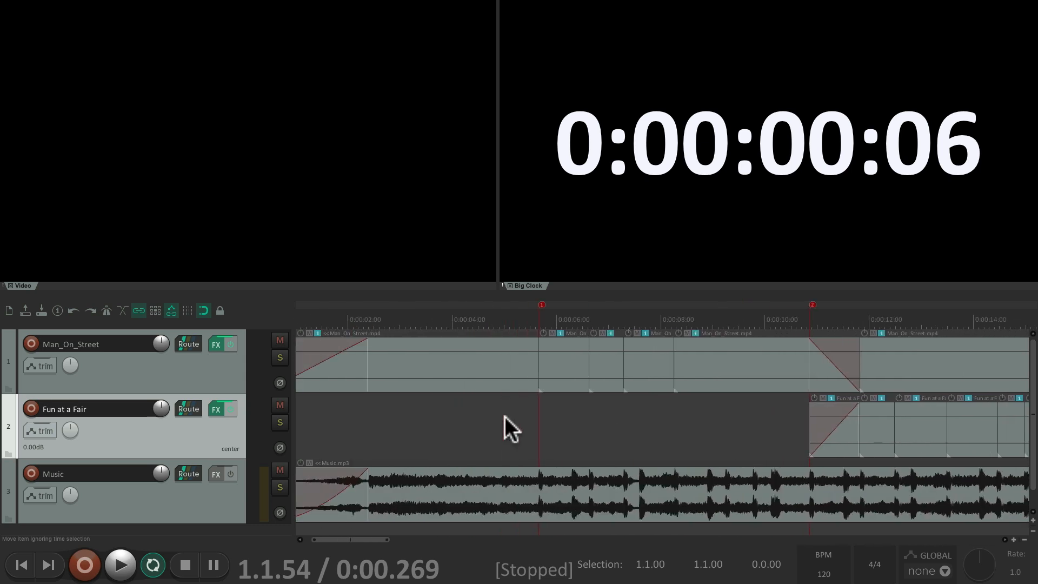
pyautogui.hscroll(3)
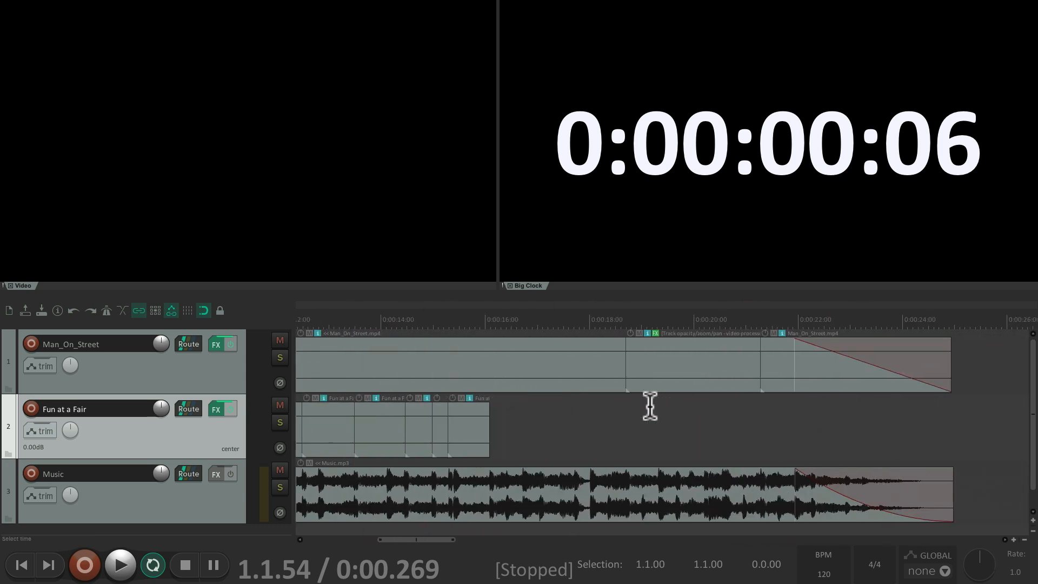
pyautogui.hscroll(3)
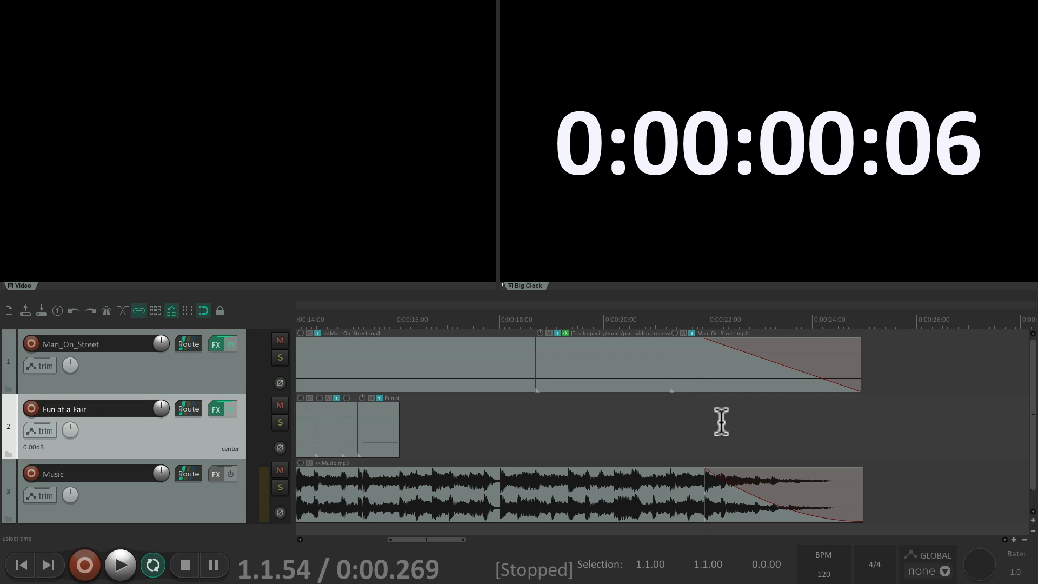